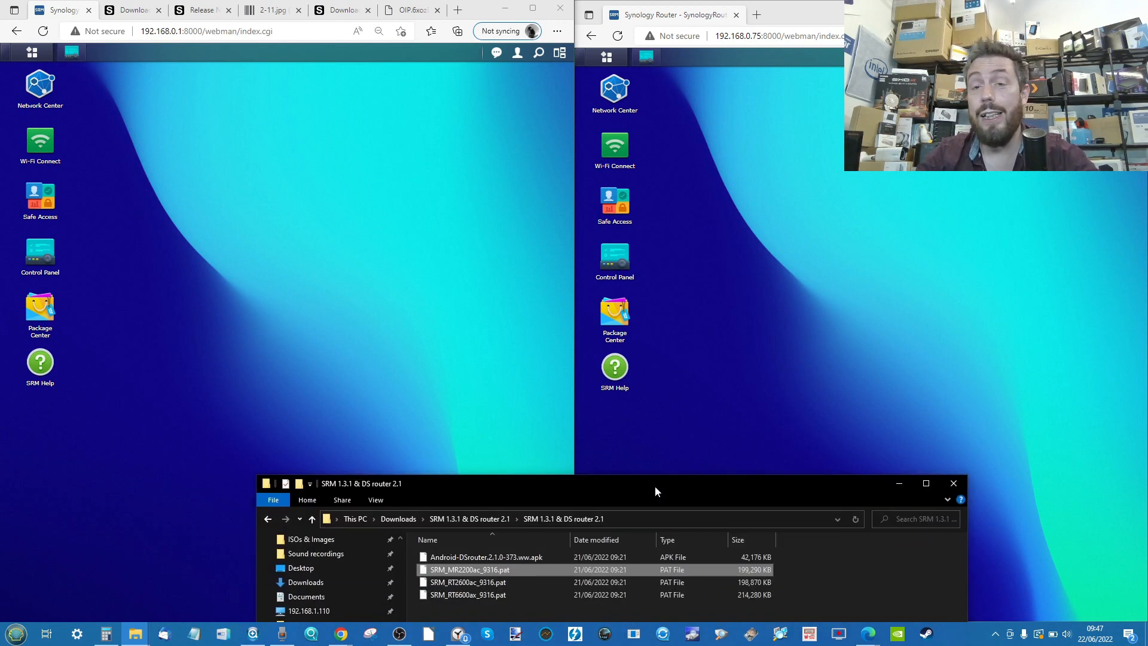
mouse_move(483, 569)
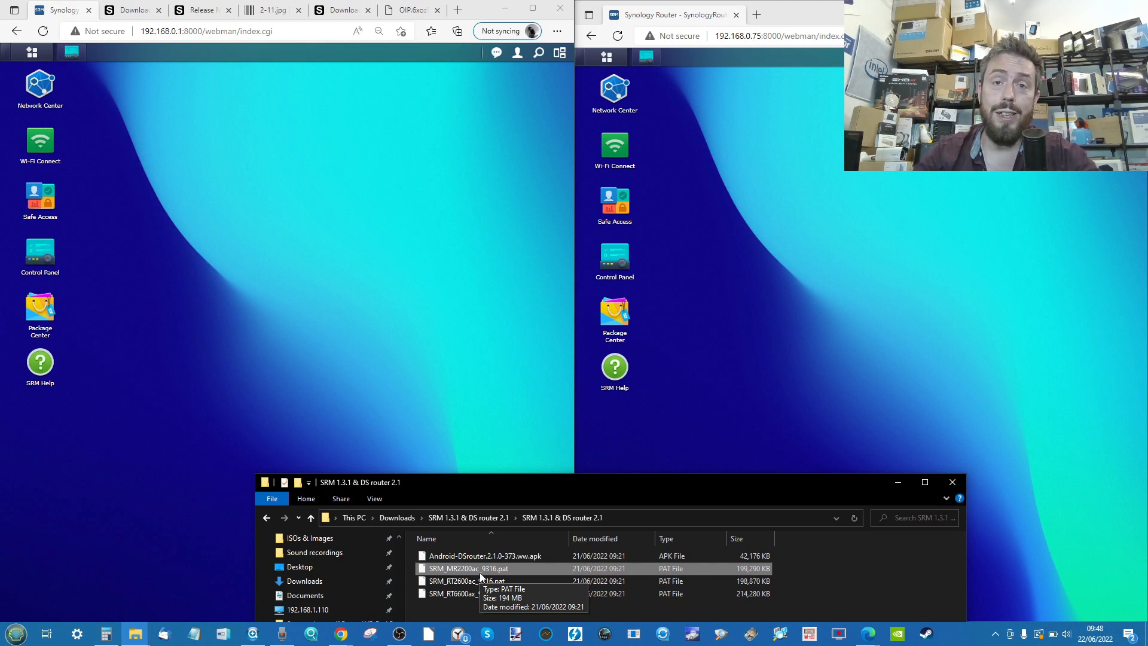
mouse_move(850, 497)
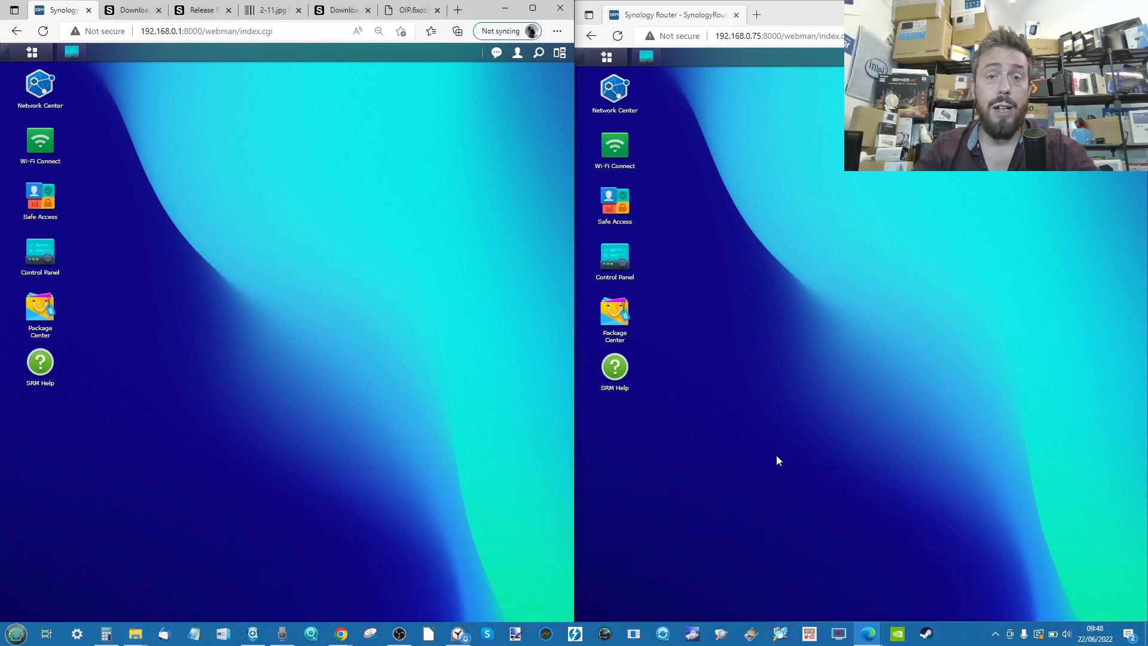
- Compare the SRM release notes with the MR2200ac and RT2600ac download pages
click(204, 10)
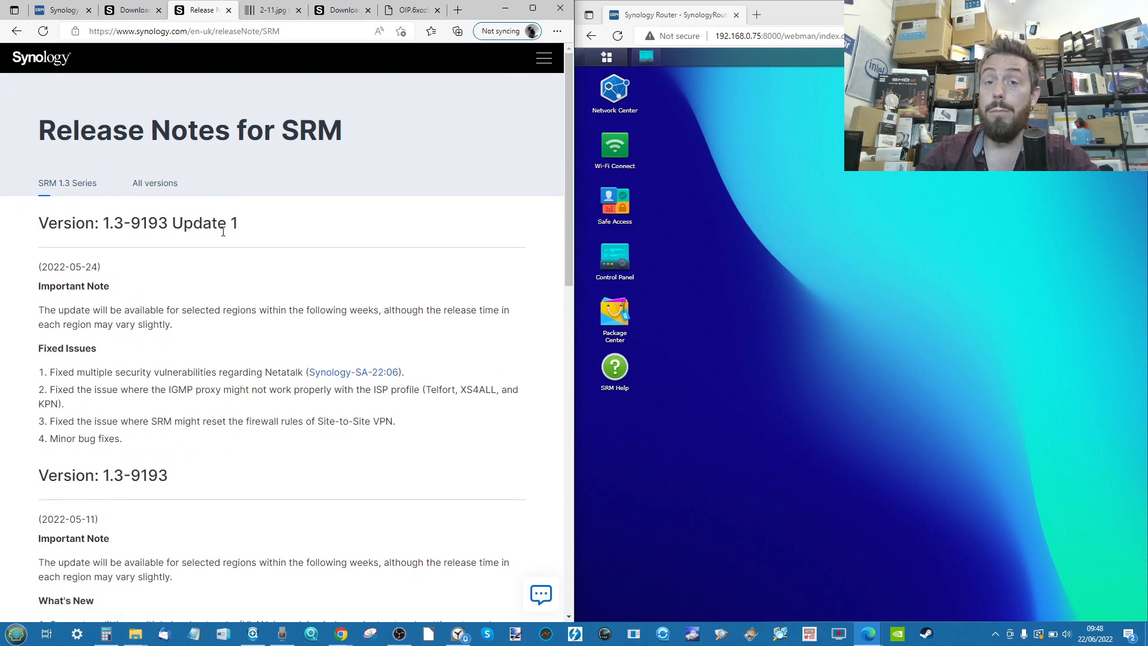
click(337, 10)
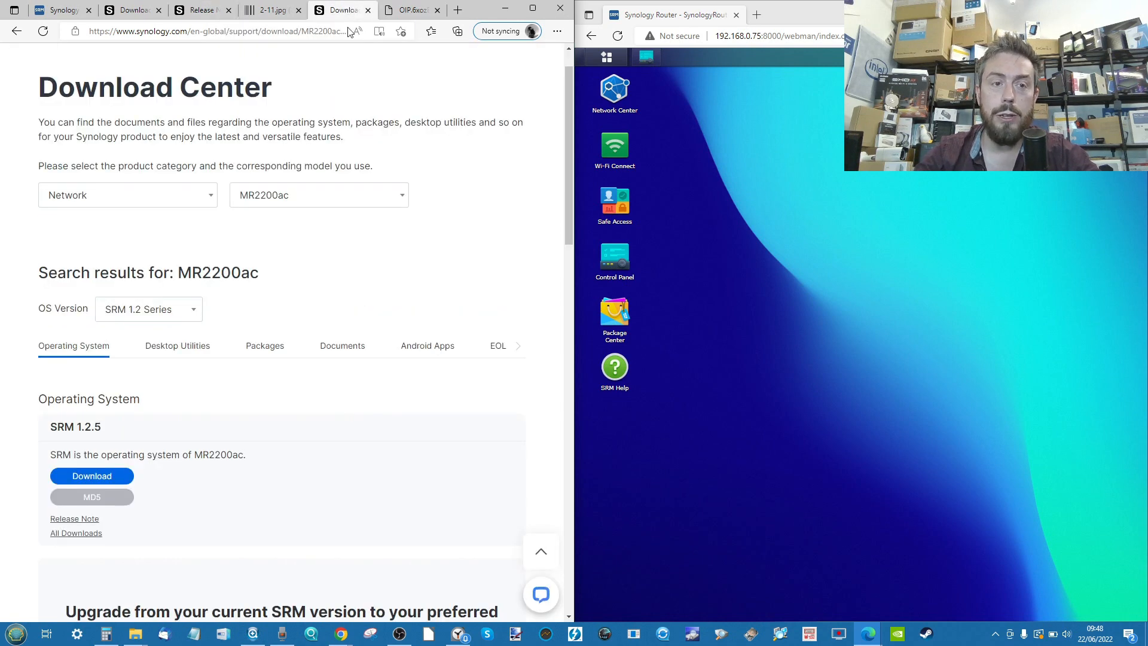
mouse_move(184, 390)
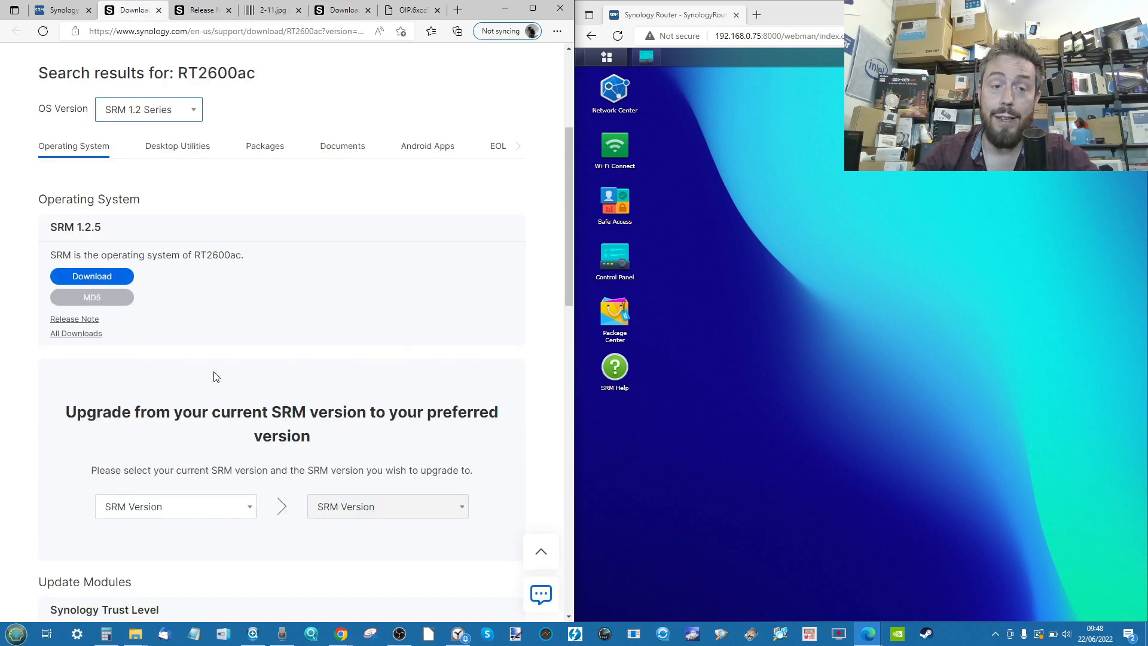
scroll(up, 3)
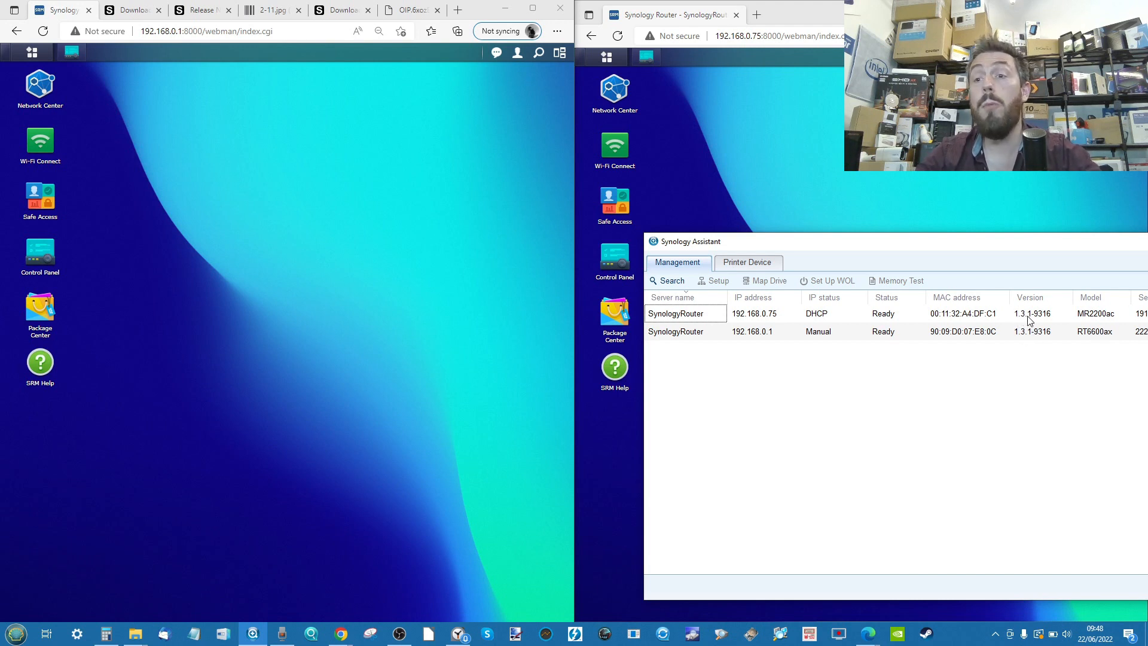
mouse_move(1050, 319)
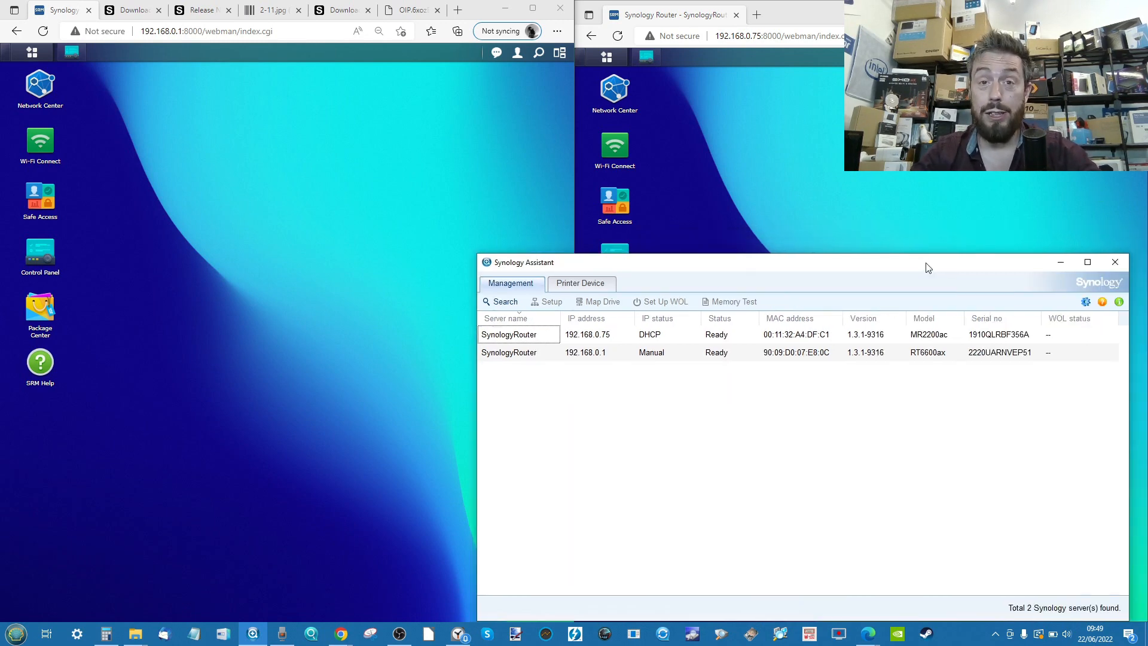
- Close Synology Assistant after confirming both routers run SRM 1.3.1-9316
click(1114, 262)
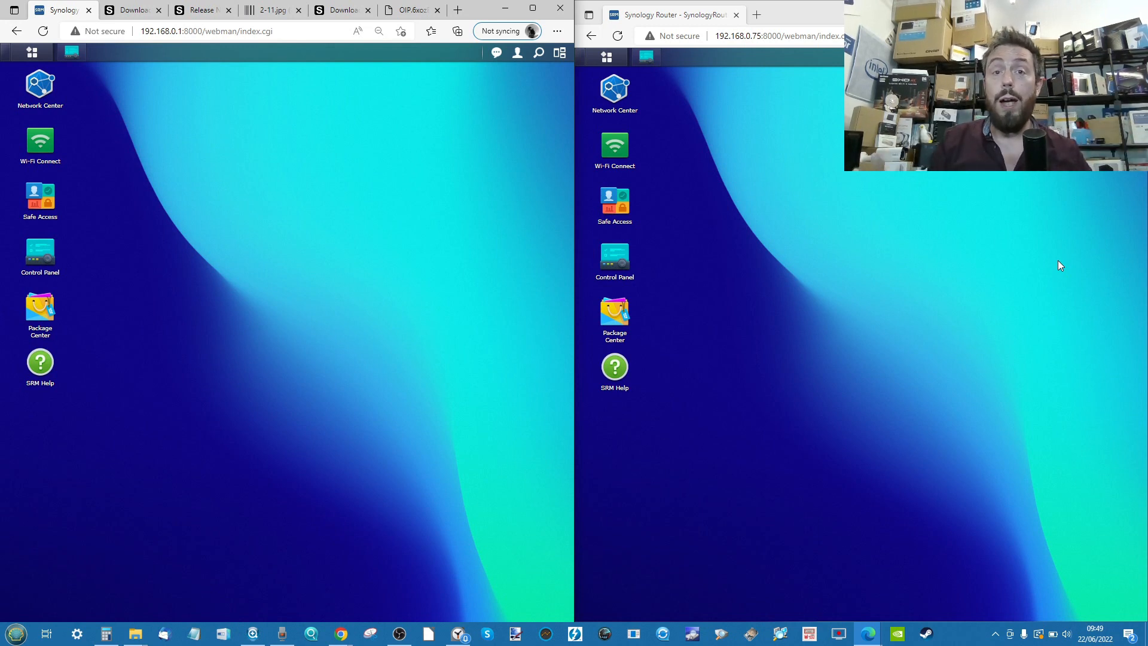
mouse_move(232, 94)
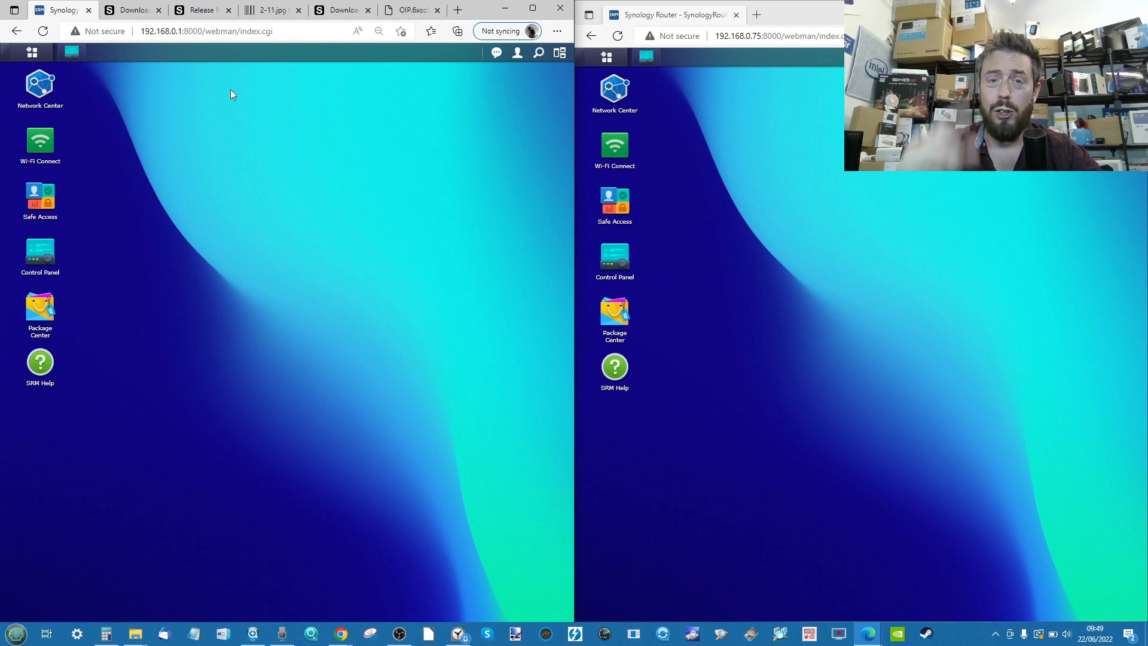
mouse_move(38, 199)
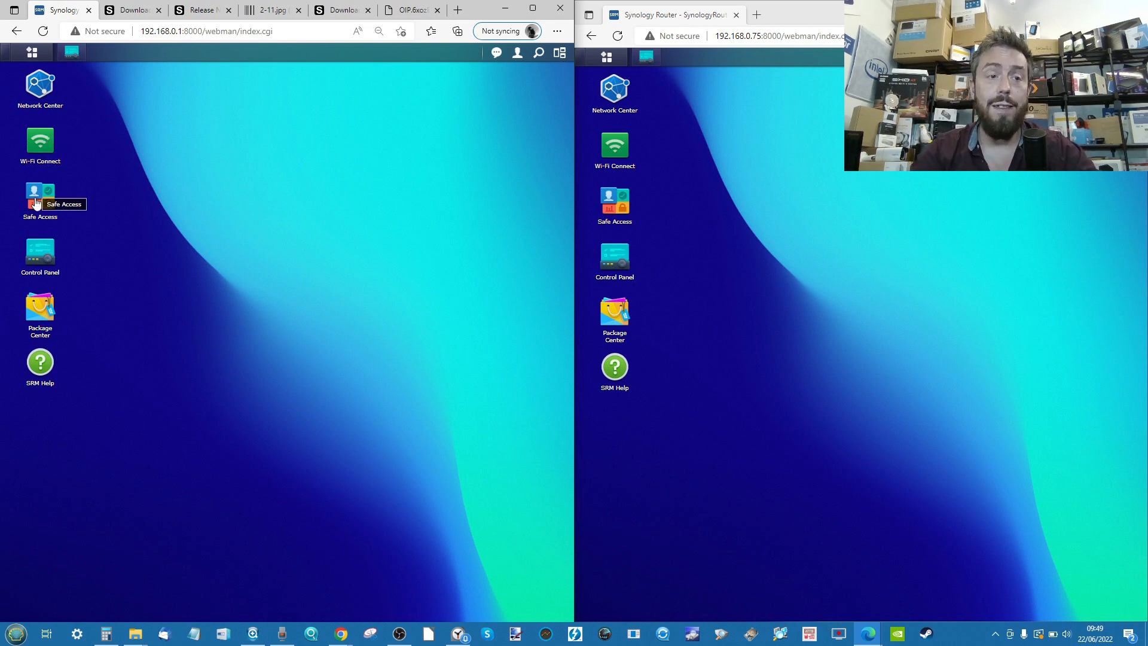
- Open Wi-Fi Connect on the left router and list its mesh Wi-Fi points
double_click(39, 140)
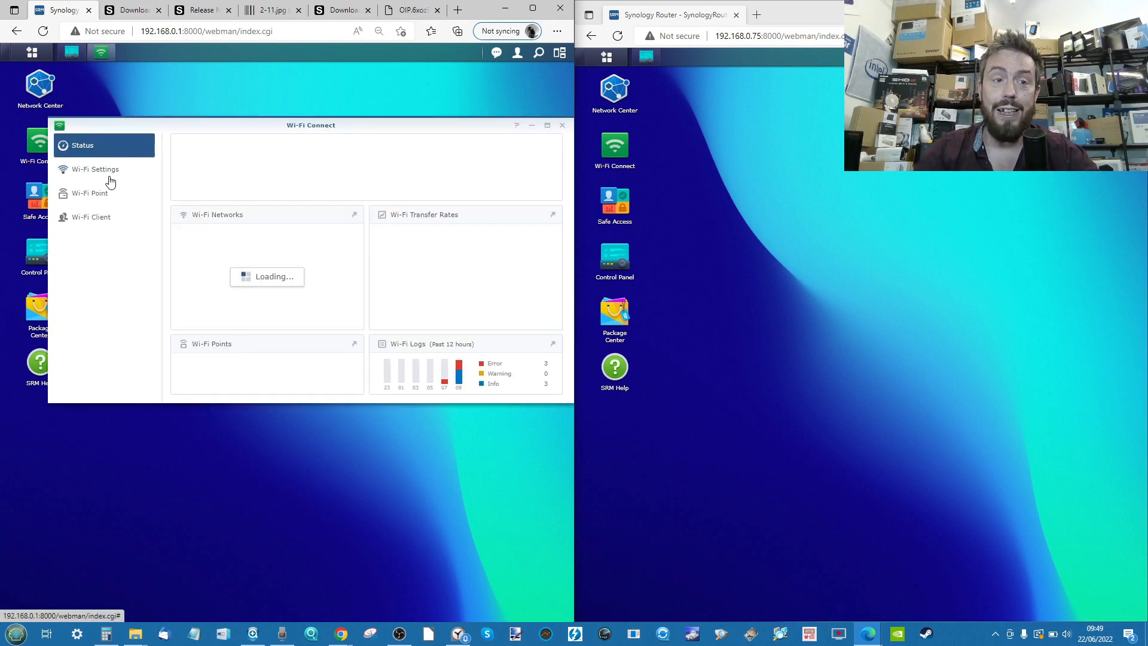
click(90, 193)
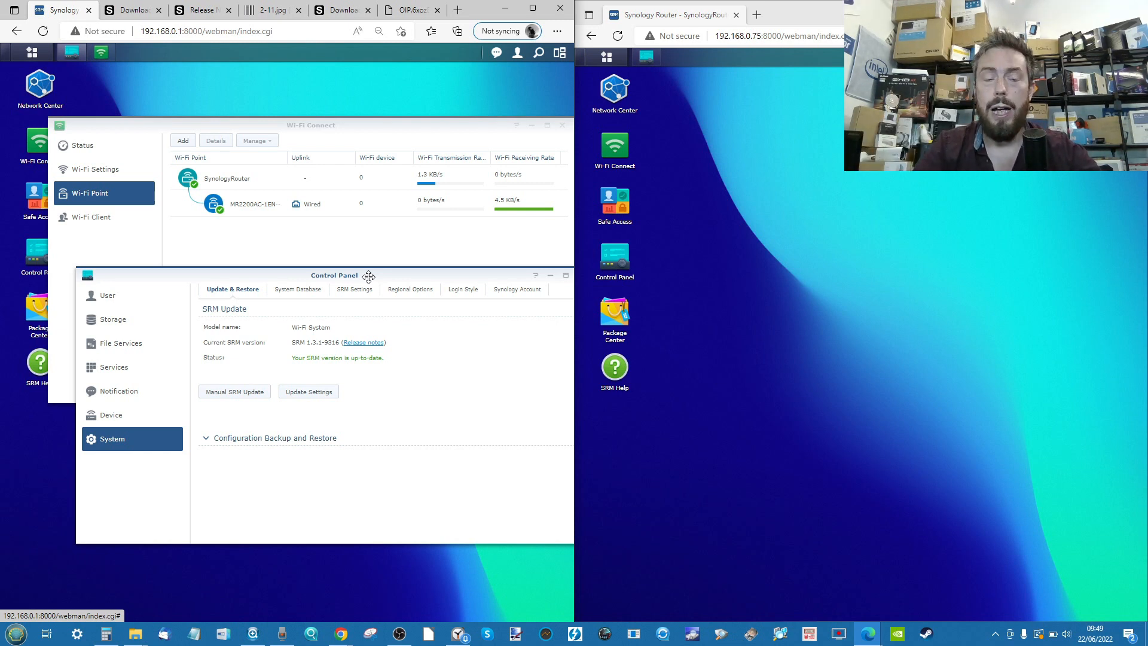
mouse_move(315, 343)
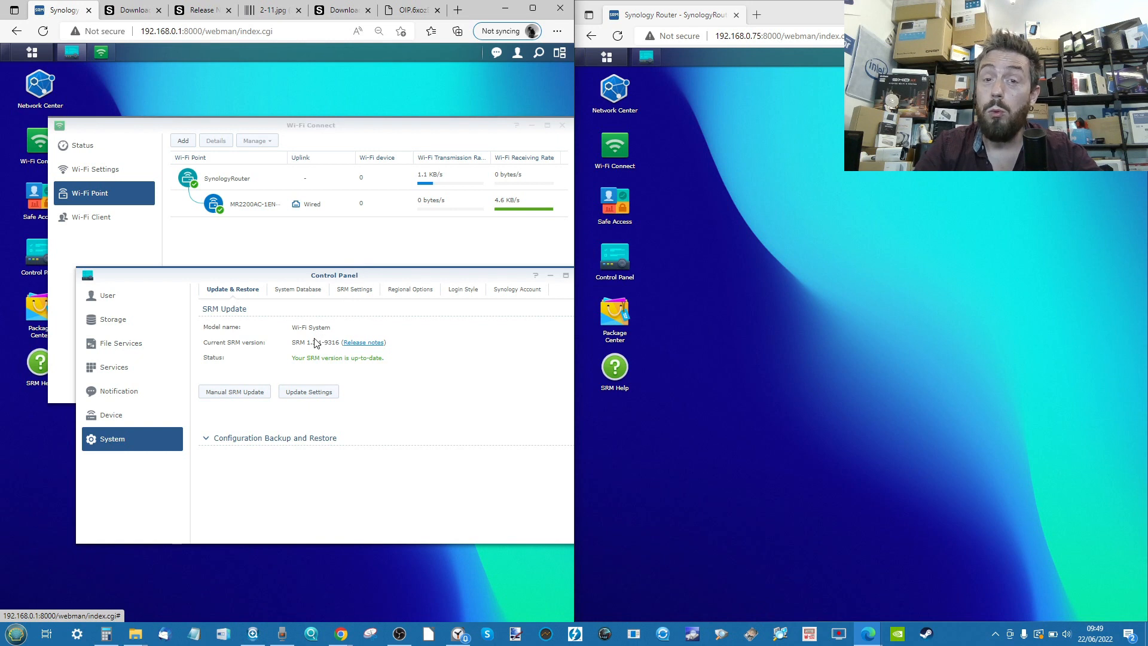
mouse_move(387, 242)
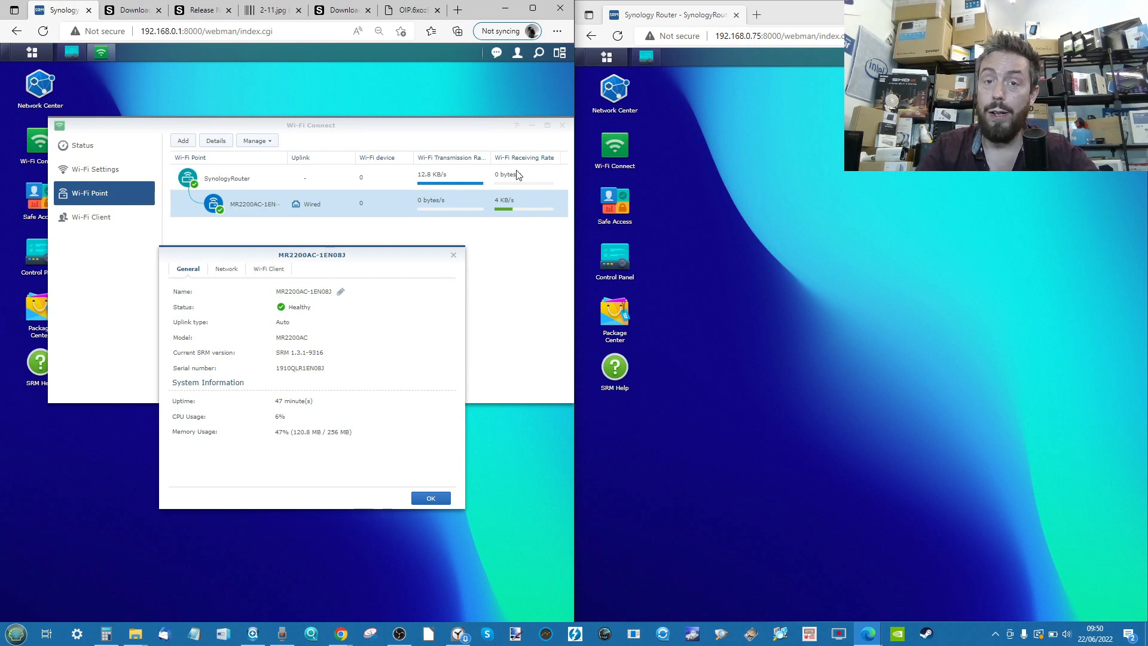
mouse_move(605, 58)
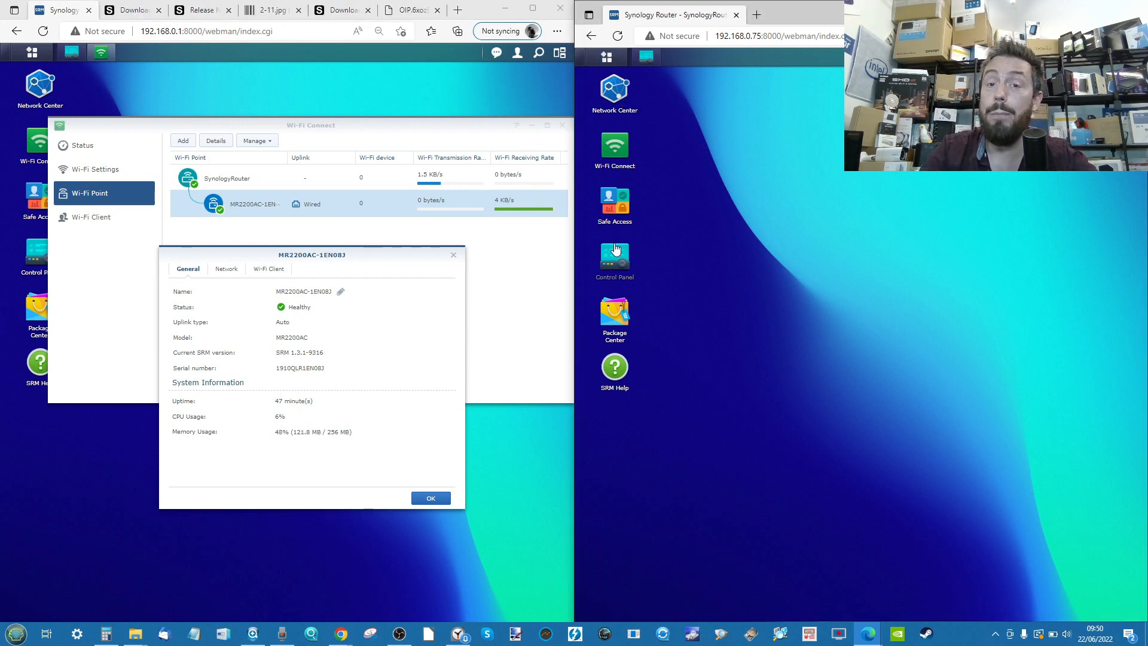
- Check the right router's Update & Restore page, then close the Wi-Fi point details and SRM windows
click(615, 259)
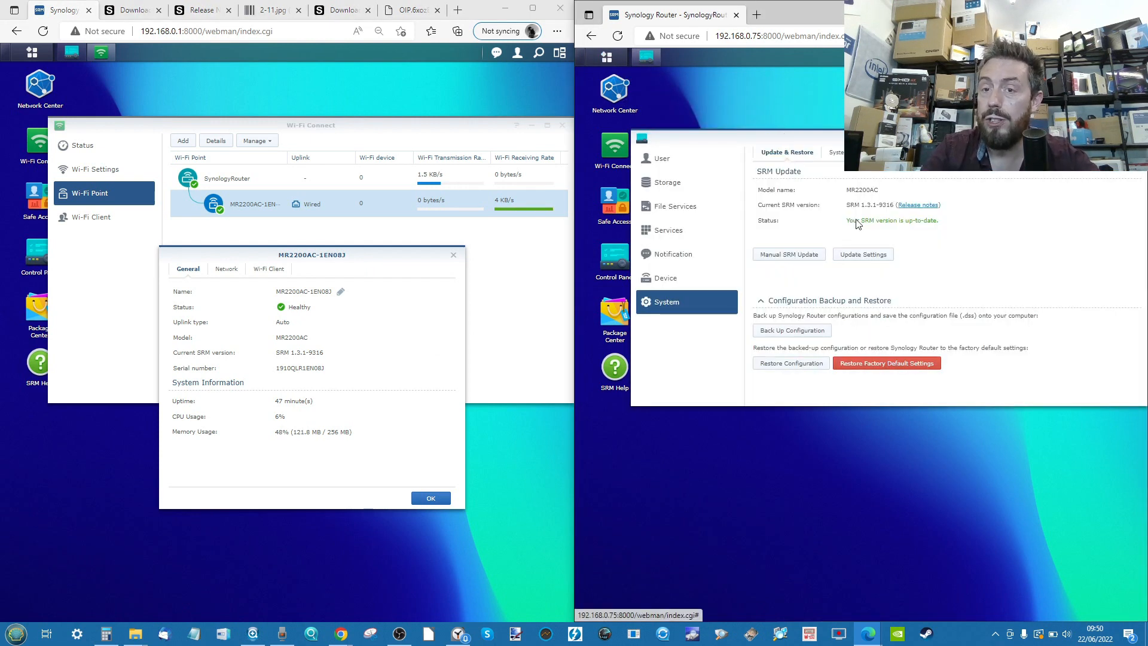
mouse_move(872, 194)
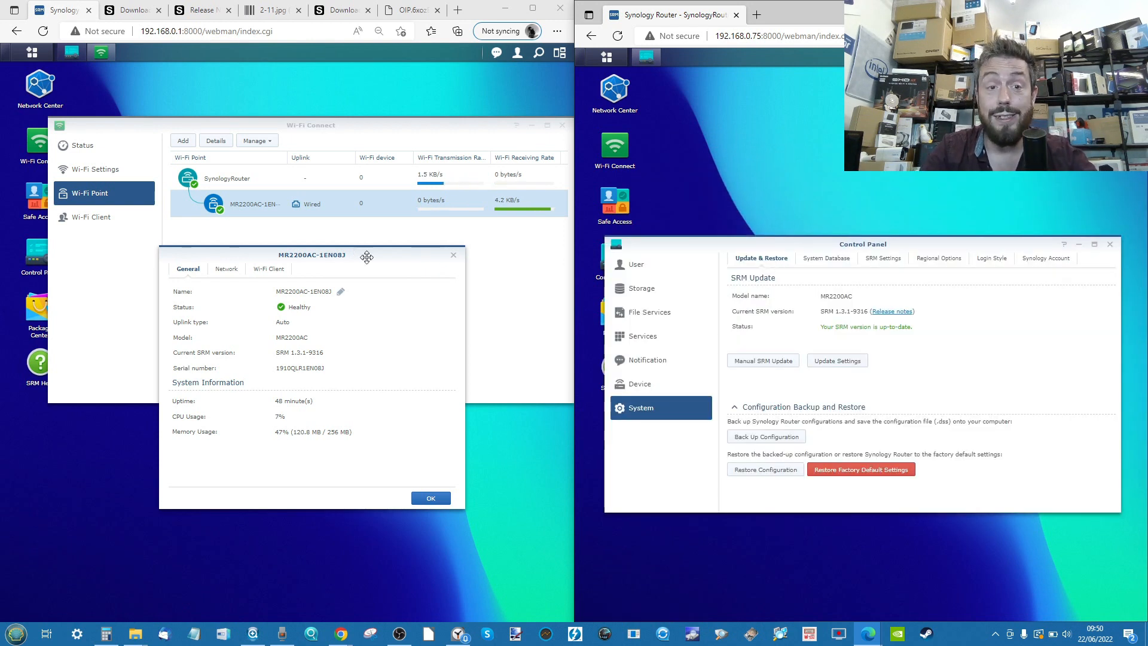
click(430, 498)
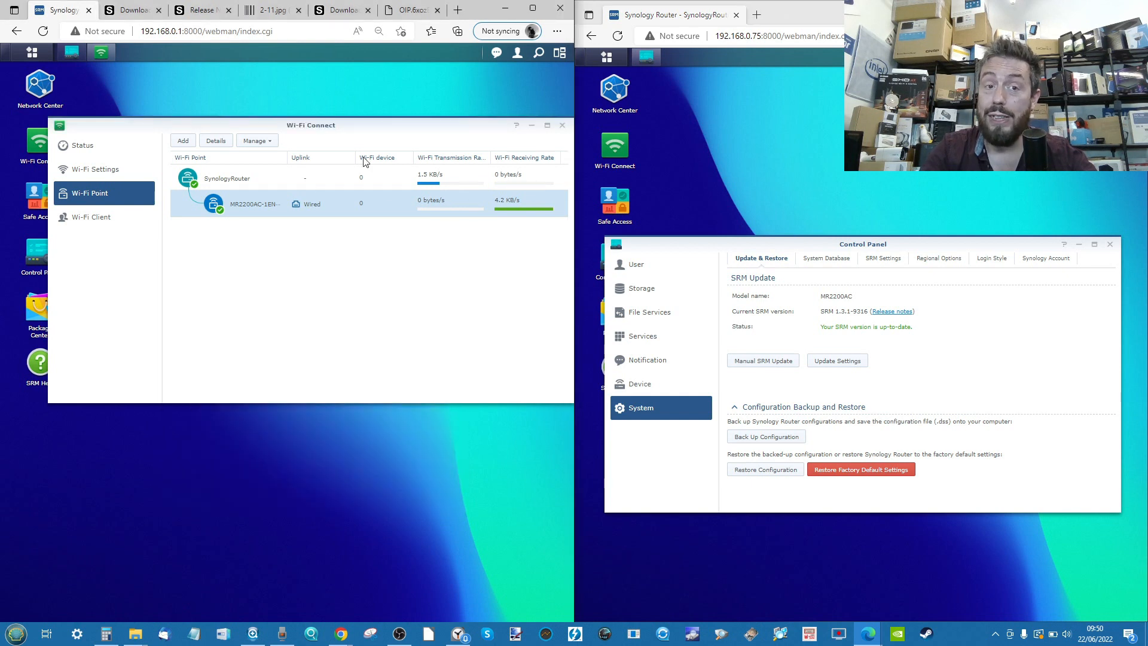
mouse_move(323, 194)
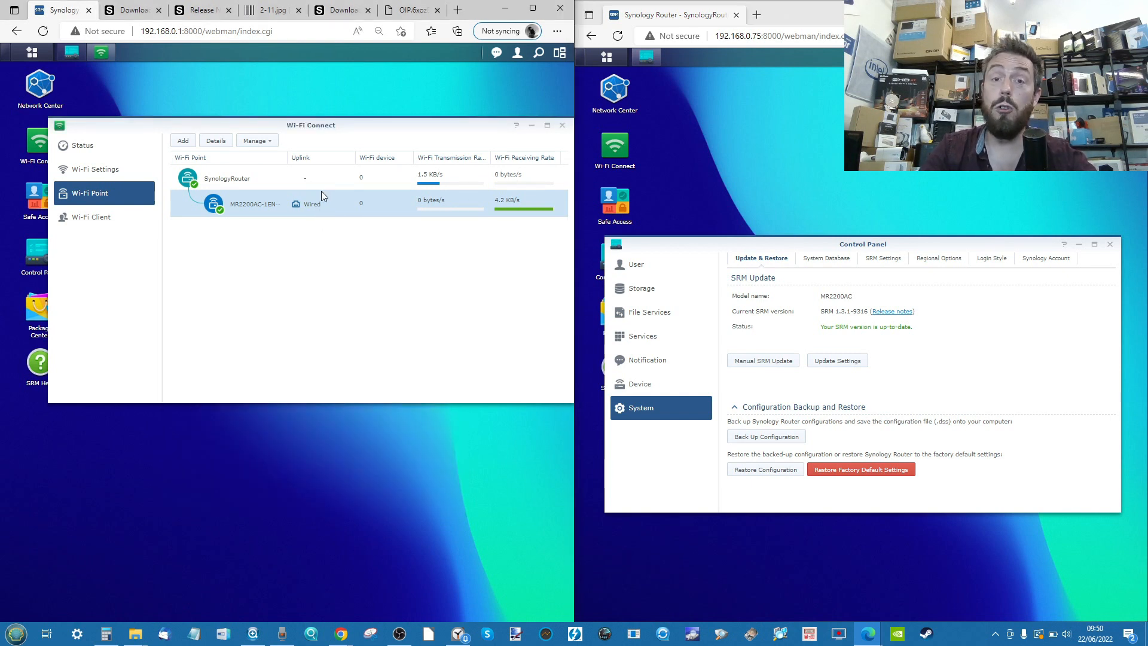
mouse_move(488, 140)
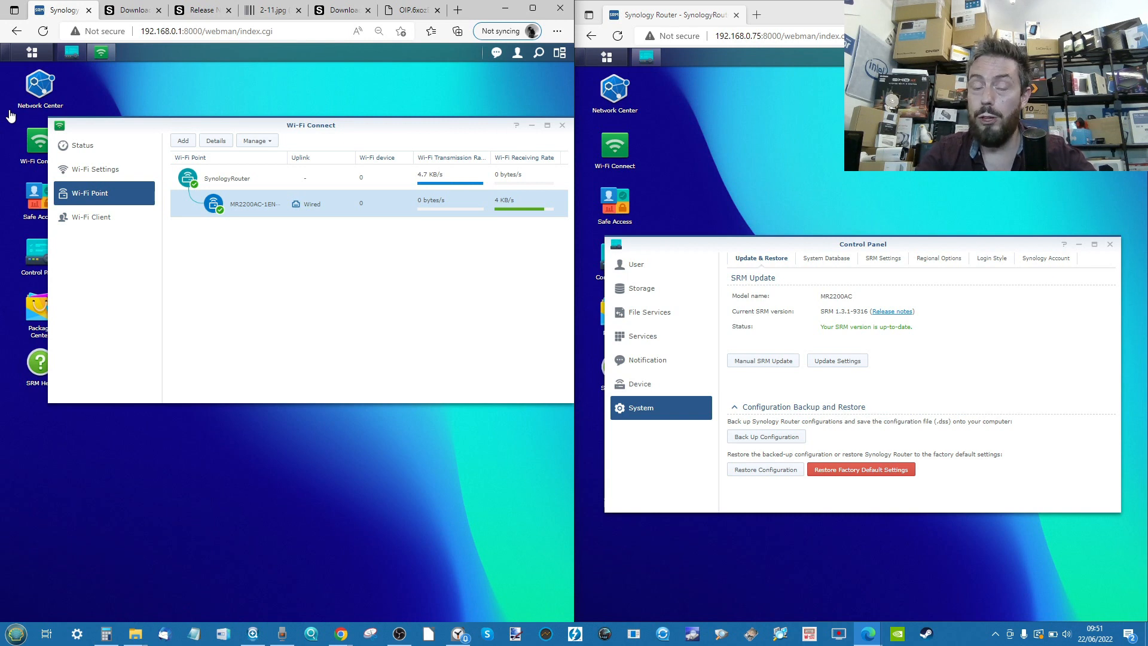
click(562, 125)
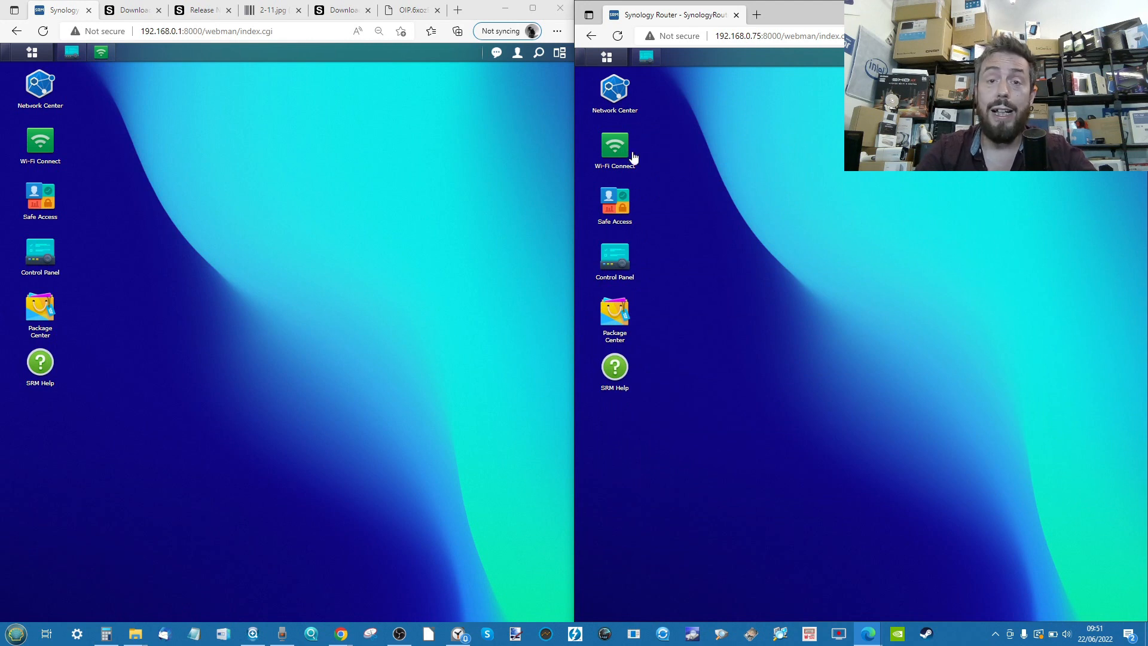
- Open Network Center on both routers and switch the right router to Wireless Router mode
click(614, 90)
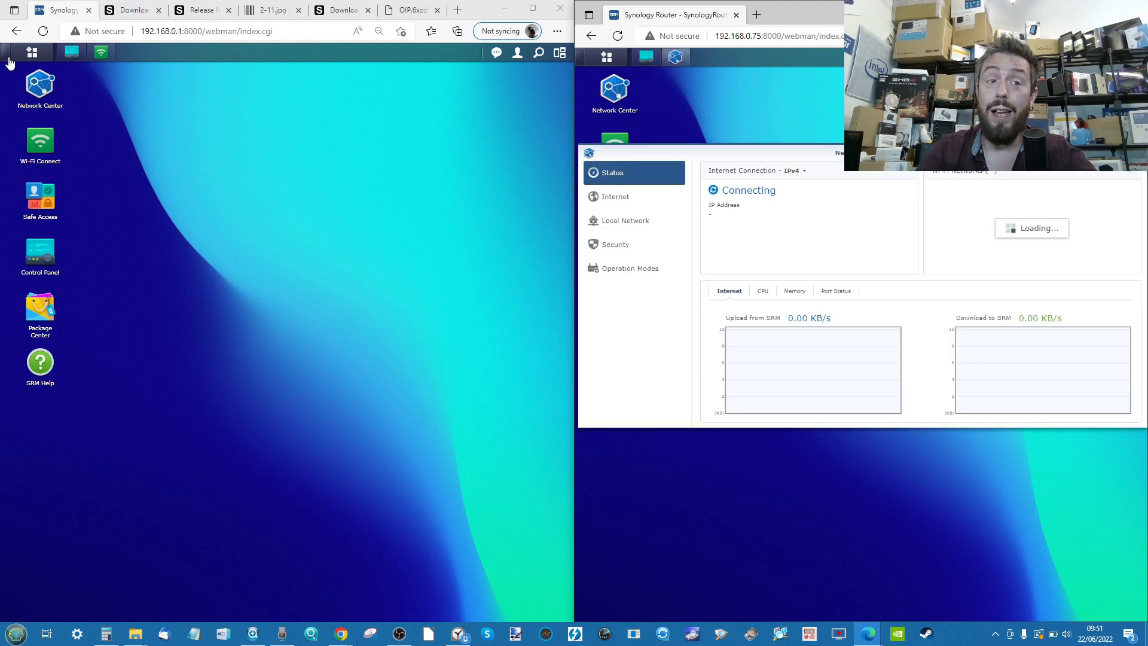
click(40, 81)
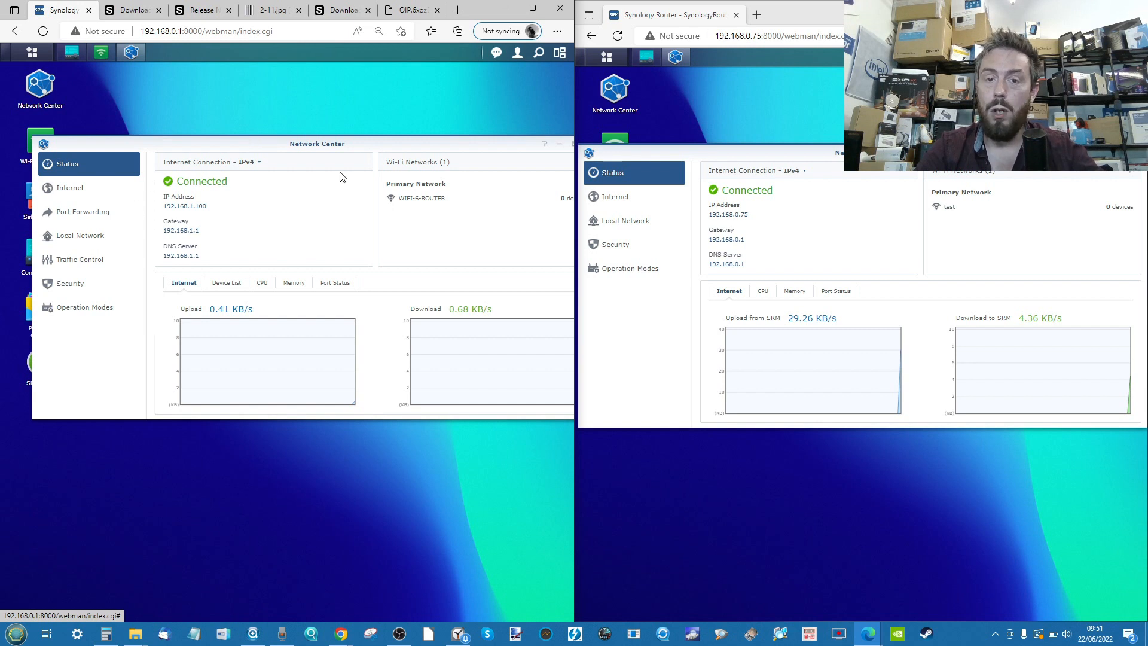
click(630, 269)
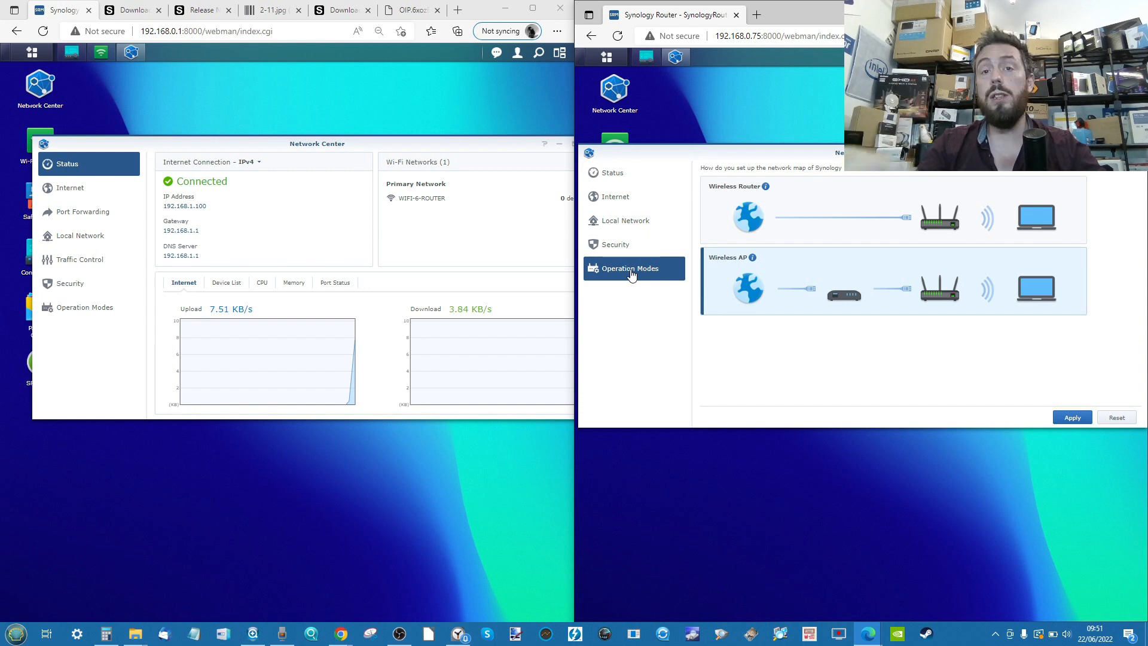
mouse_move(644, 221)
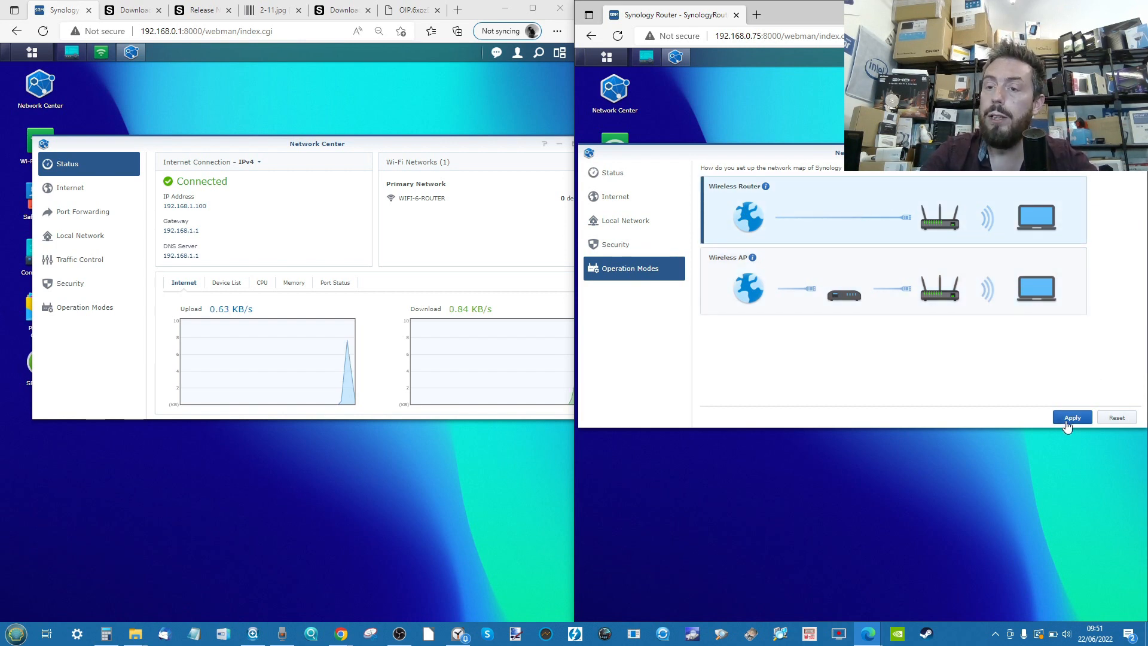
click(1072, 418)
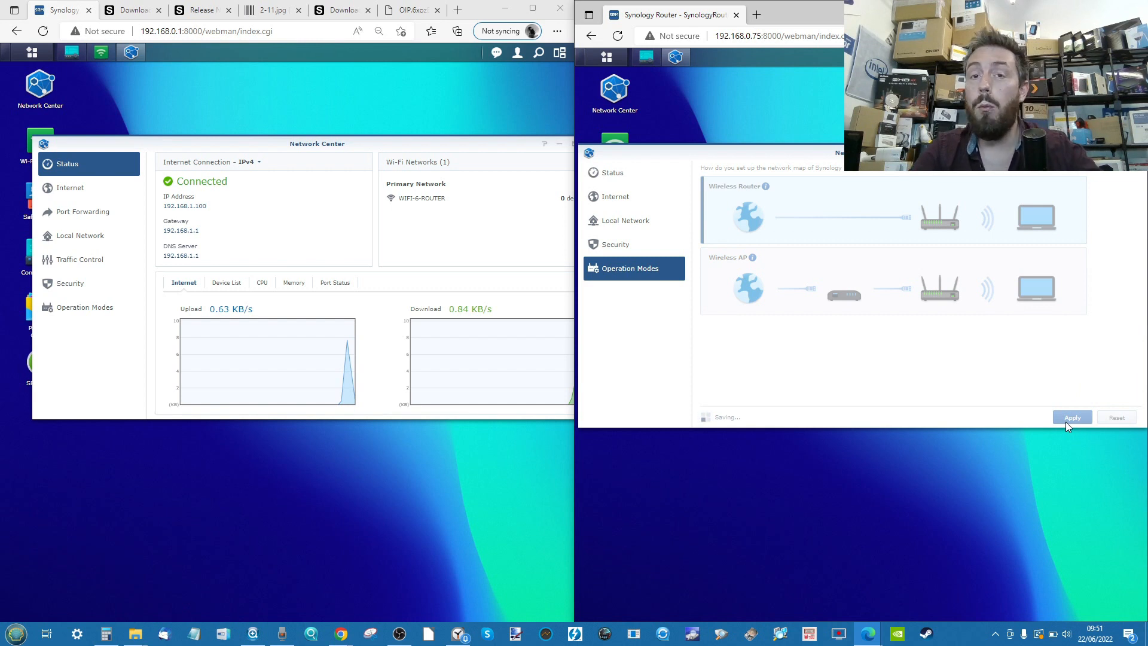
click(1072, 417)
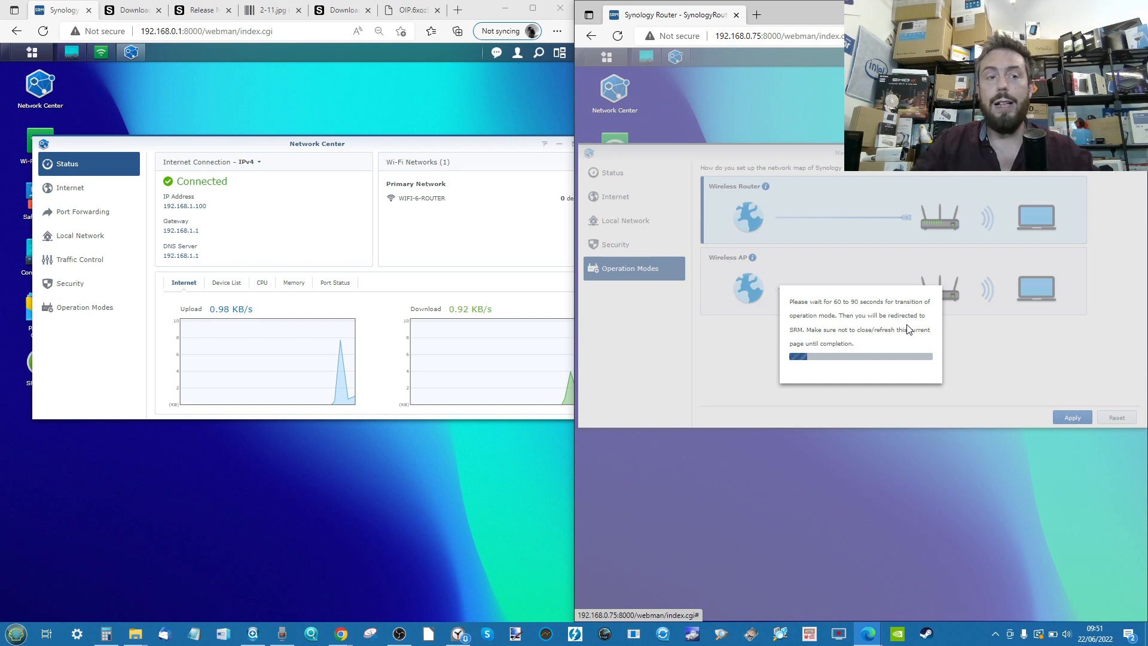
mouse_move(910, 311)
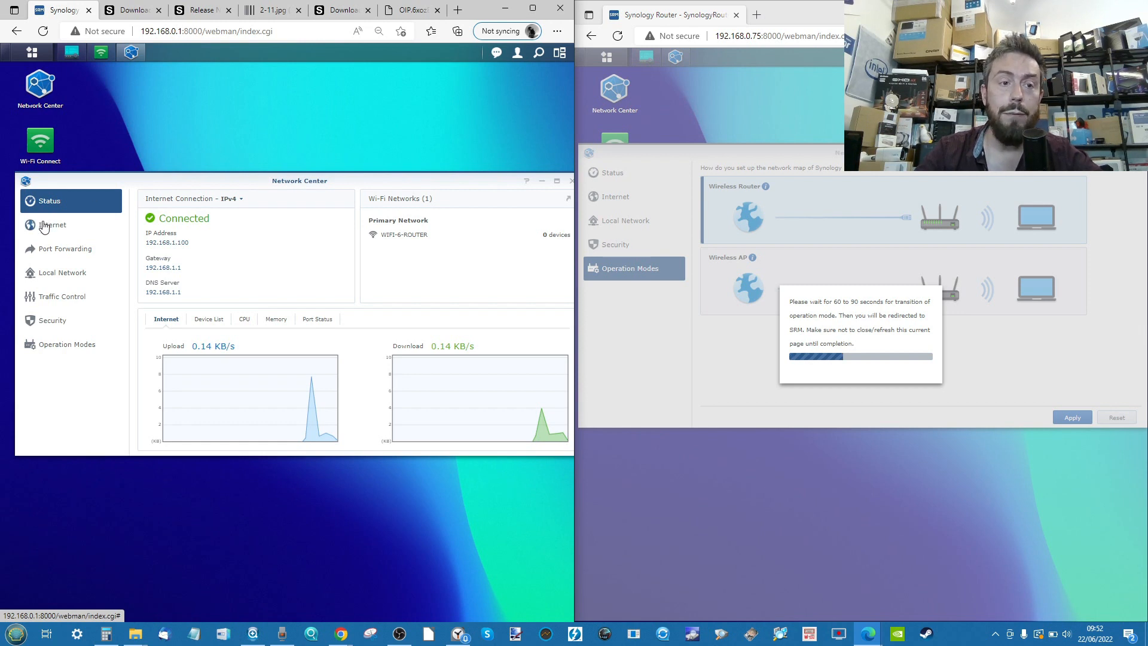
- Browse the left router's Internet, Mobile Network and Port Forwarding settings, ending on Local Network
click(53, 225)
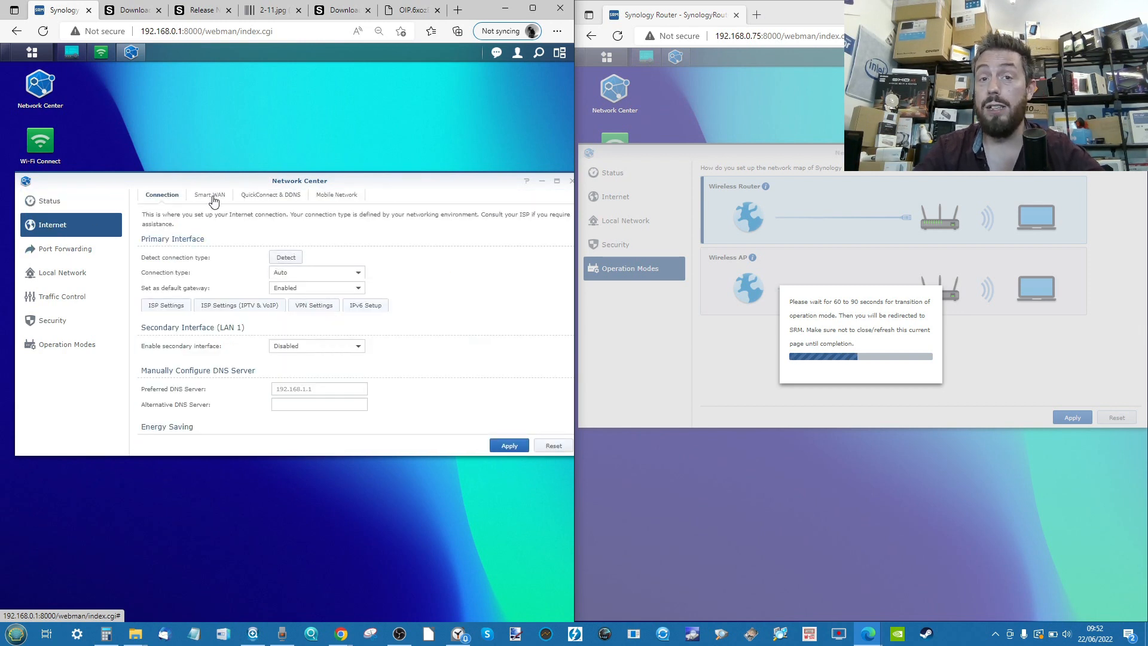
mouse_move(345, 204)
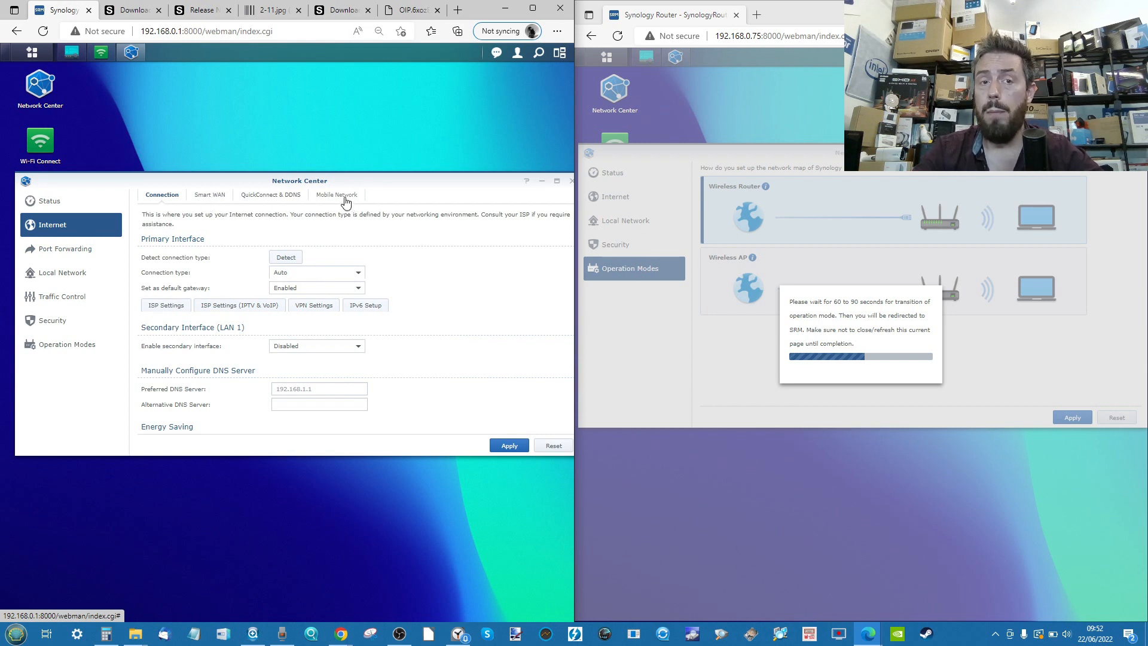
click(336, 194)
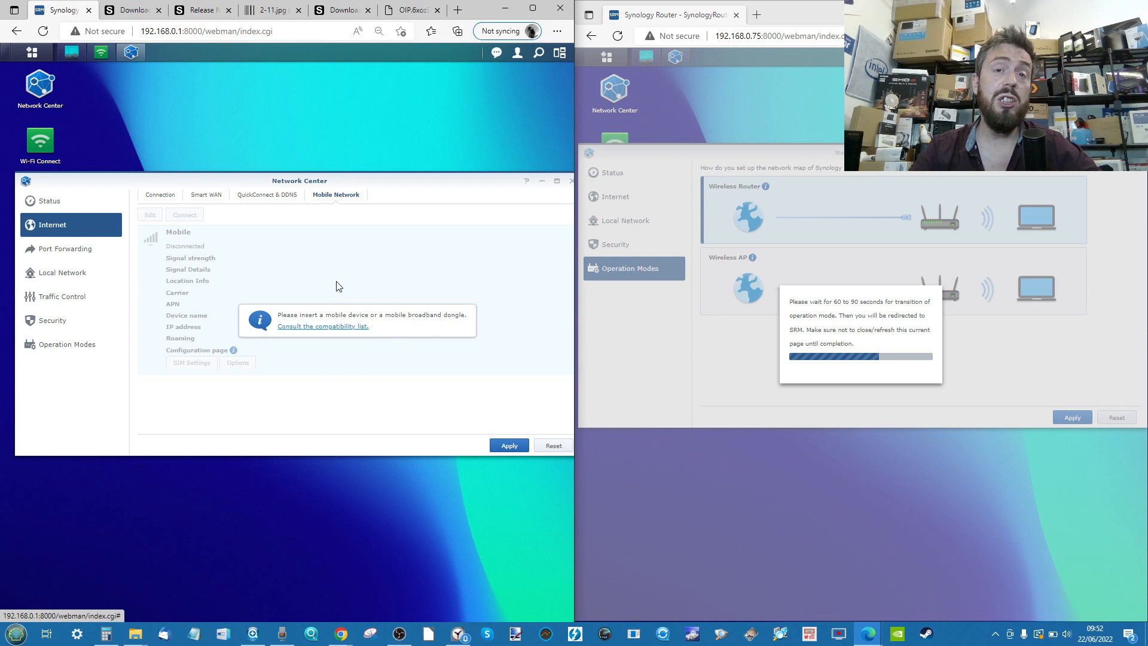
mouse_move(319, 293)
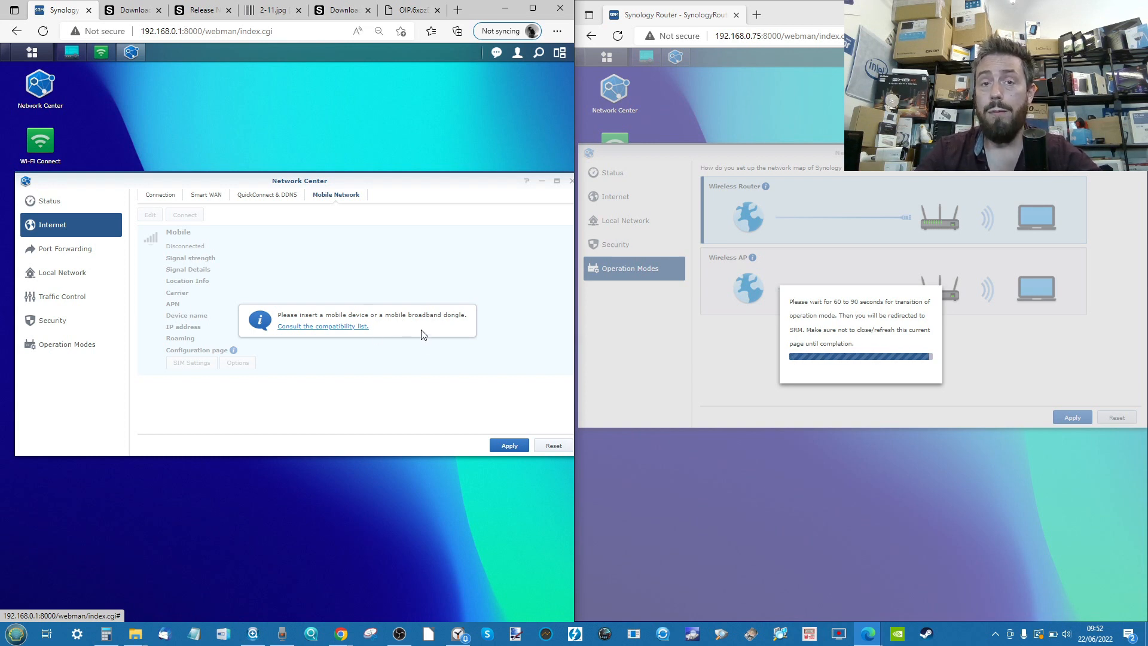
mouse_move(897, 266)
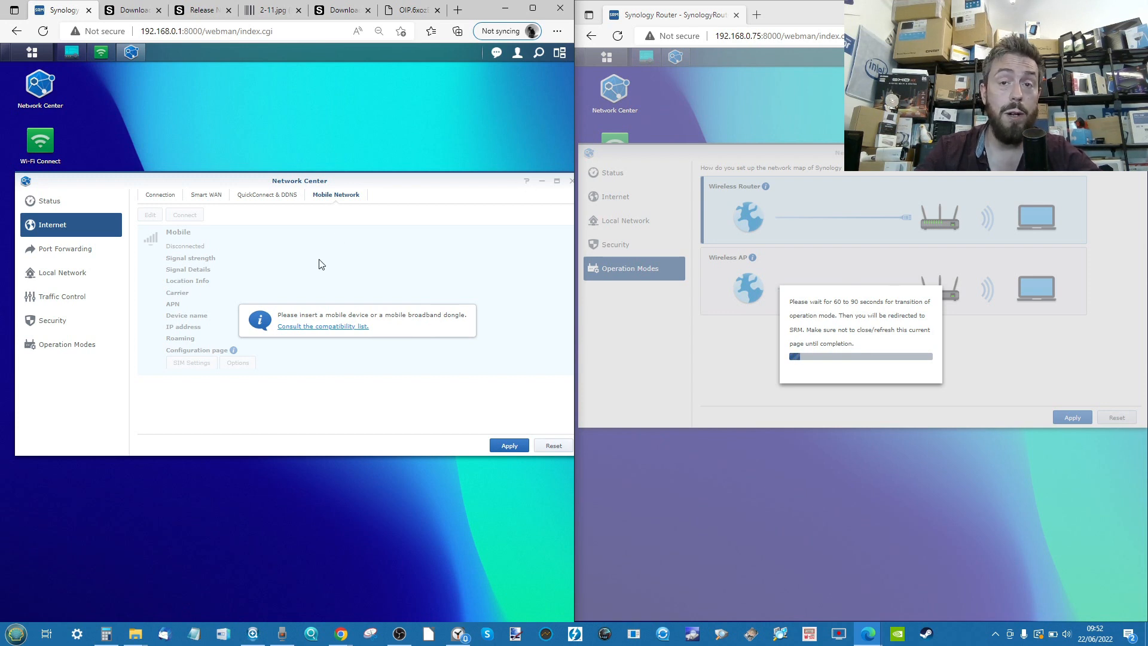
mouse_move(87, 255)
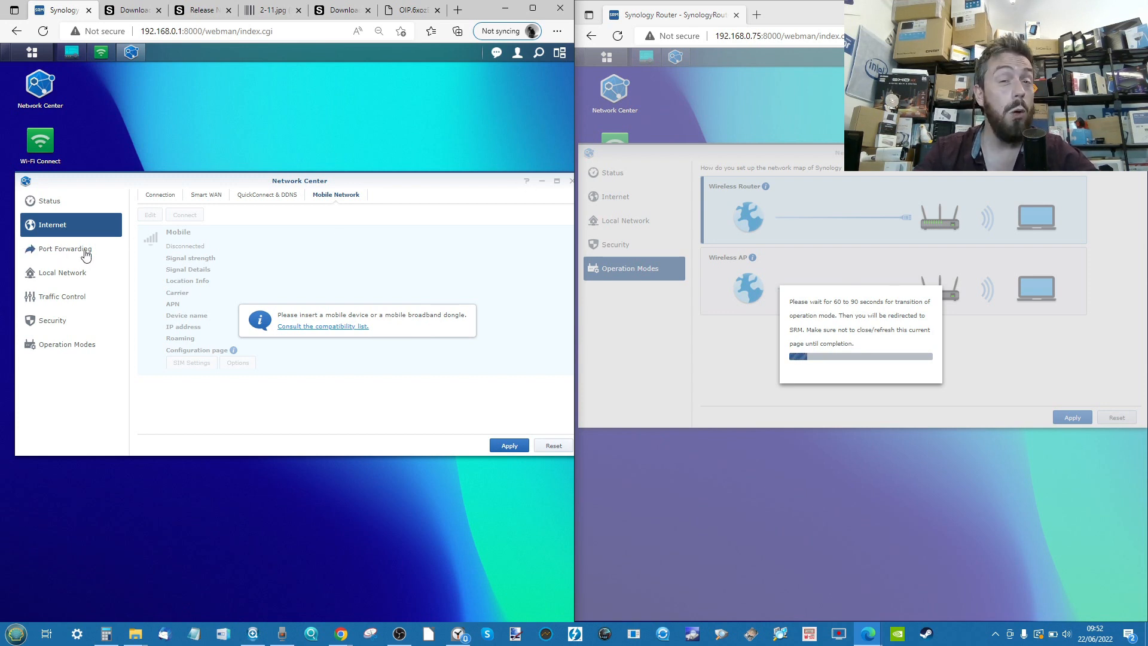
click(64, 249)
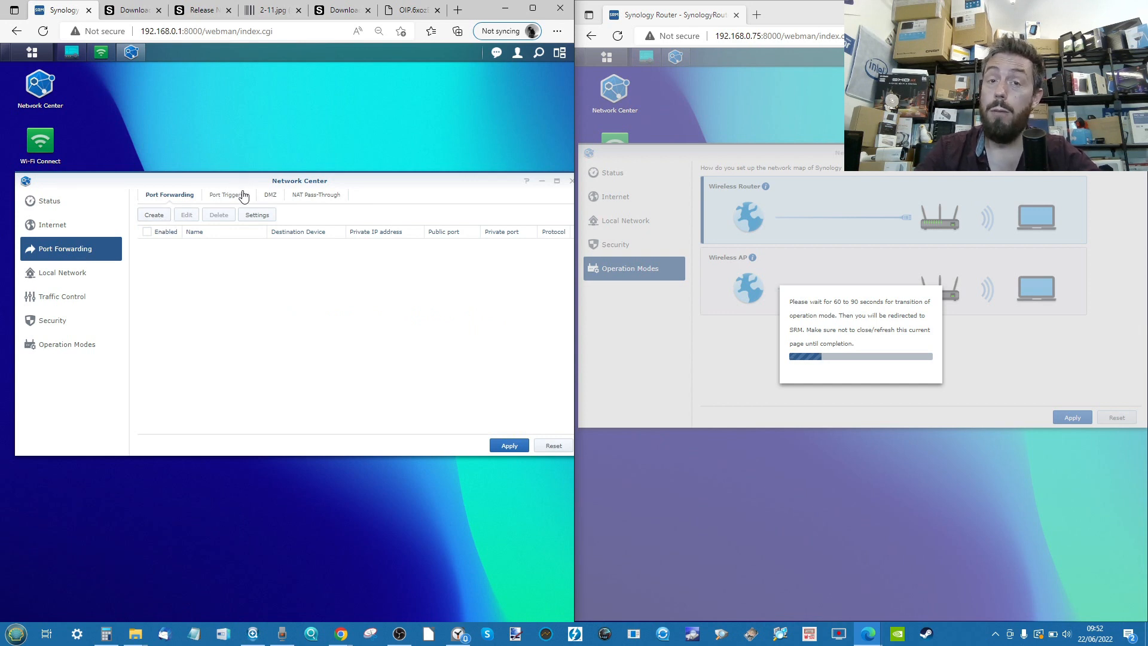
mouse_move(82, 266)
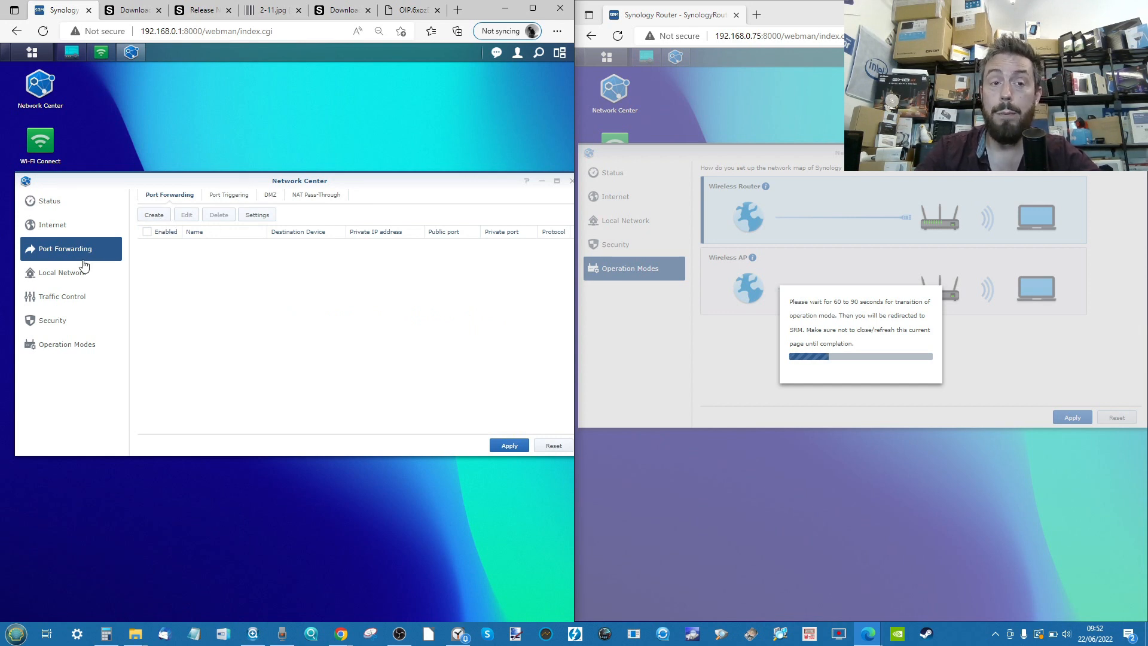
click(62, 273)
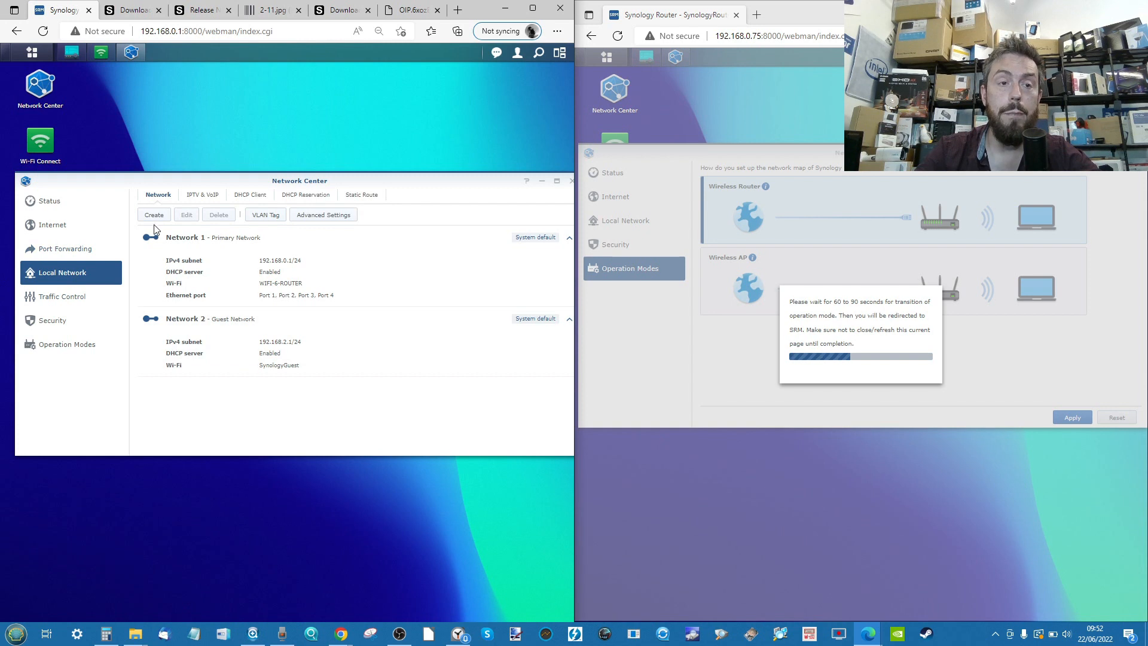
- Start a new local network named test26600 that allows managing the Synology Router
click(153, 214)
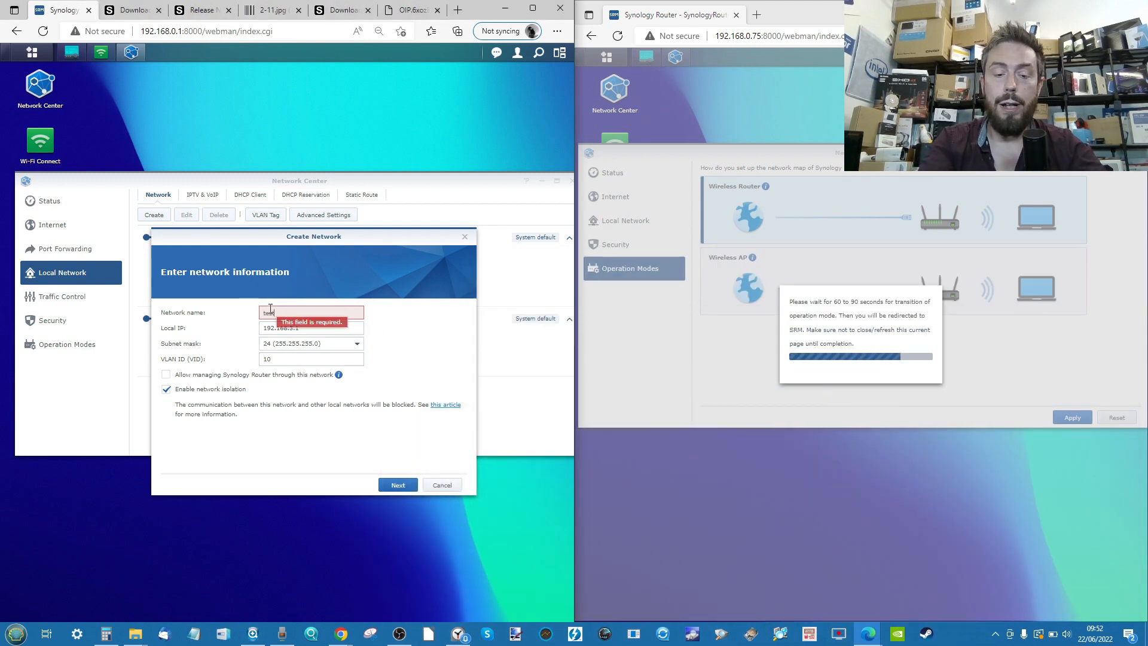
text(test26600)
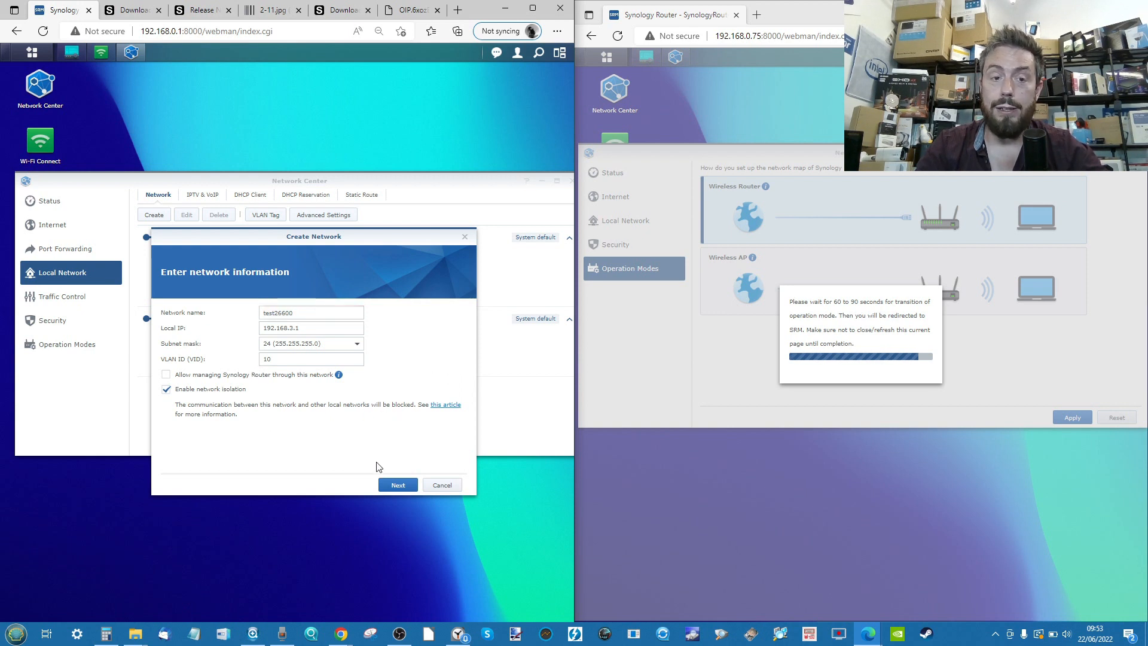
click(166, 374)
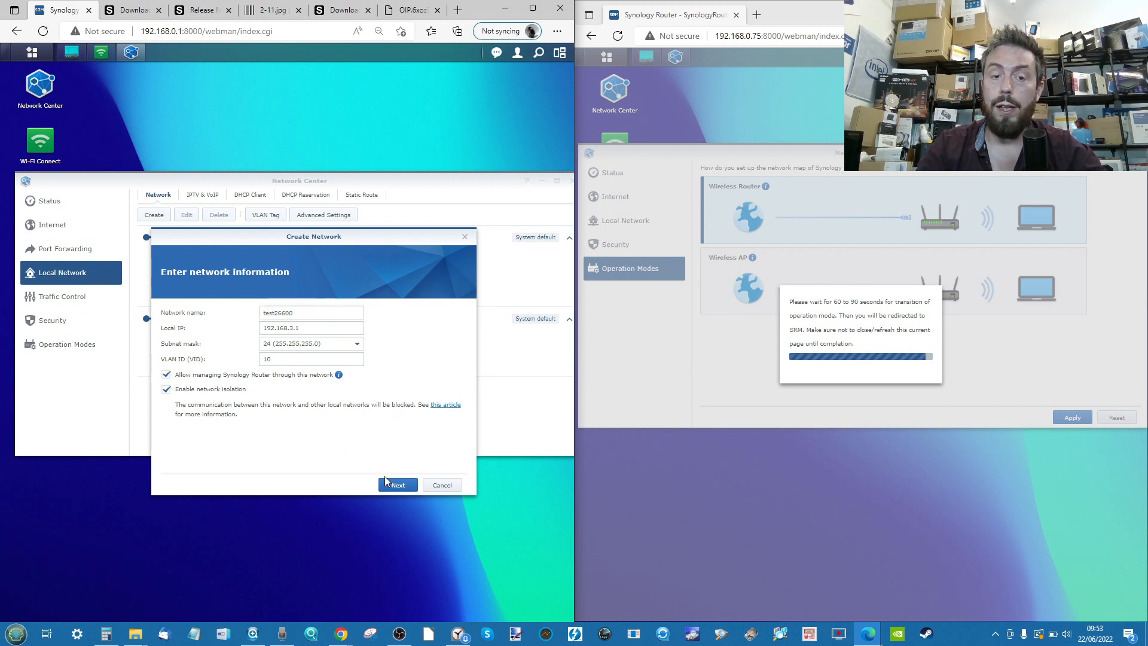
click(398, 484)
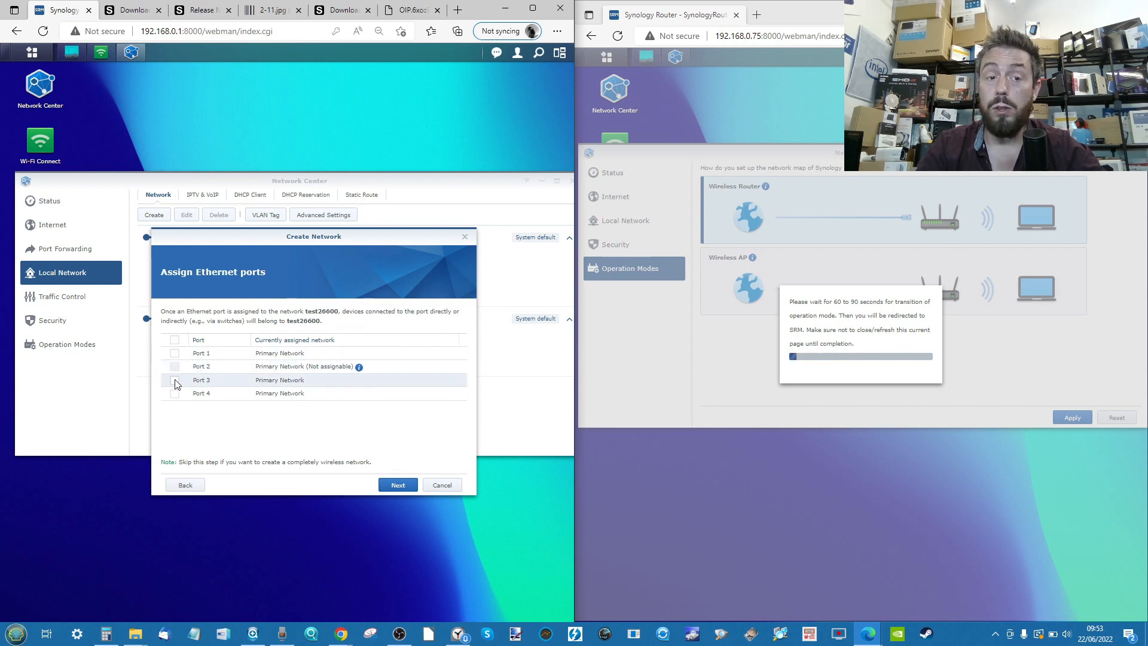
- Assign Port 3 to the new network and reach the Create Wi-Fi page
click(174, 380)
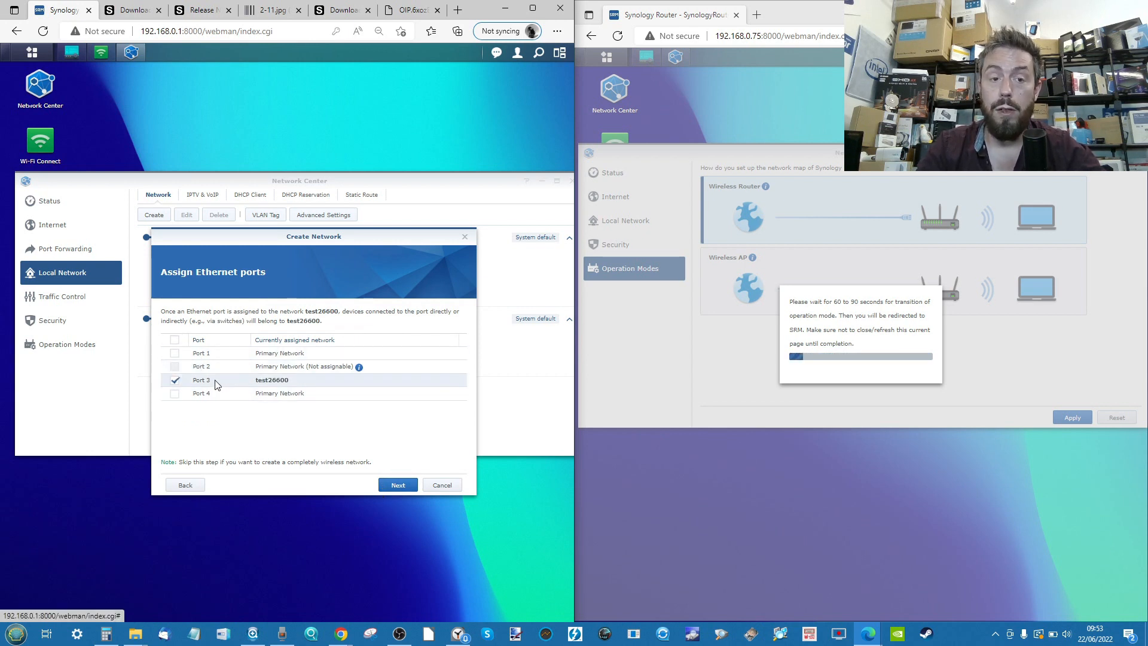
click(174, 380)
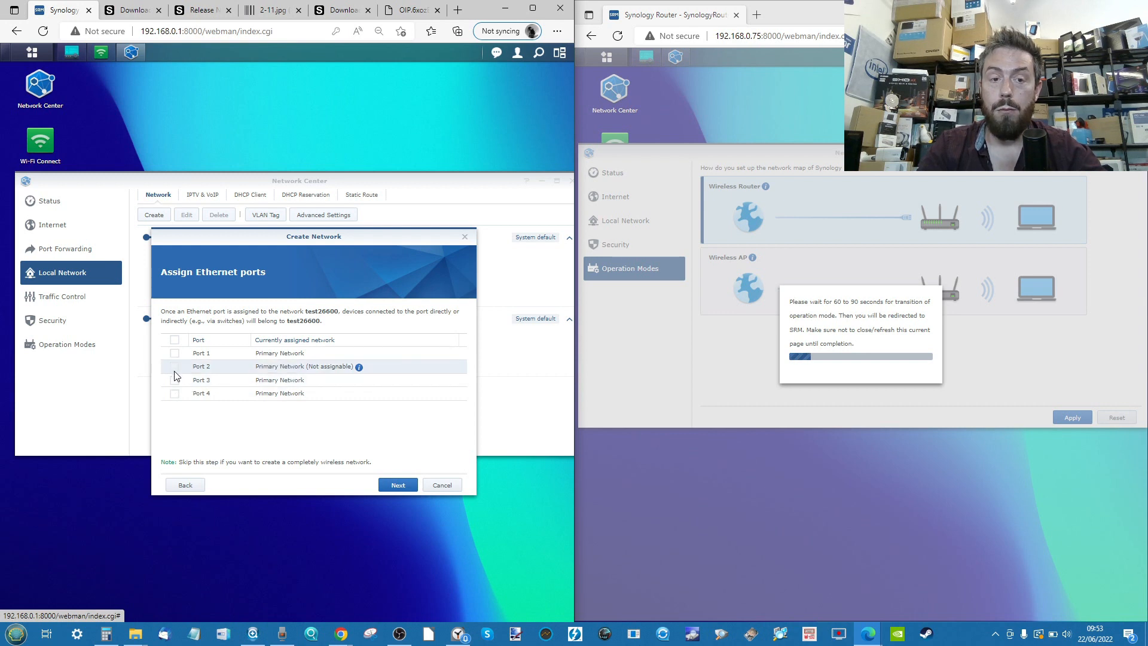
click(174, 393)
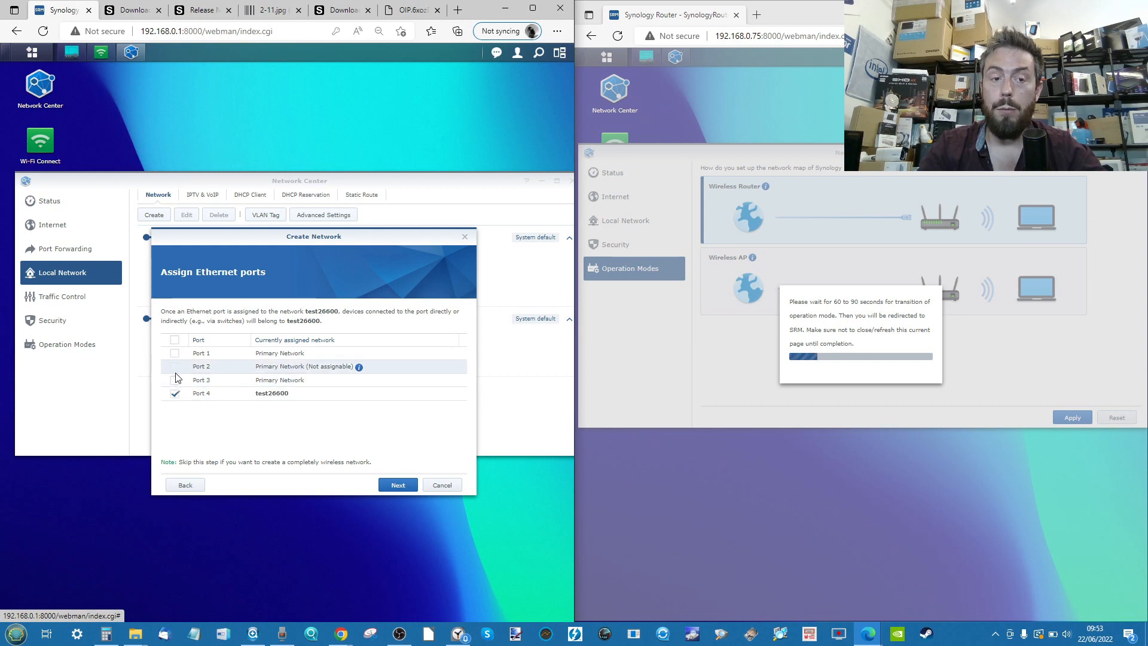
click(174, 380)
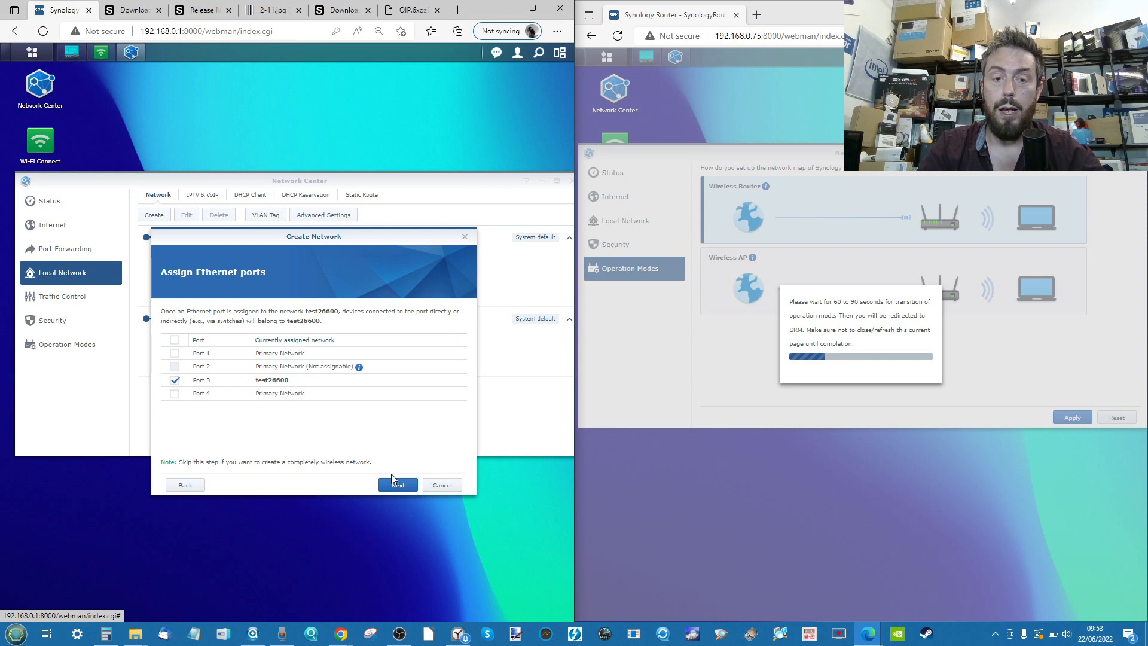
mouse_move(405, 479)
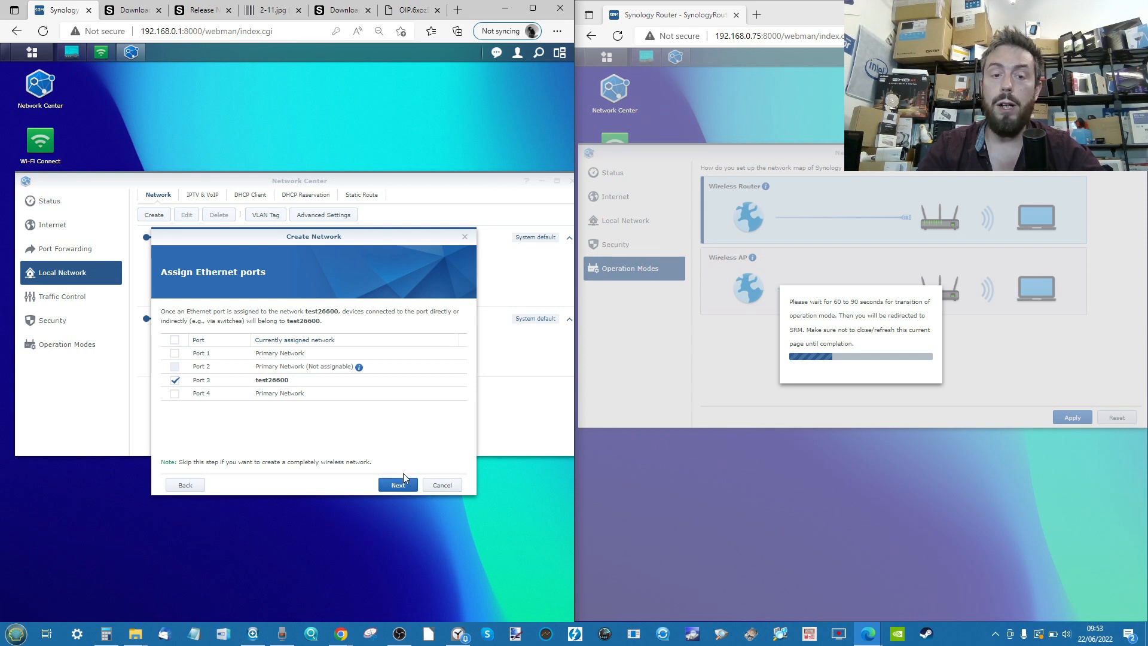
click(398, 484)
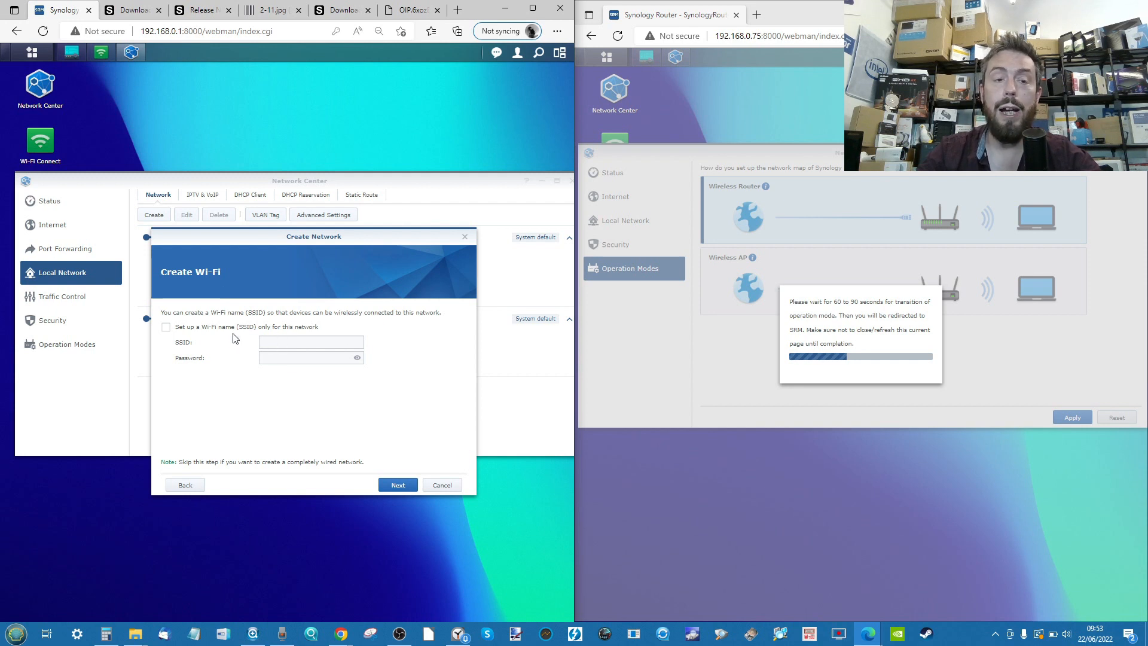
click(166, 327)
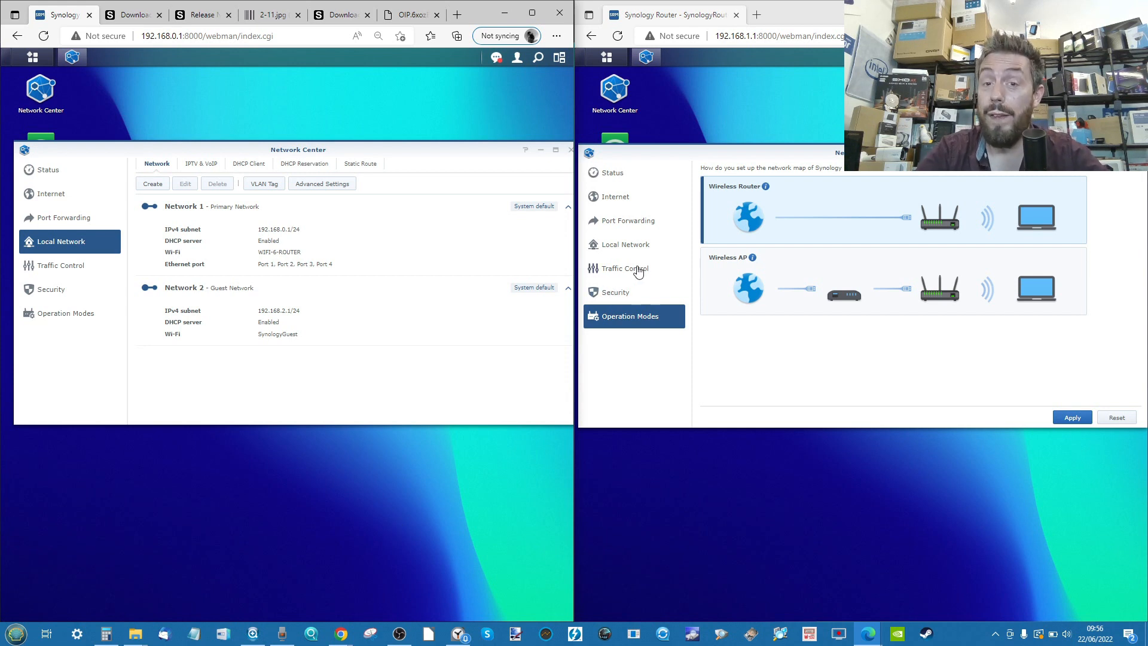
- On the second router, go through Port Forwarding to Local Network and start creating a network
click(628, 221)
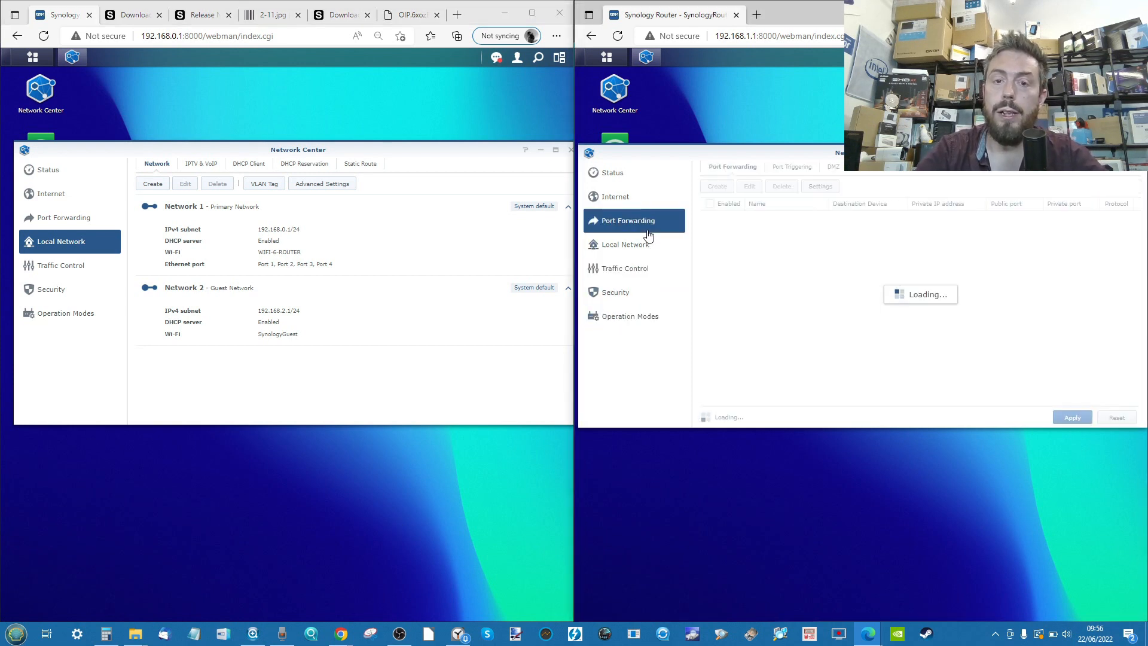
click(625, 244)
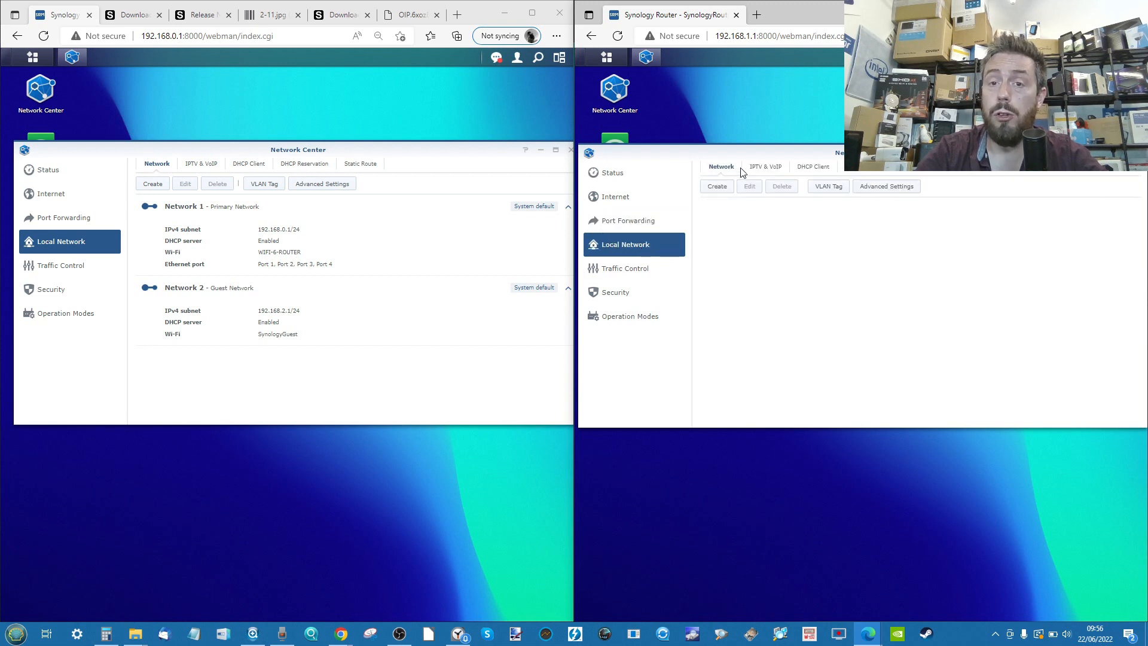
click(717, 186)
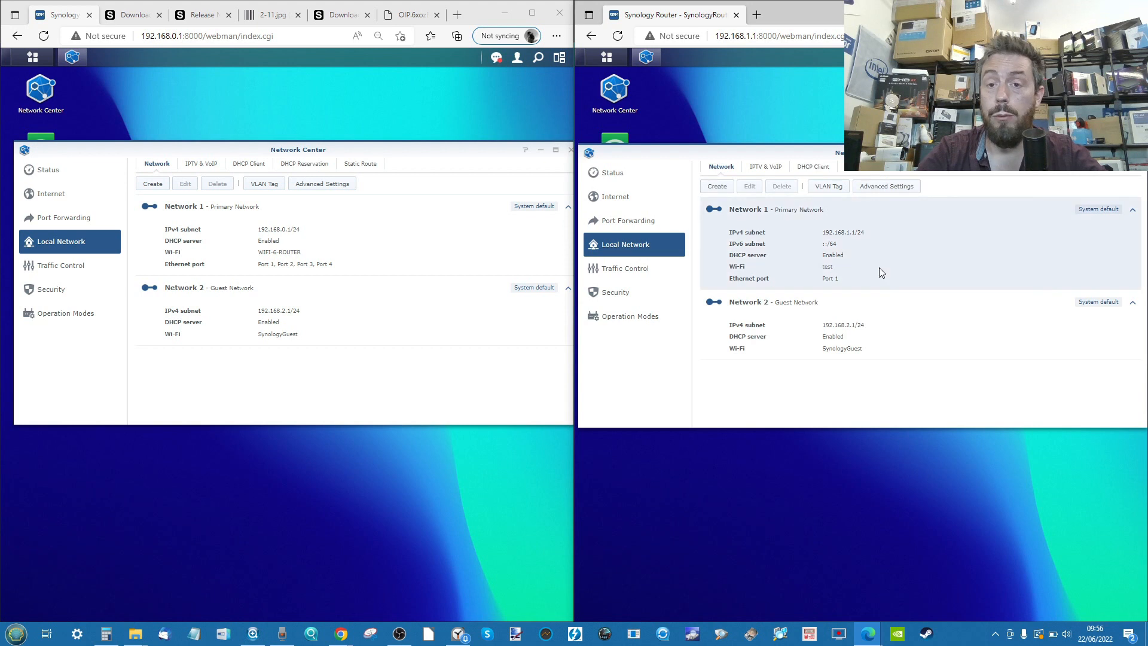
click(716, 186)
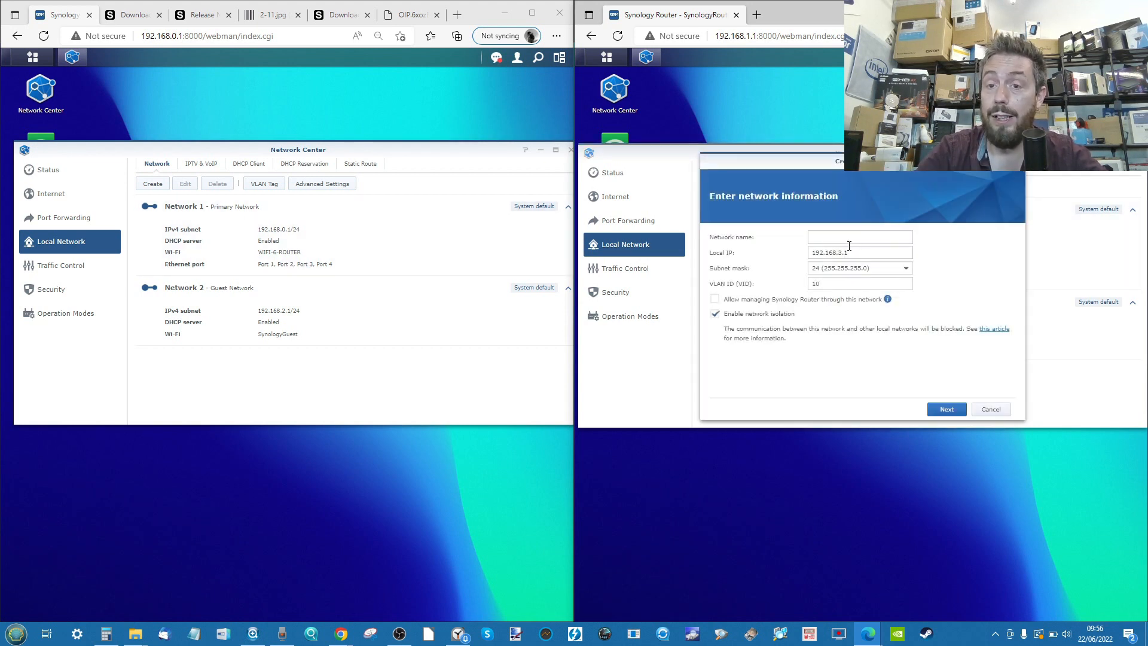
- Create network test2200 at 192.168.3.1 with its own Wi-Fi SSID test1 and apply it
text(test2200)
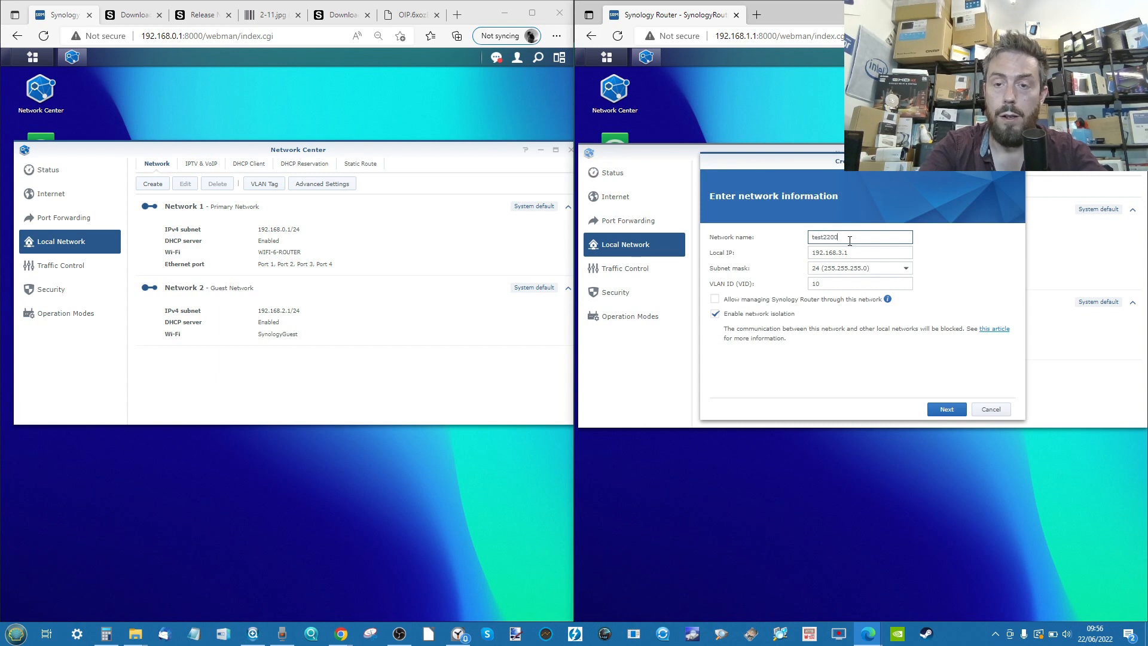
click(946, 409)
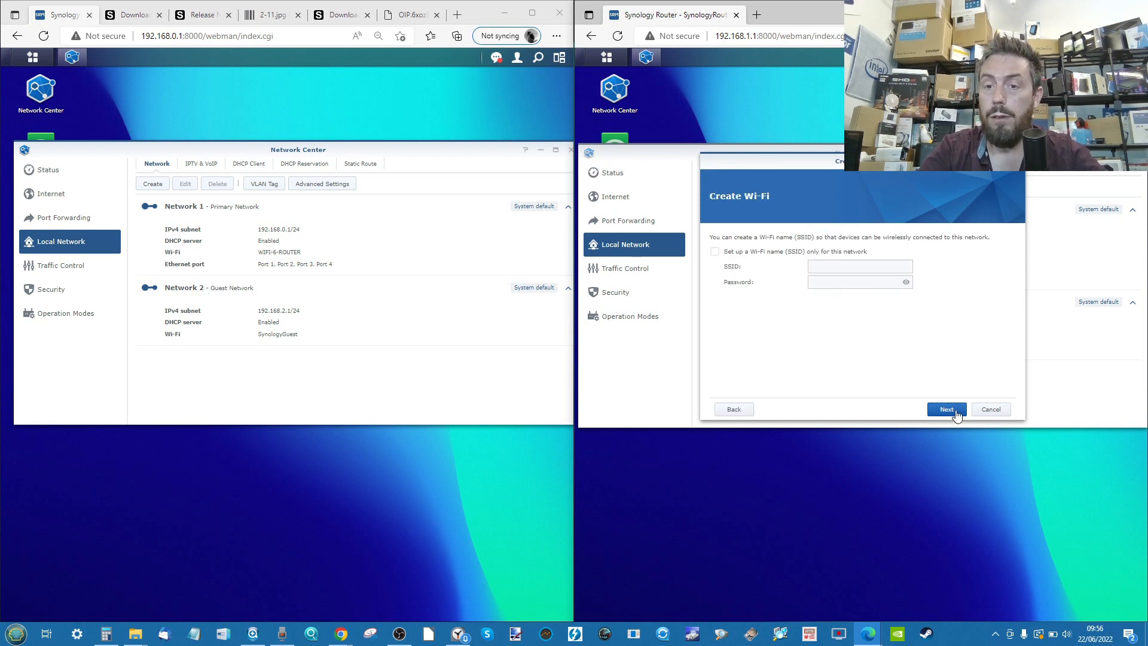
click(715, 252)
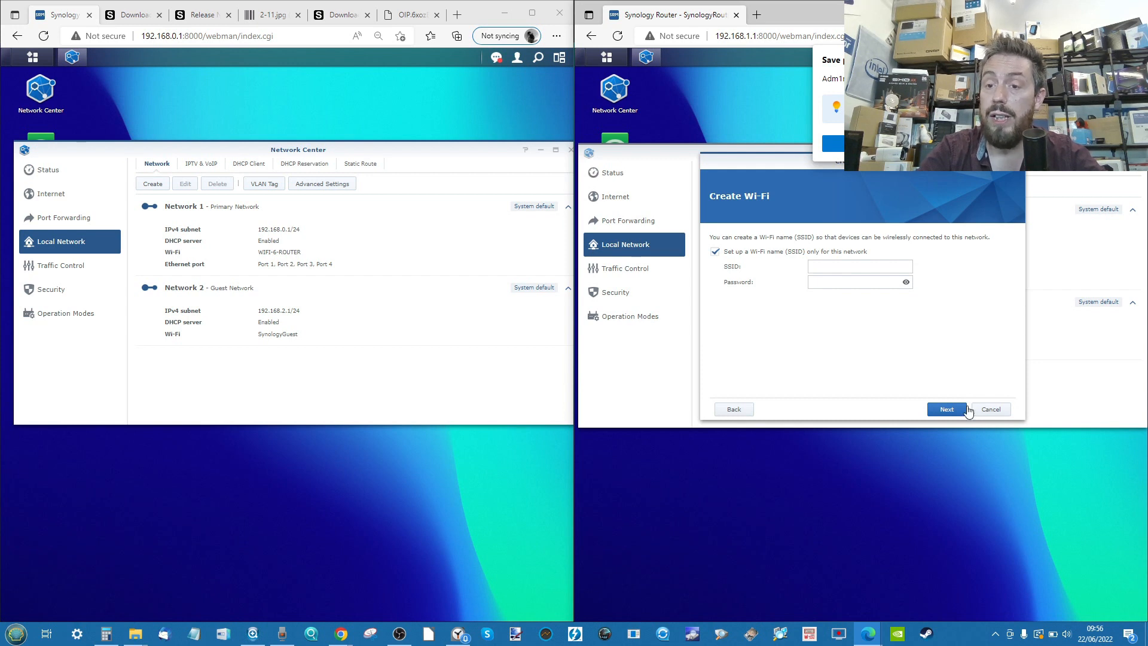
click(946, 409)
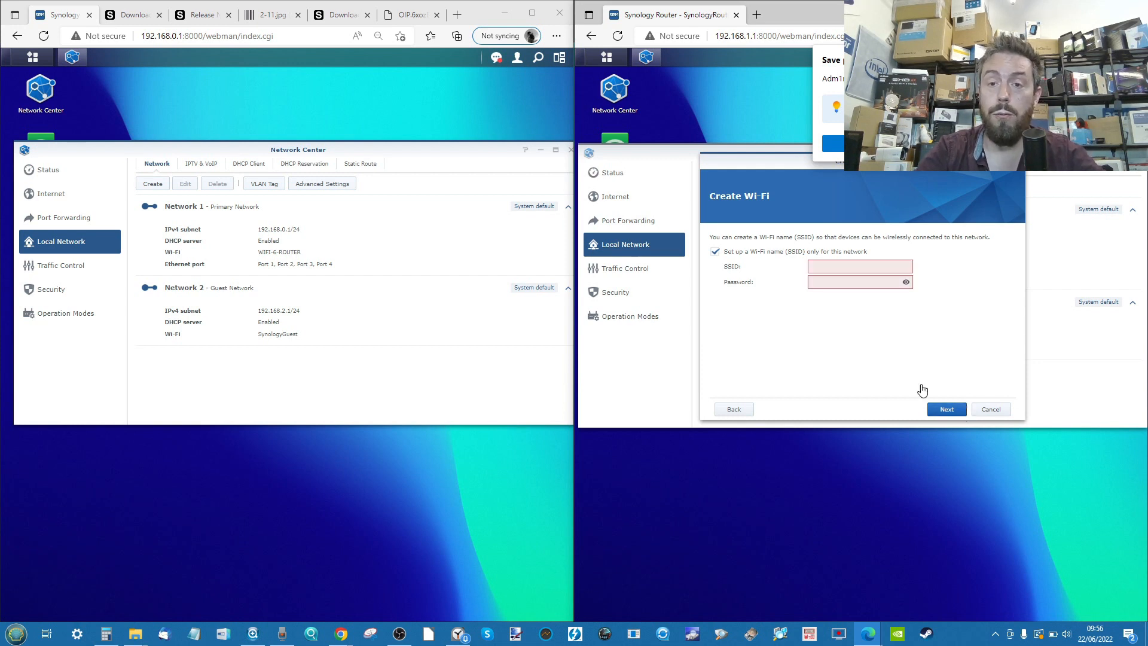
click(857, 282)
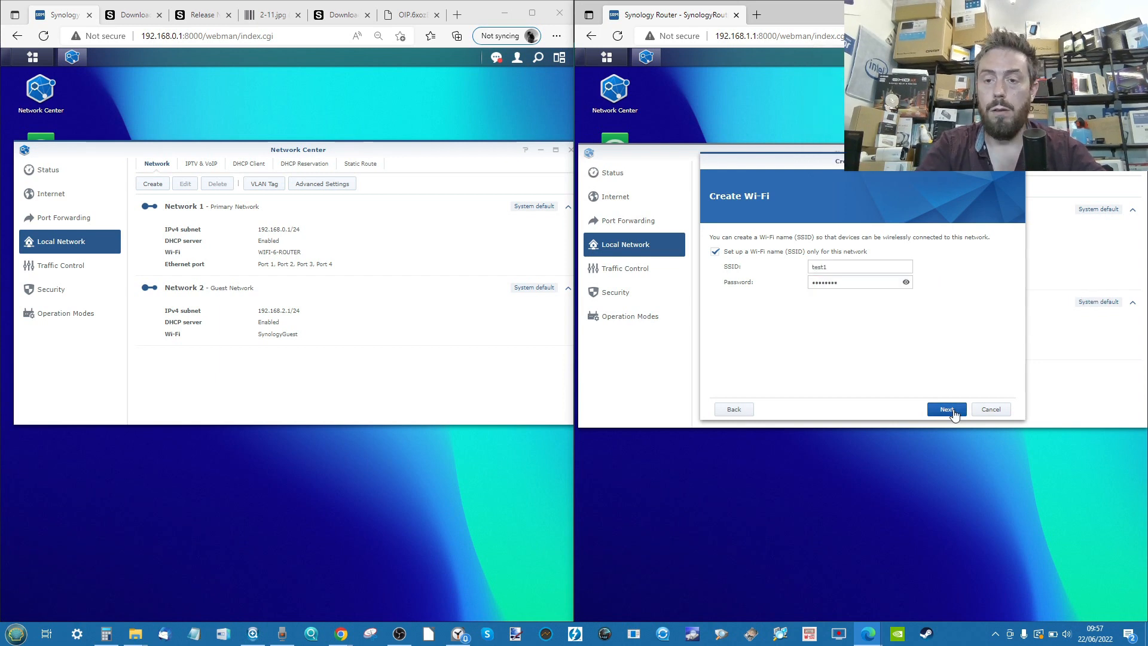
click(946, 409)
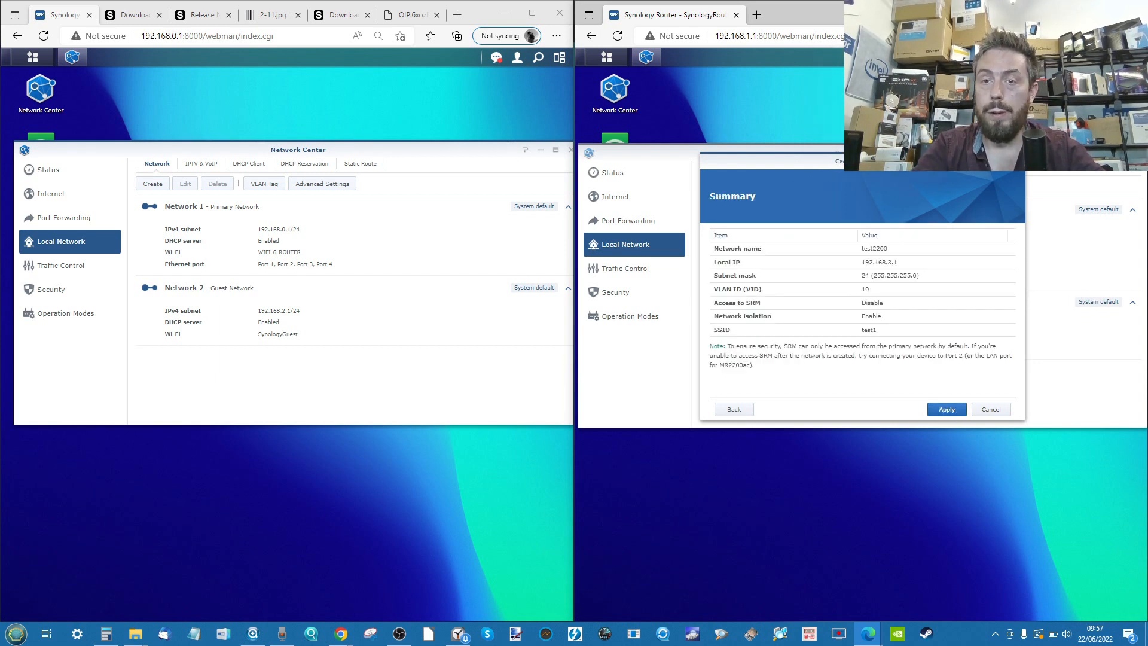
click(946, 409)
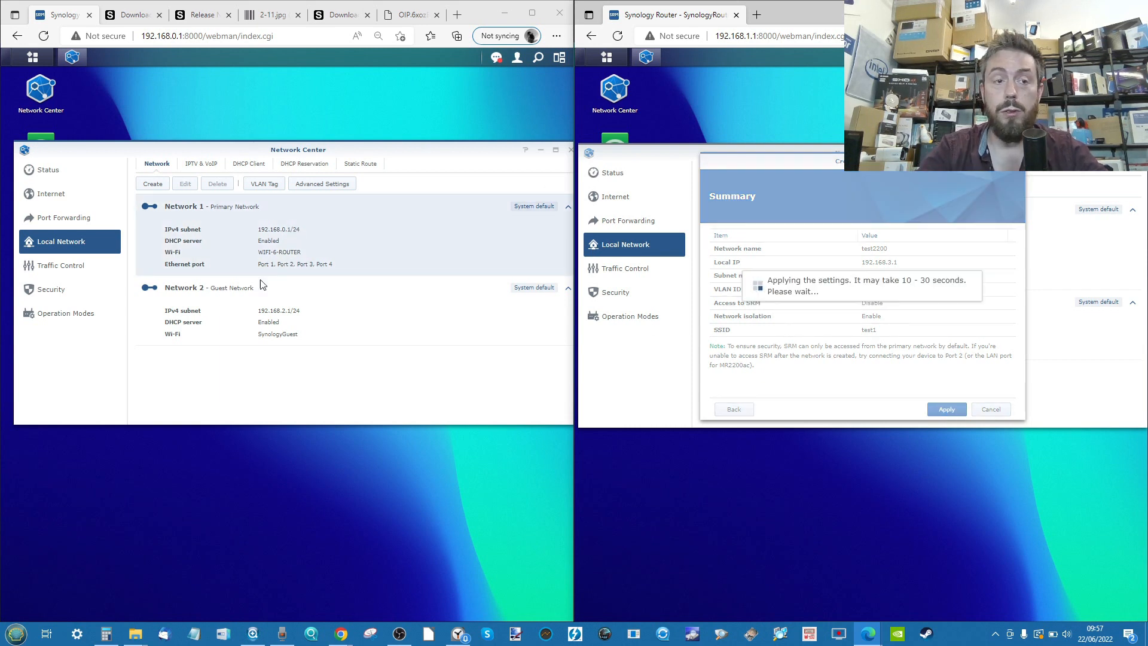
mouse_move(93, 189)
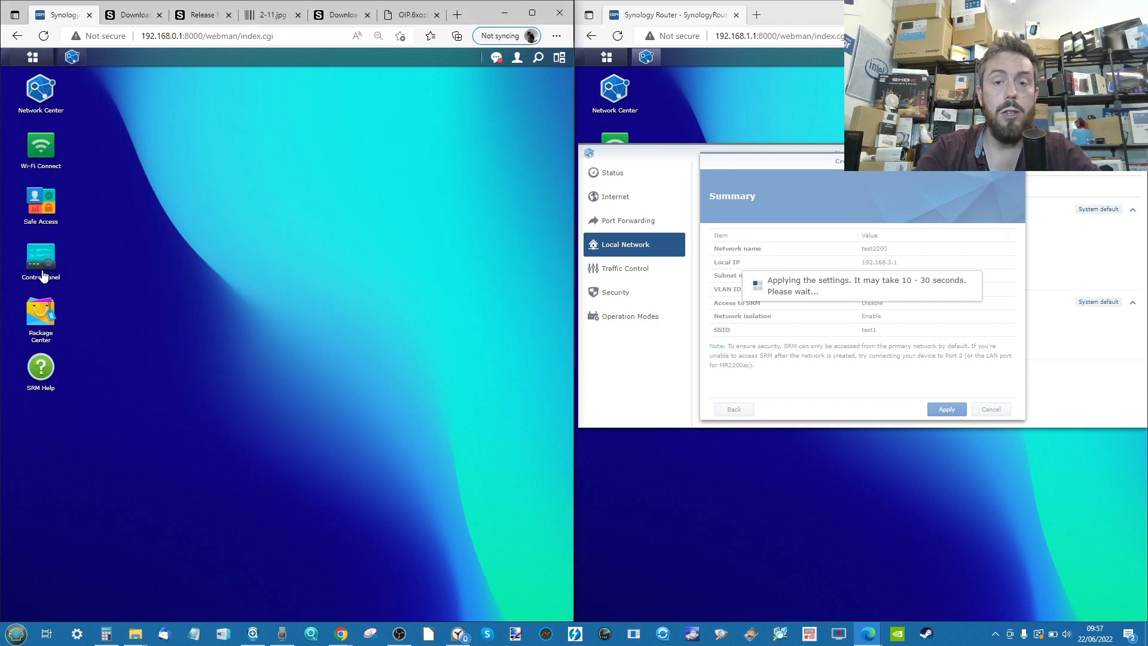
- Briefly open the first router's Control Panel and File Services, then close both Control Panels
click(41, 257)
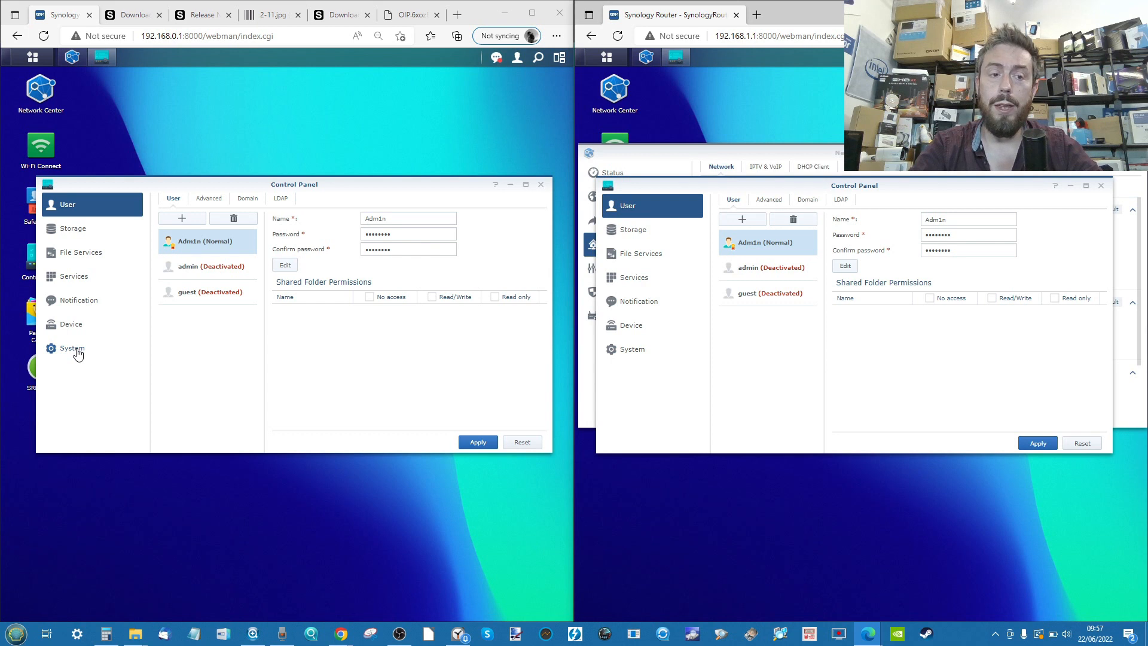
click(81, 253)
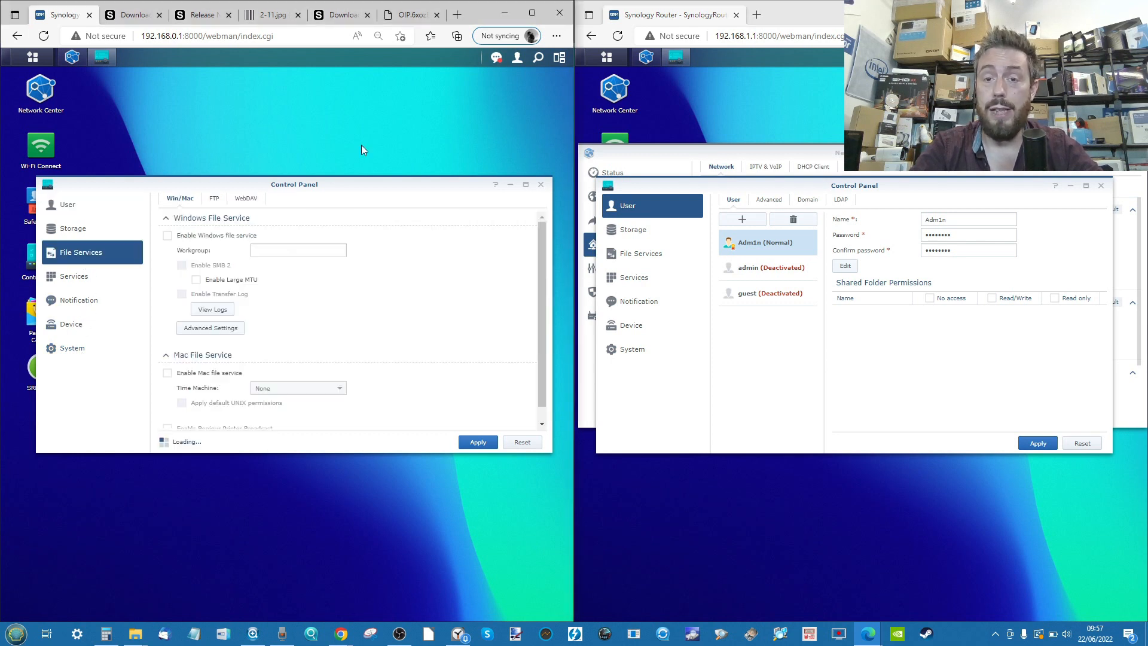
click(640, 253)
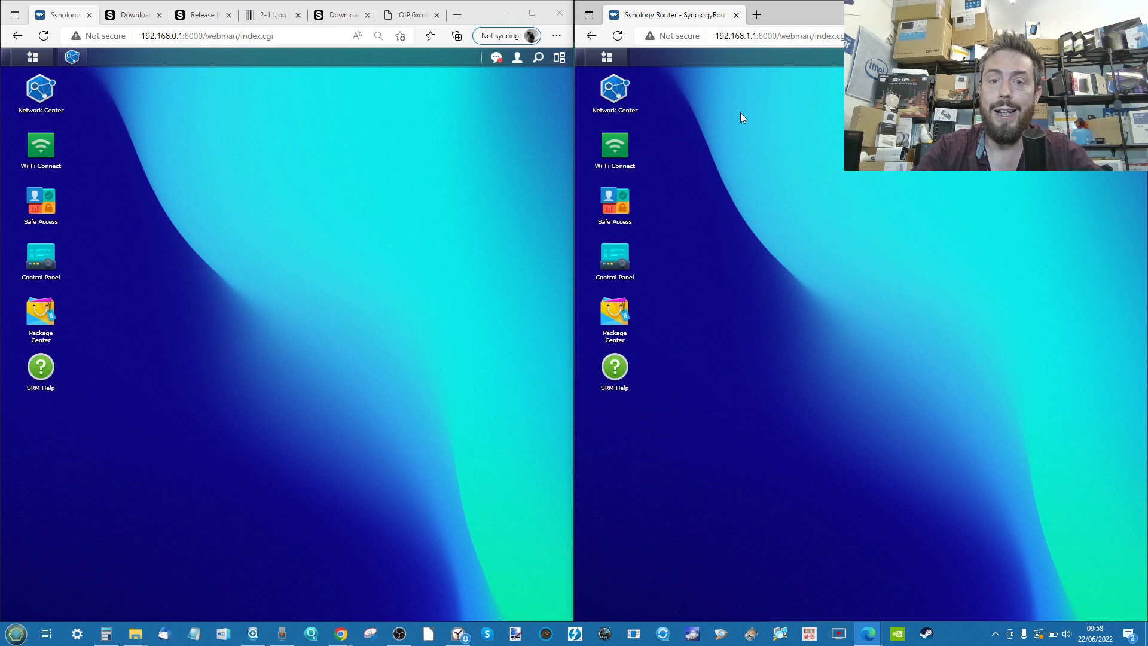
mouse_move(606, 57)
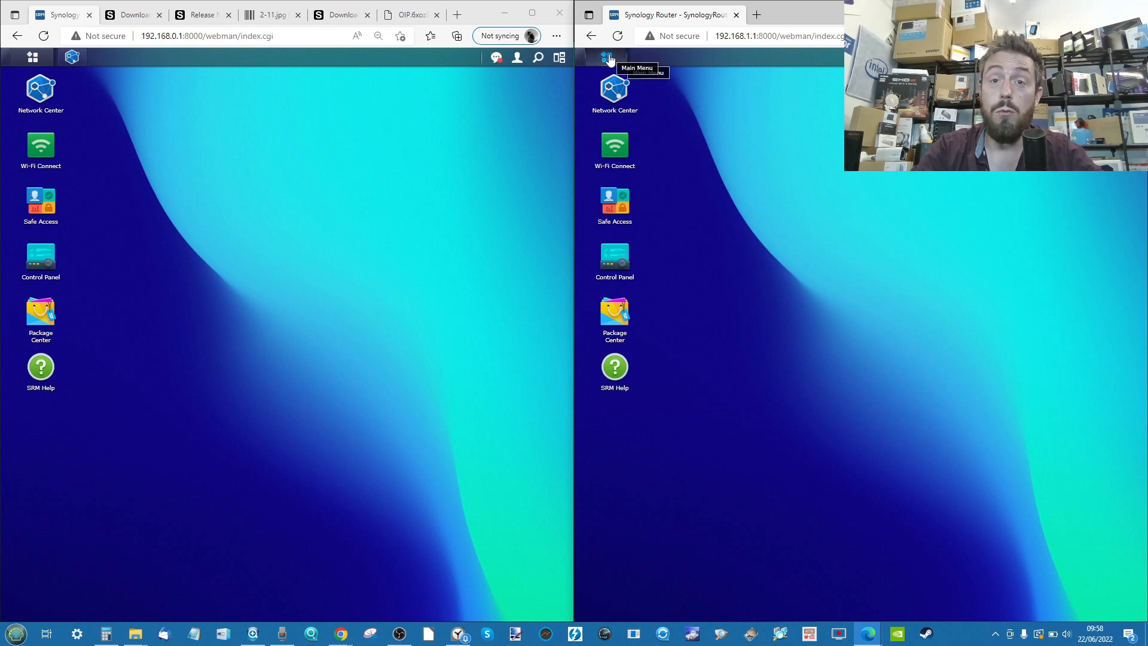
- View both routers' System Database update status in Control Panel > System, then close
click(605, 57)
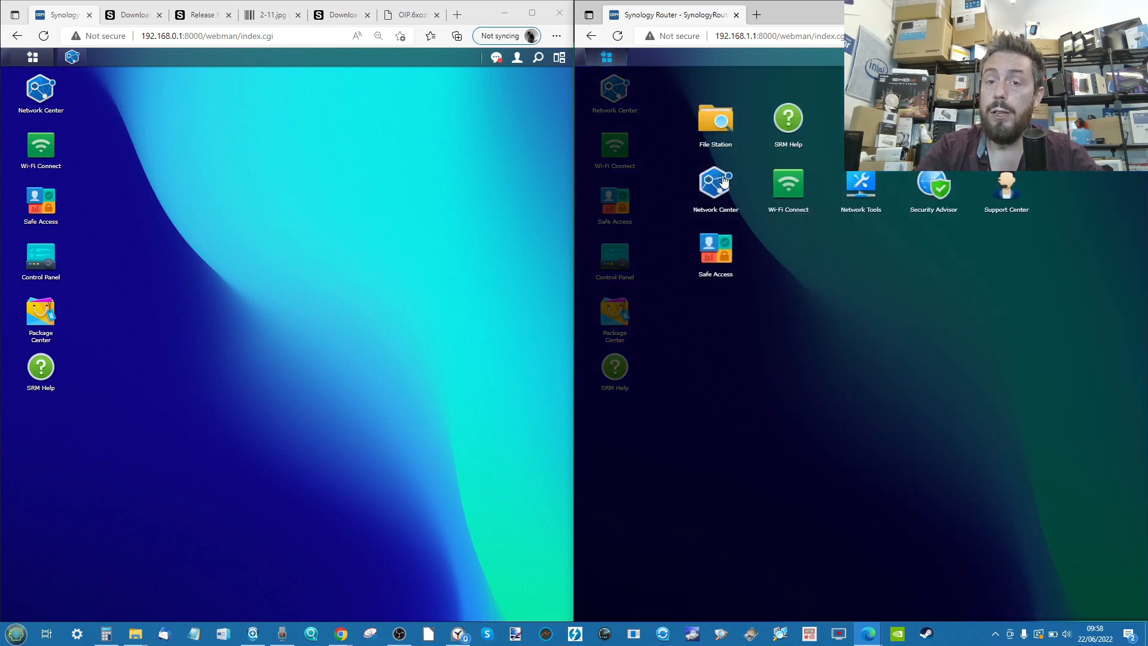
mouse_move(747, 224)
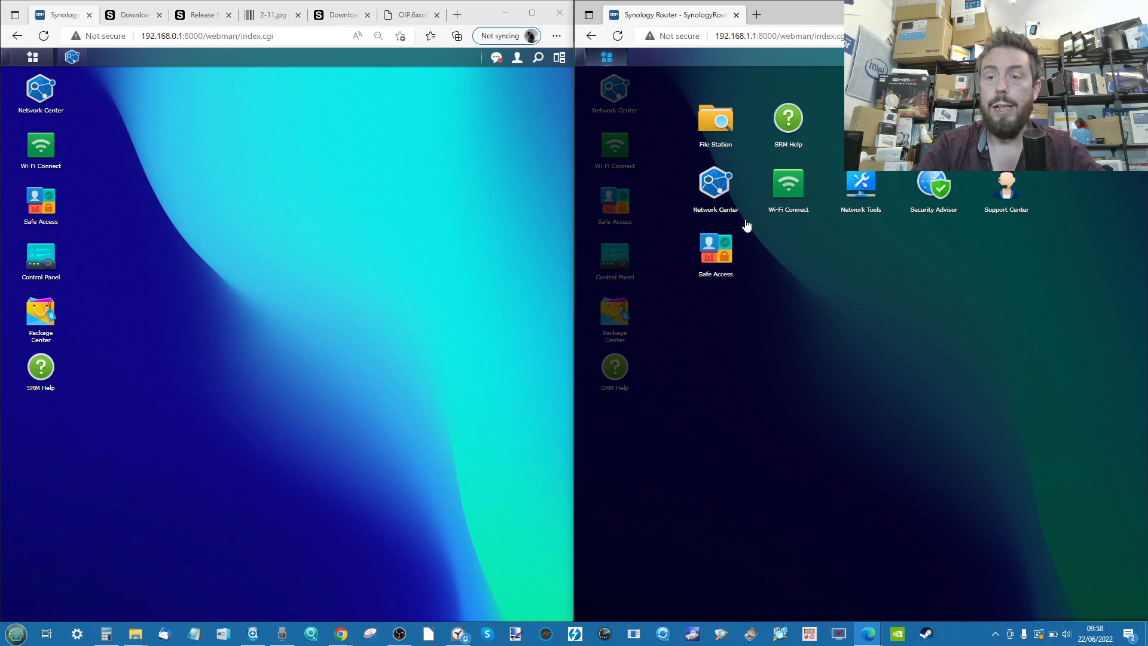
click(615, 256)
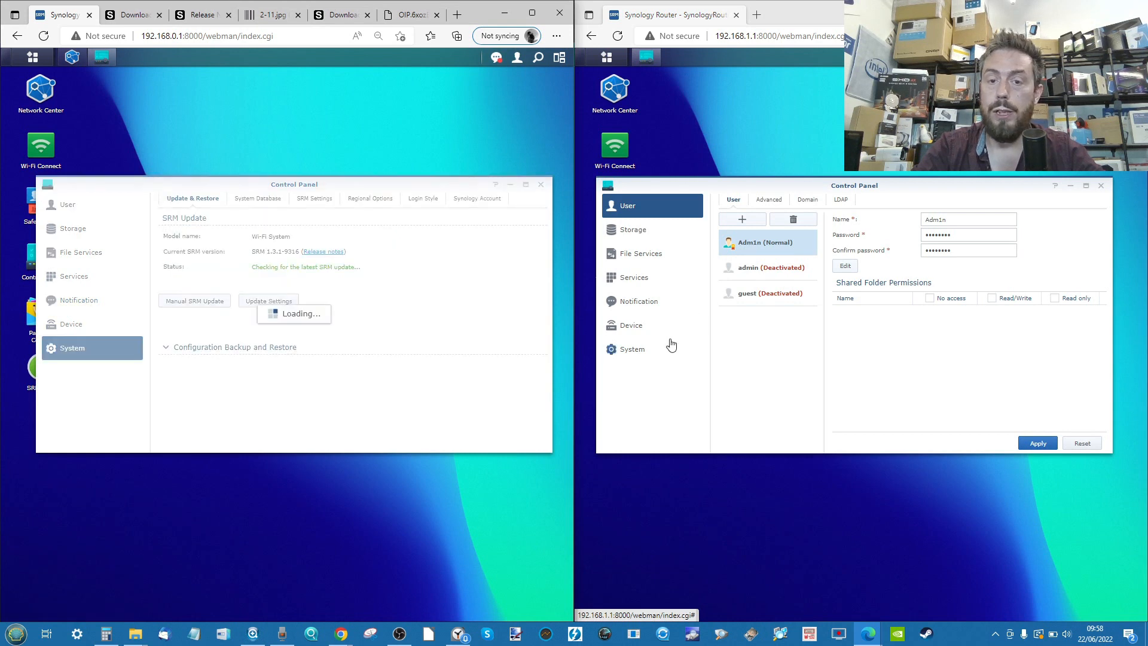
click(632, 348)
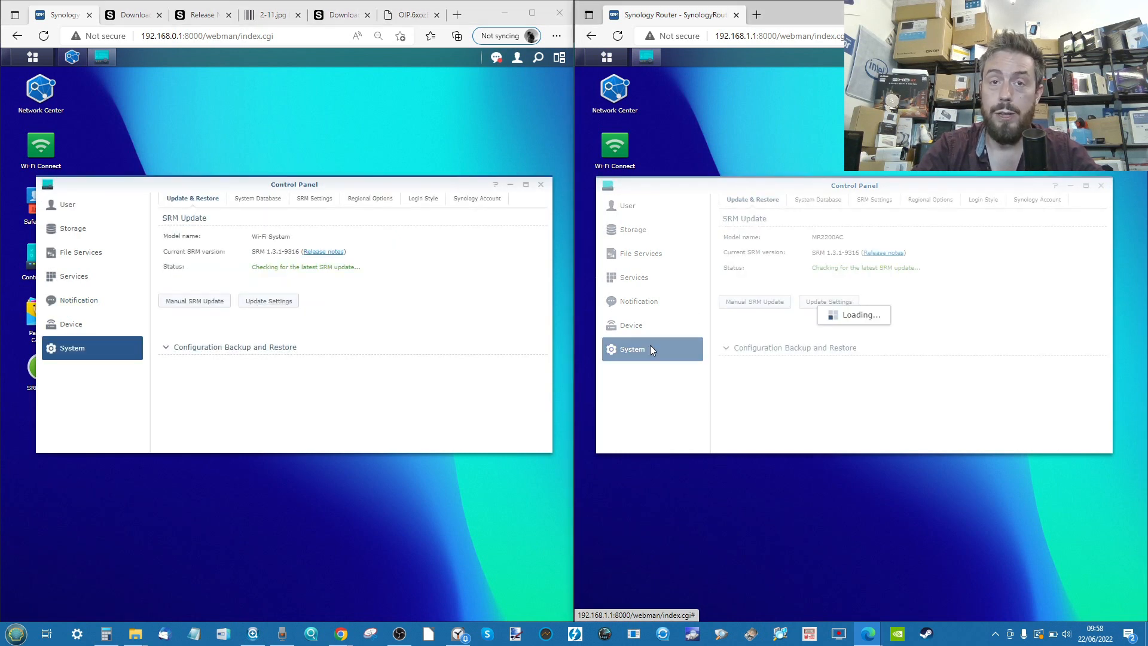
click(257, 198)
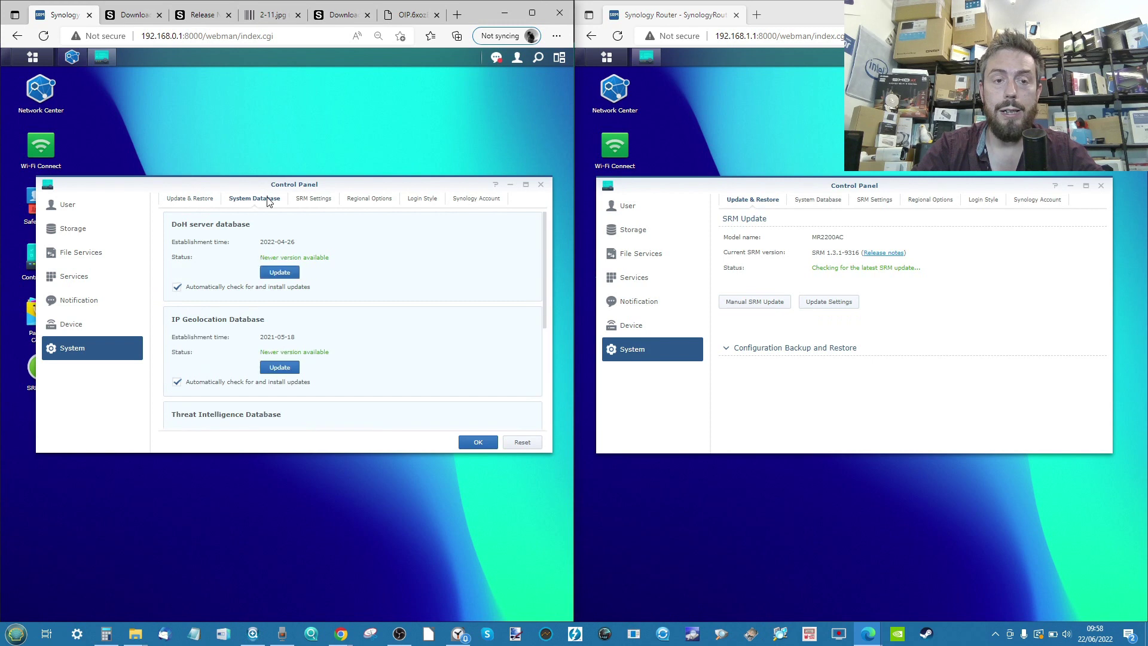
click(814, 199)
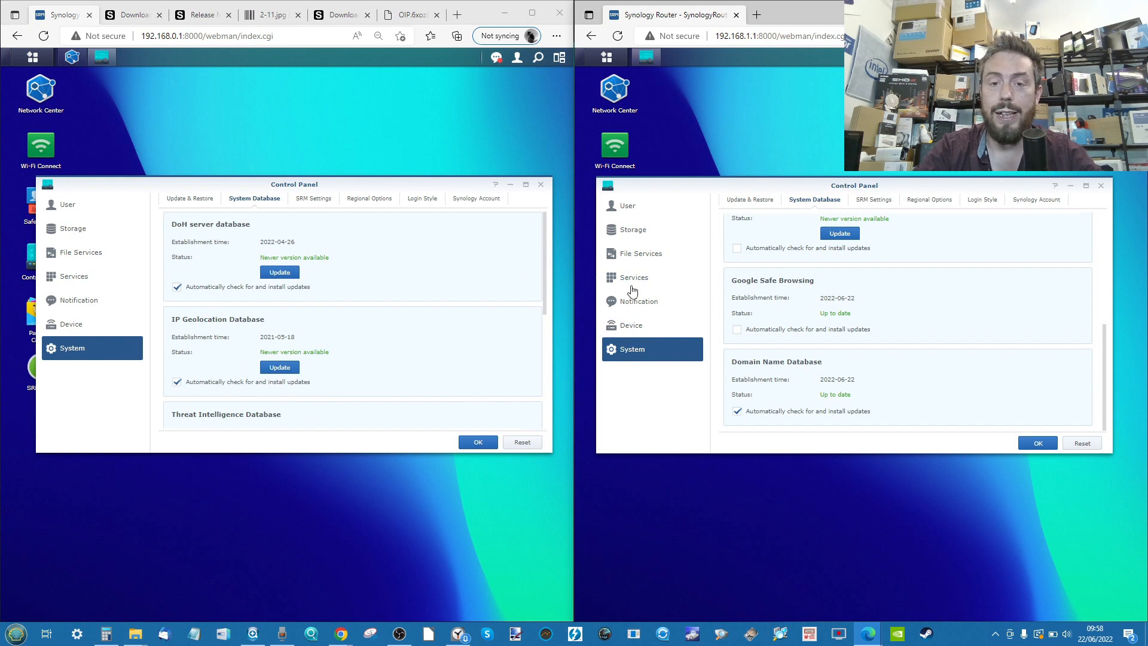
click(540, 184)
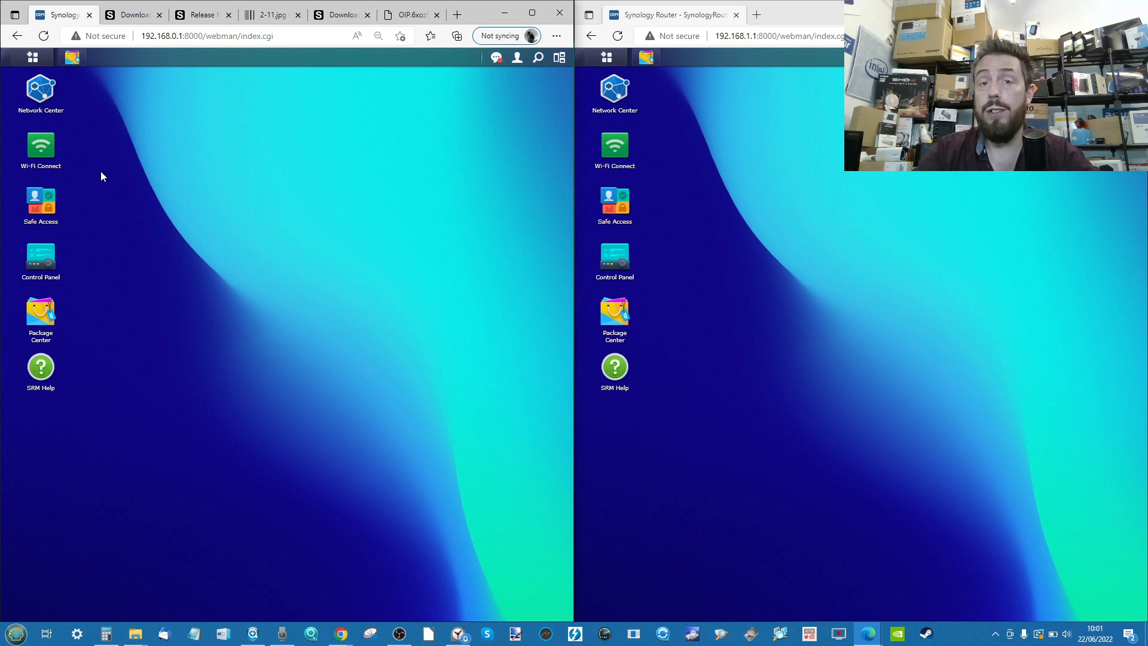
mouse_move(80, 72)
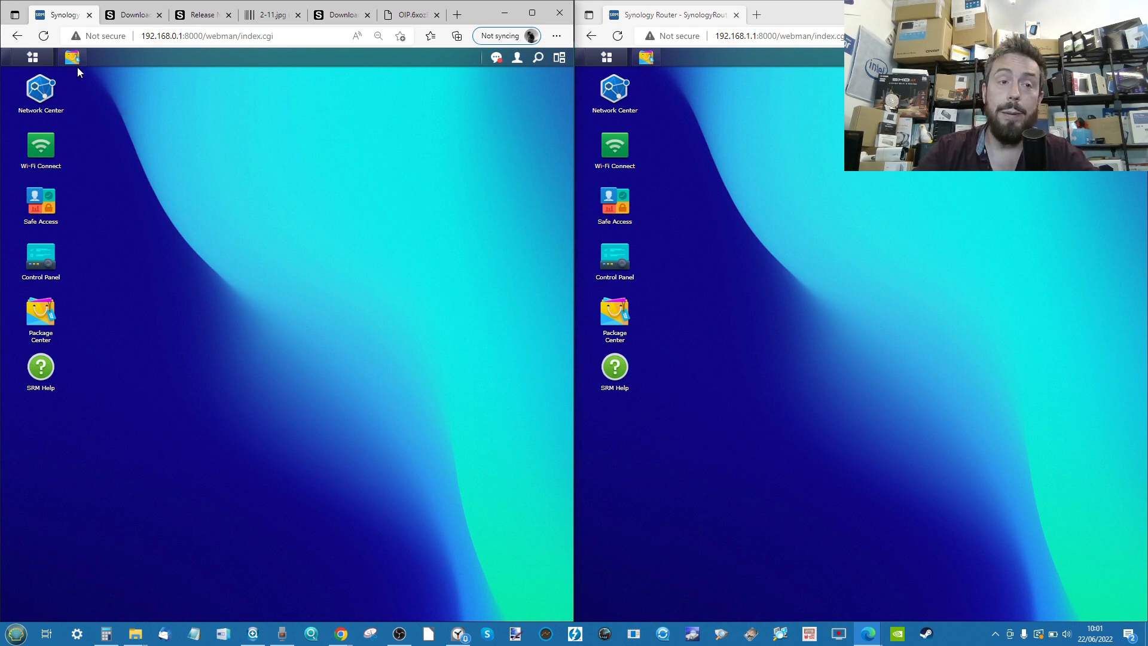
click(67, 57)
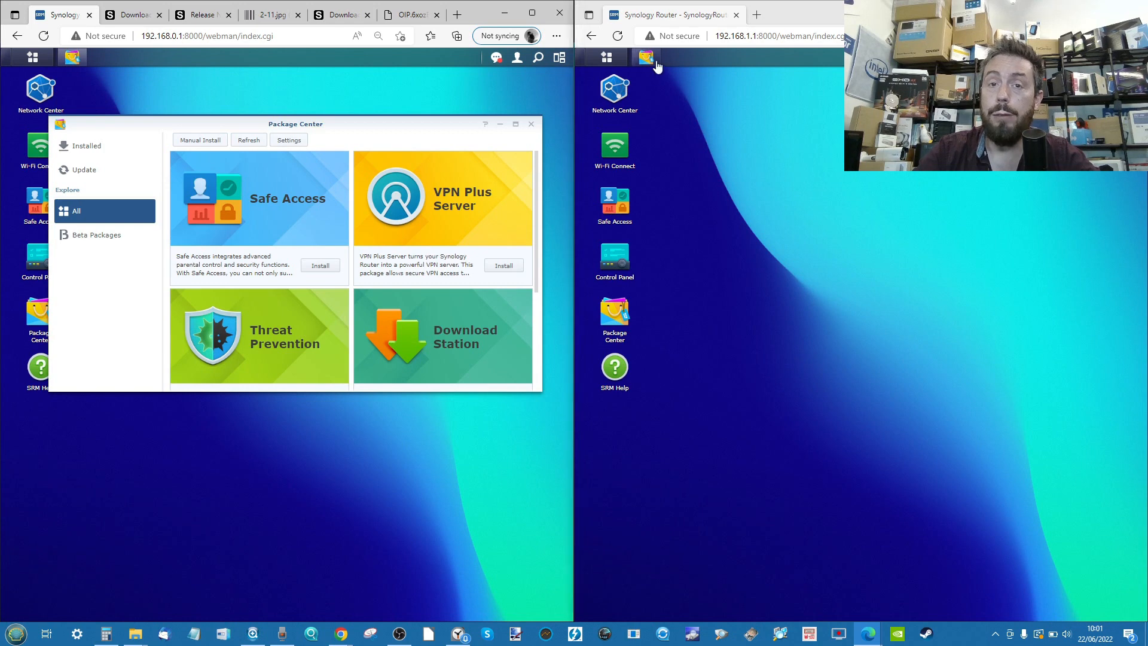
click(645, 57)
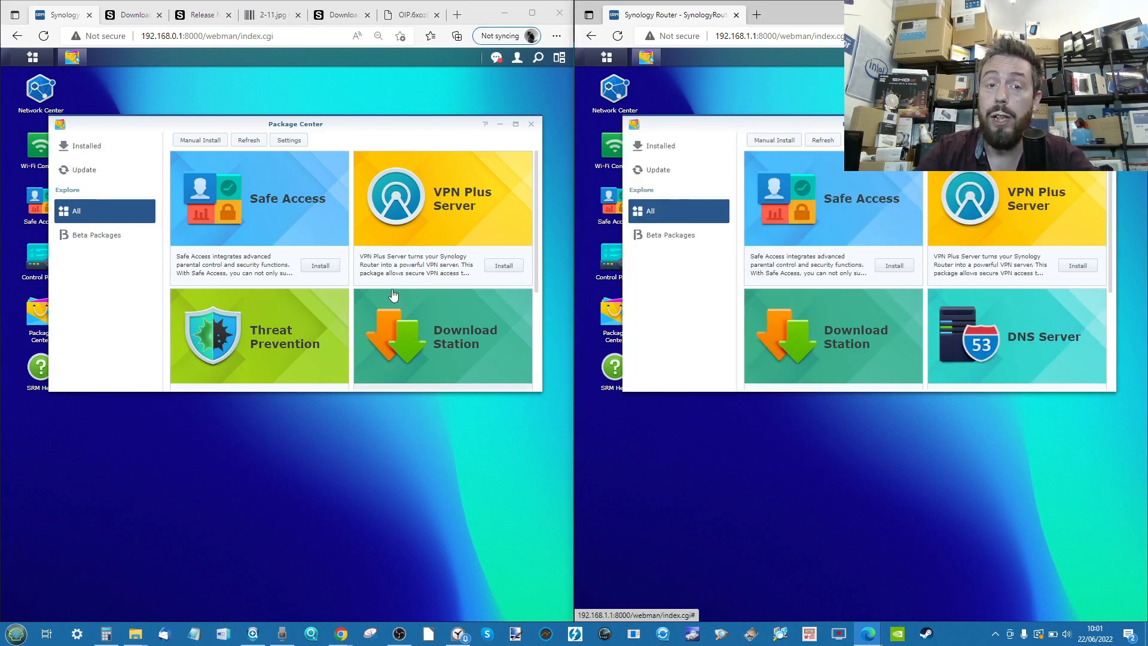
scroll(down, 3)
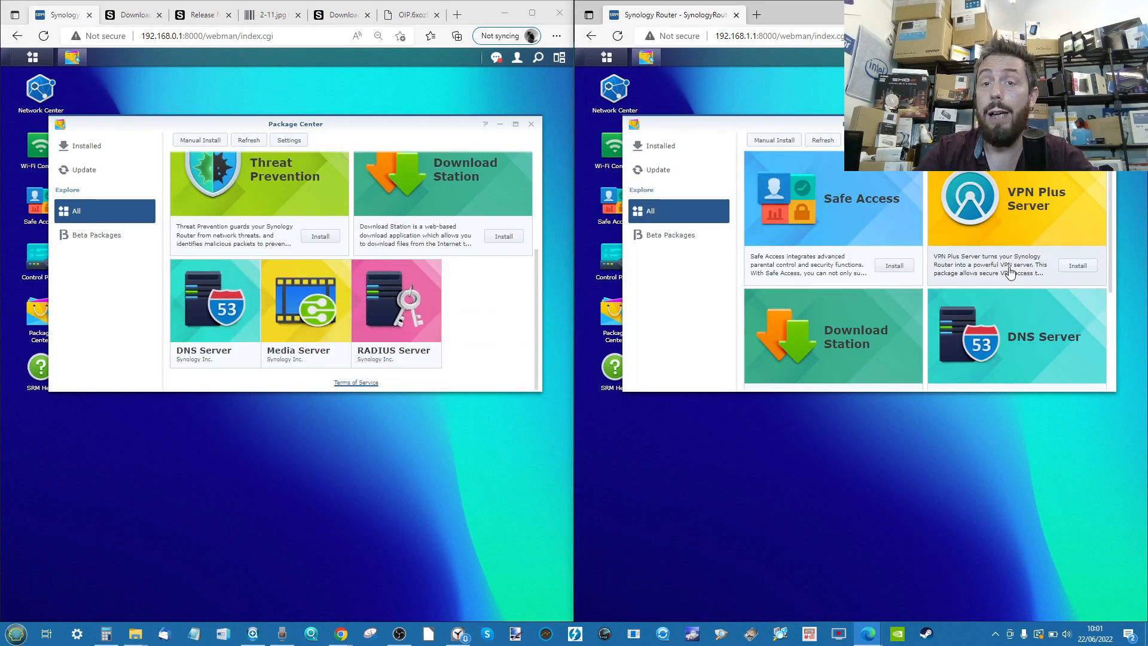
scroll(down, 3)
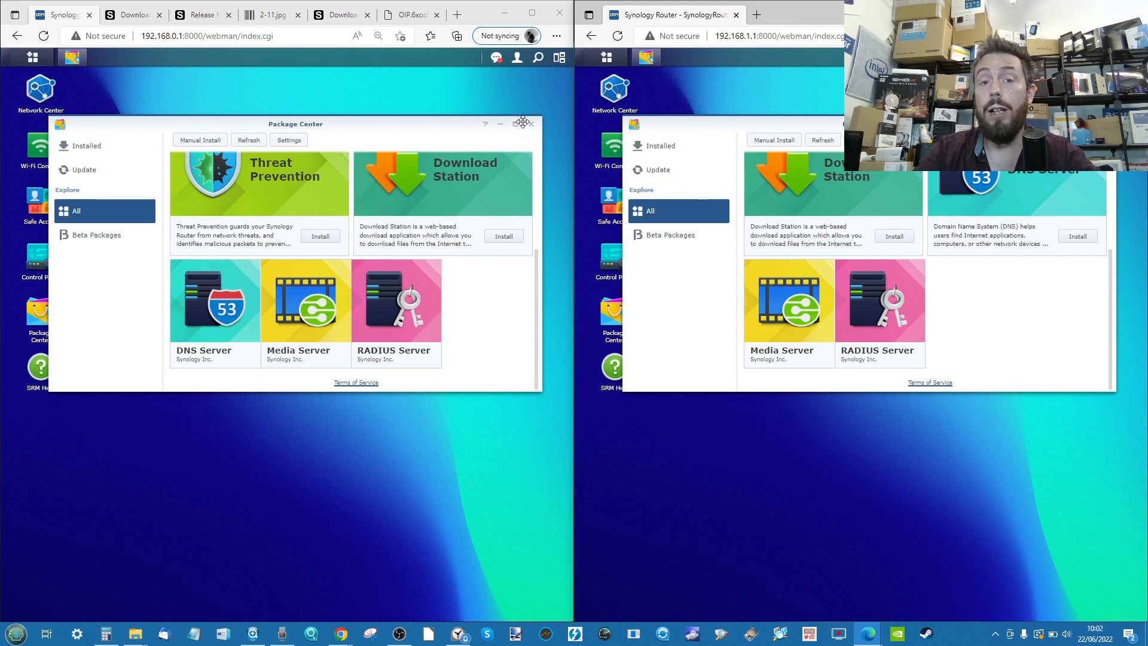
click(534, 124)
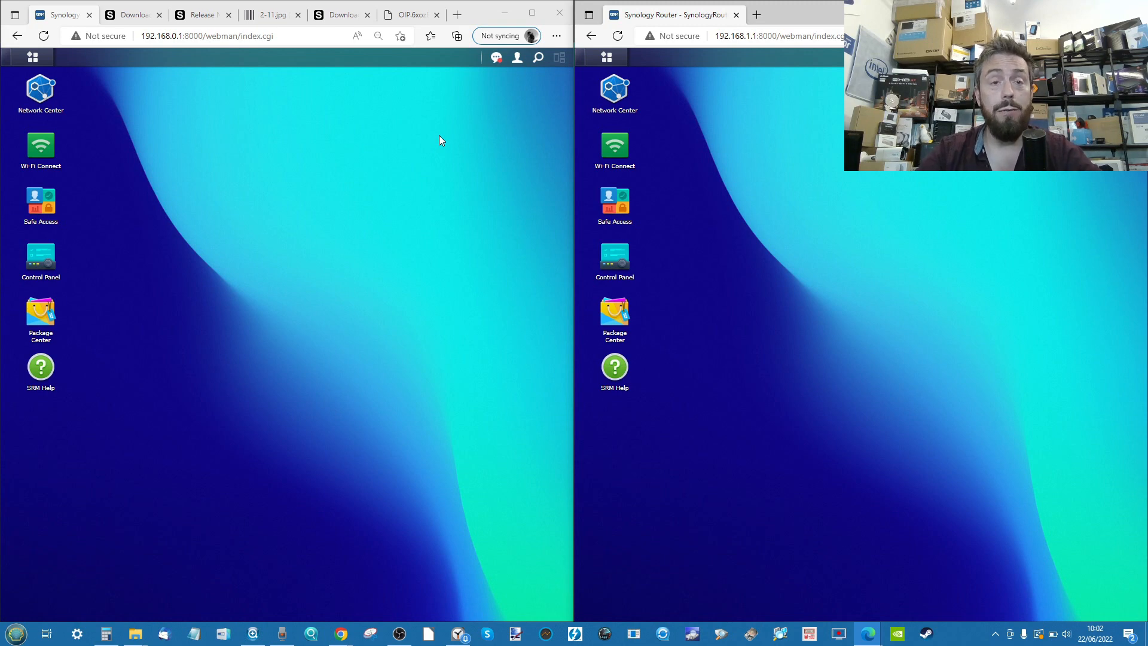
mouse_move(40, 147)
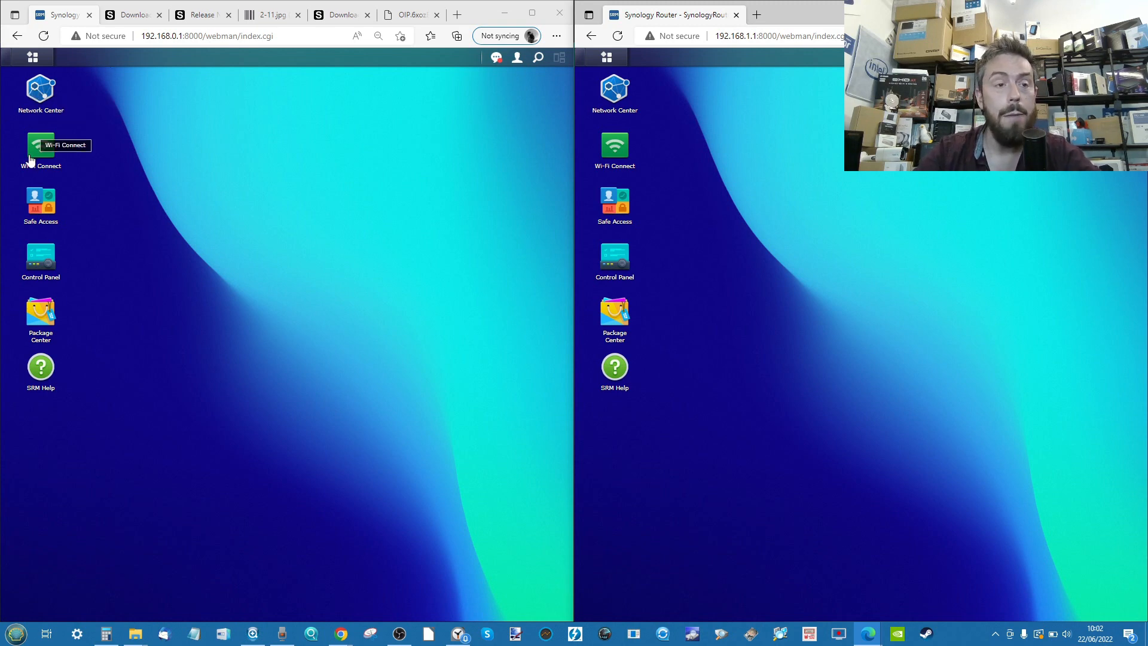
- Open Network Center on the first router and Network Tools with its Ping test
click(32, 57)
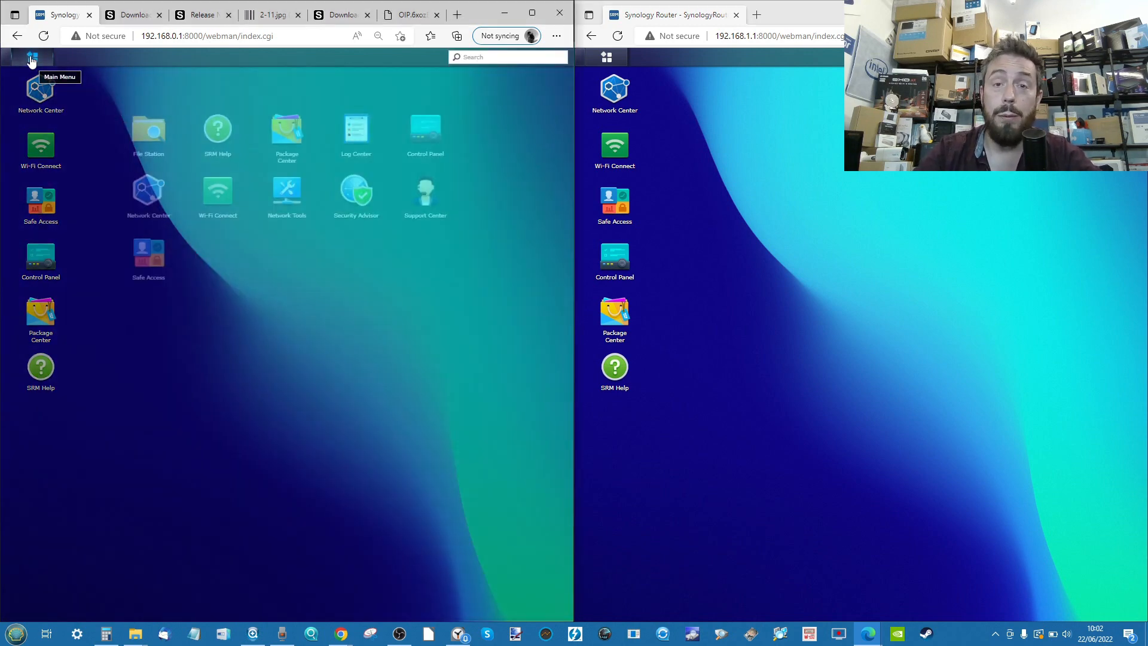
click(32, 57)
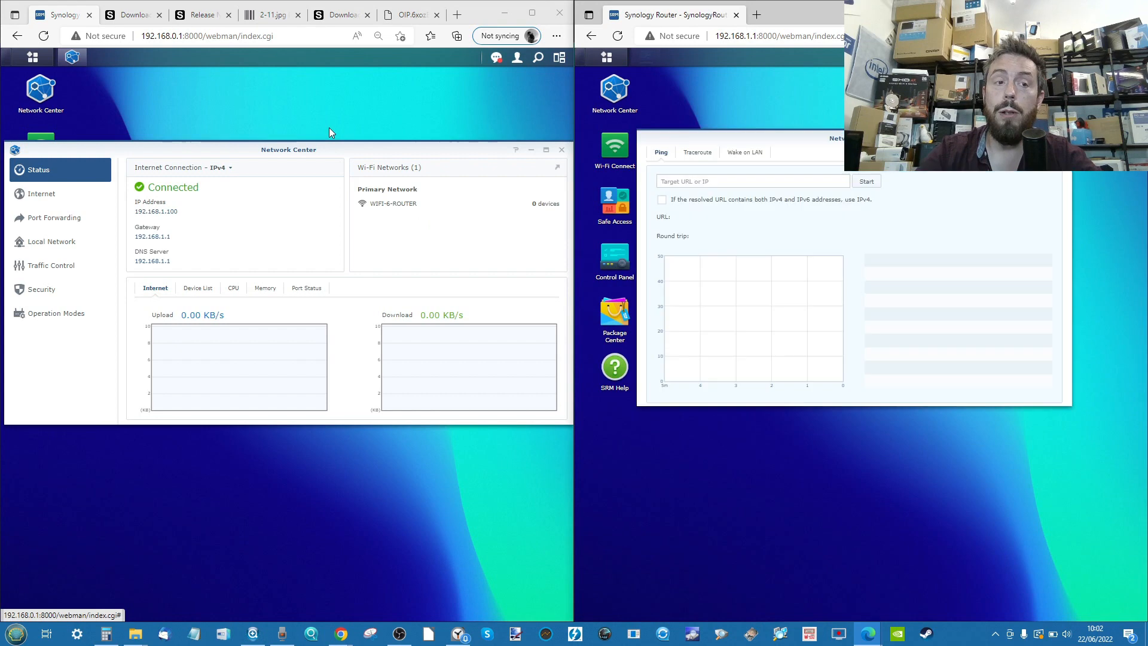
mouse_move(225, 89)
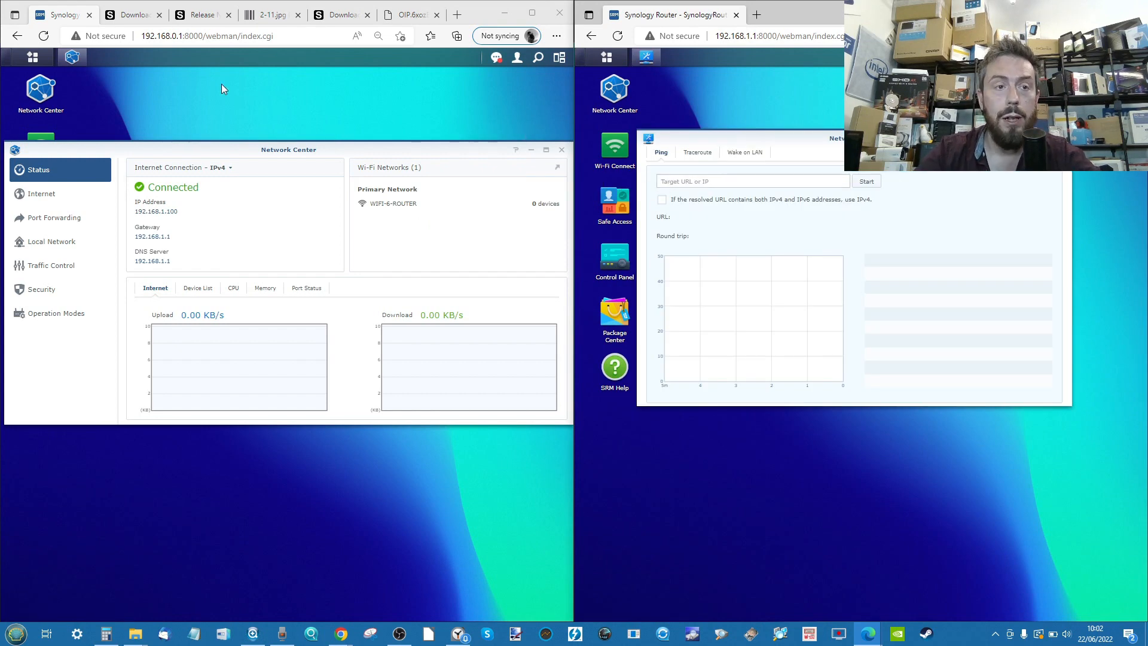
click(34, 58)
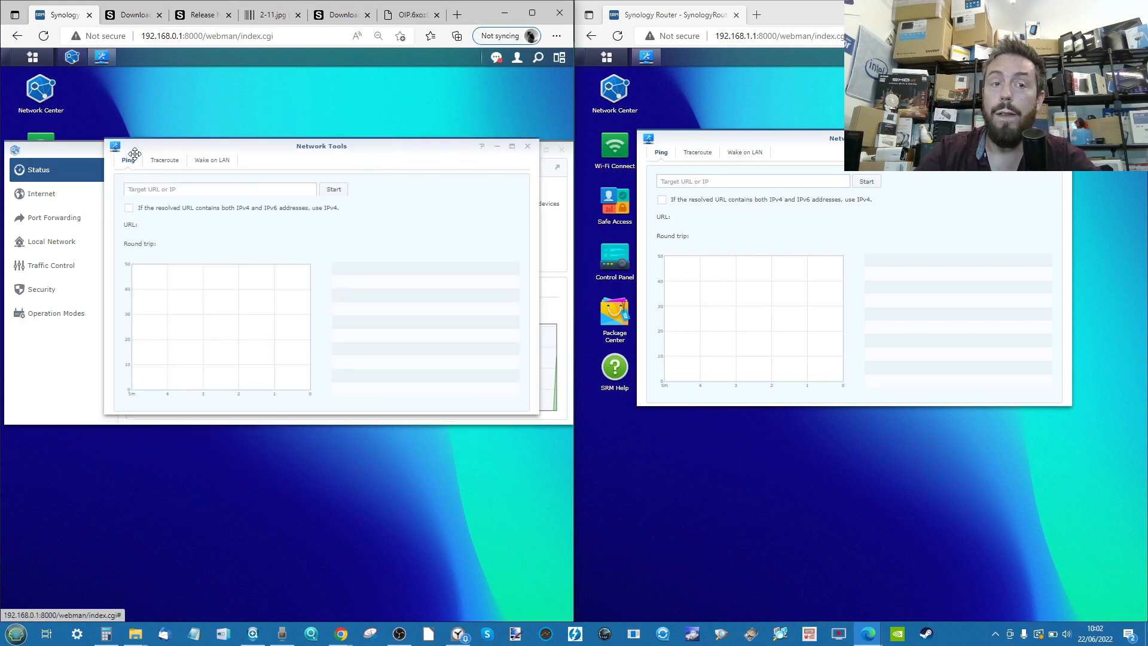
- Show Wake on LAN in Network Tools on both routers, then close Network Tools
click(213, 160)
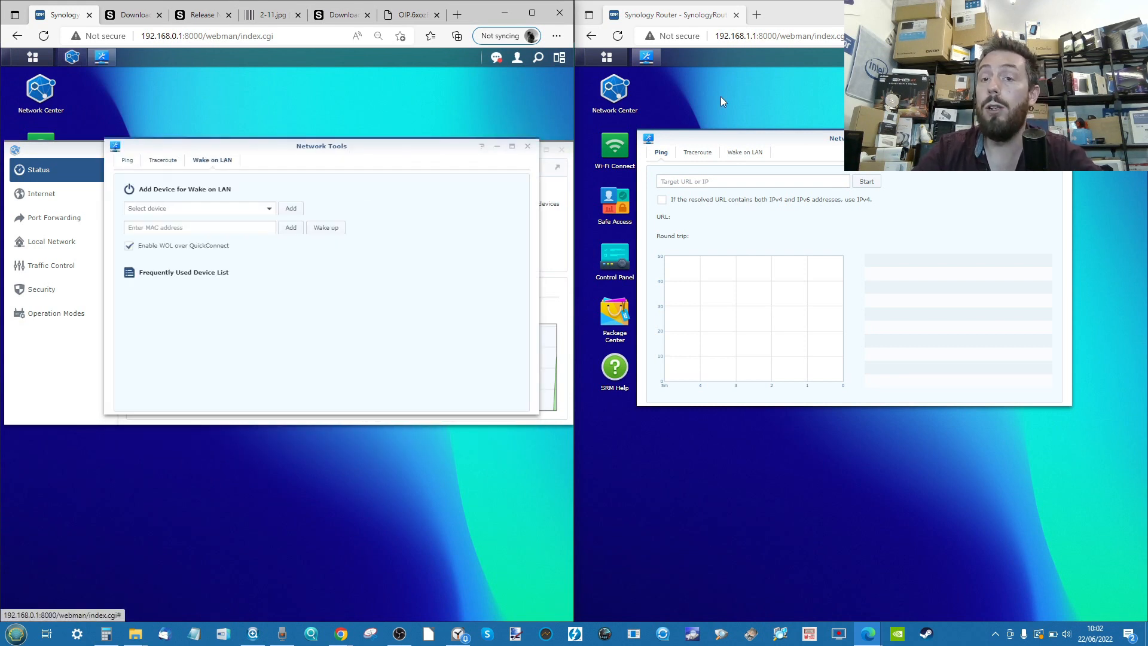
click(744, 152)
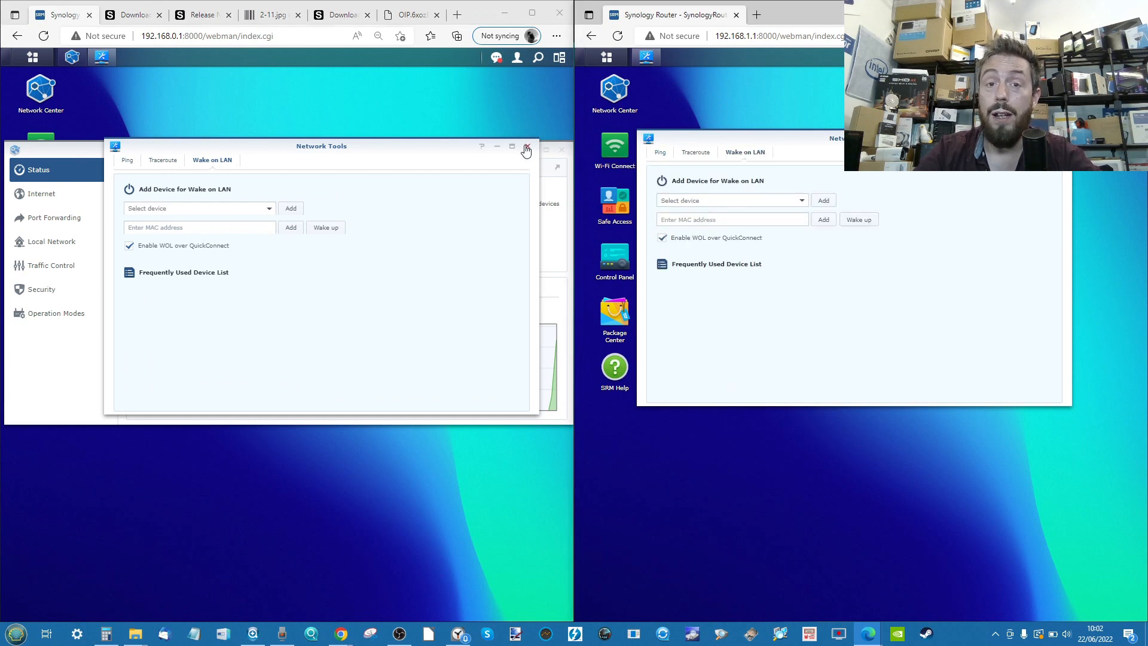
click(526, 149)
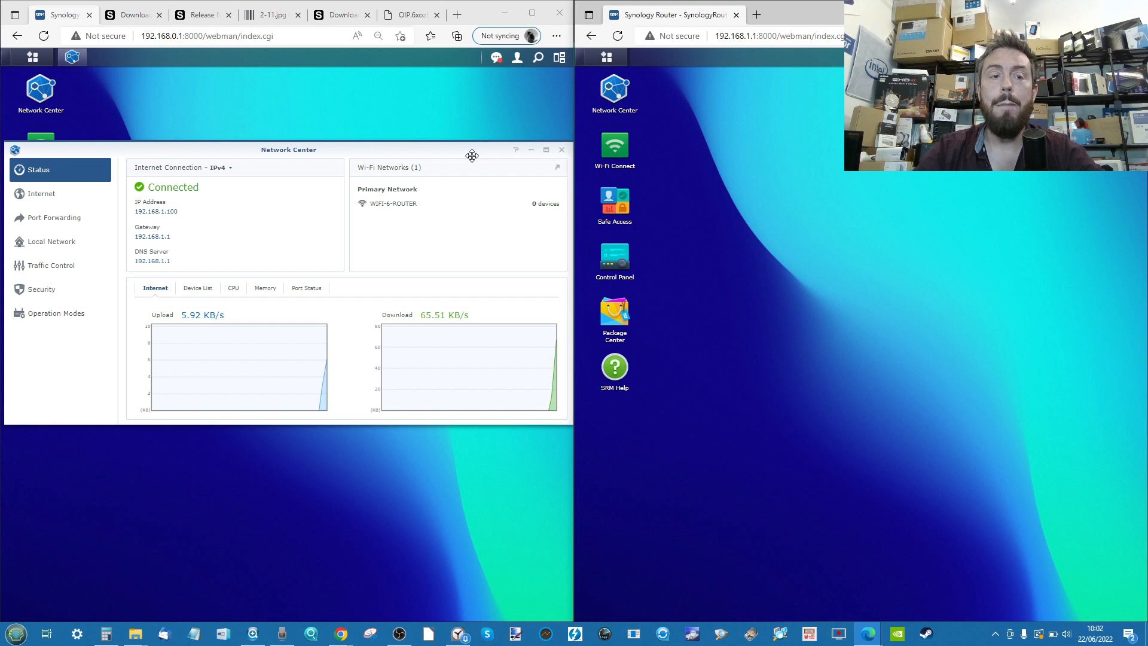
mouse_move(620, 88)
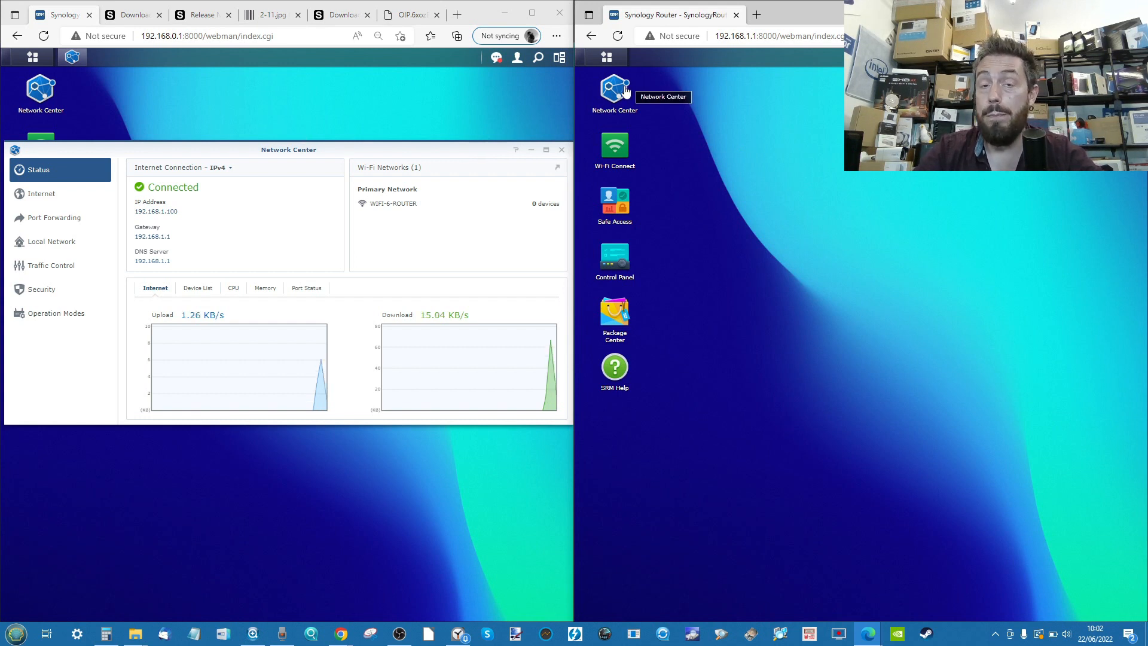
- Show CPU and memory usage in both routers' Network Center status pages
click(615, 85)
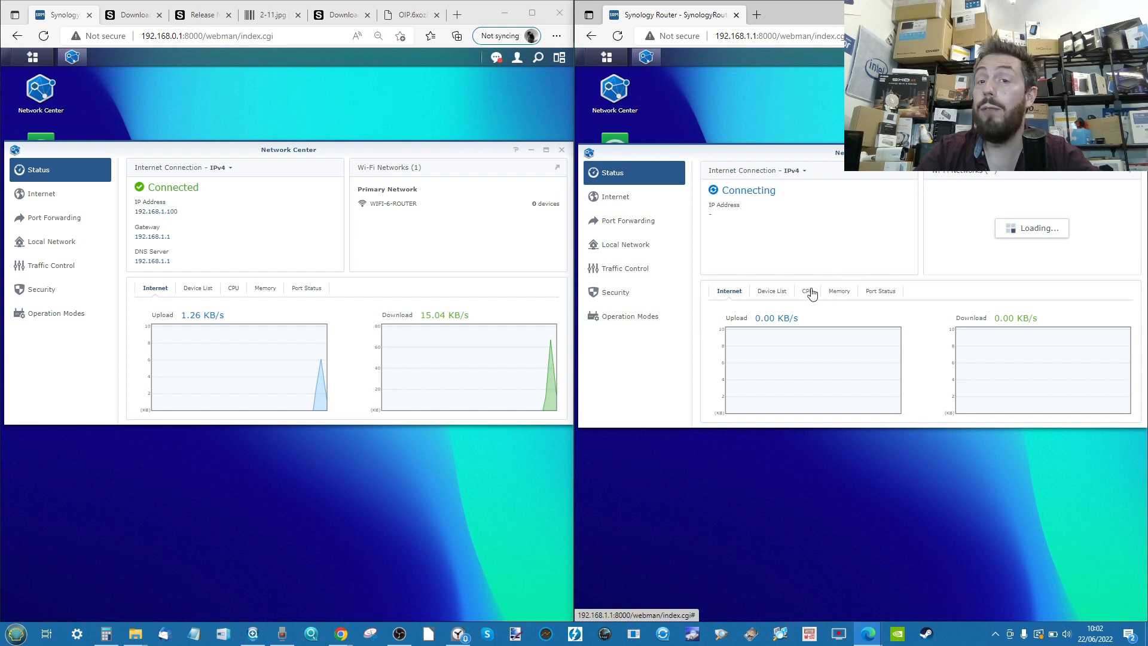
click(805, 291)
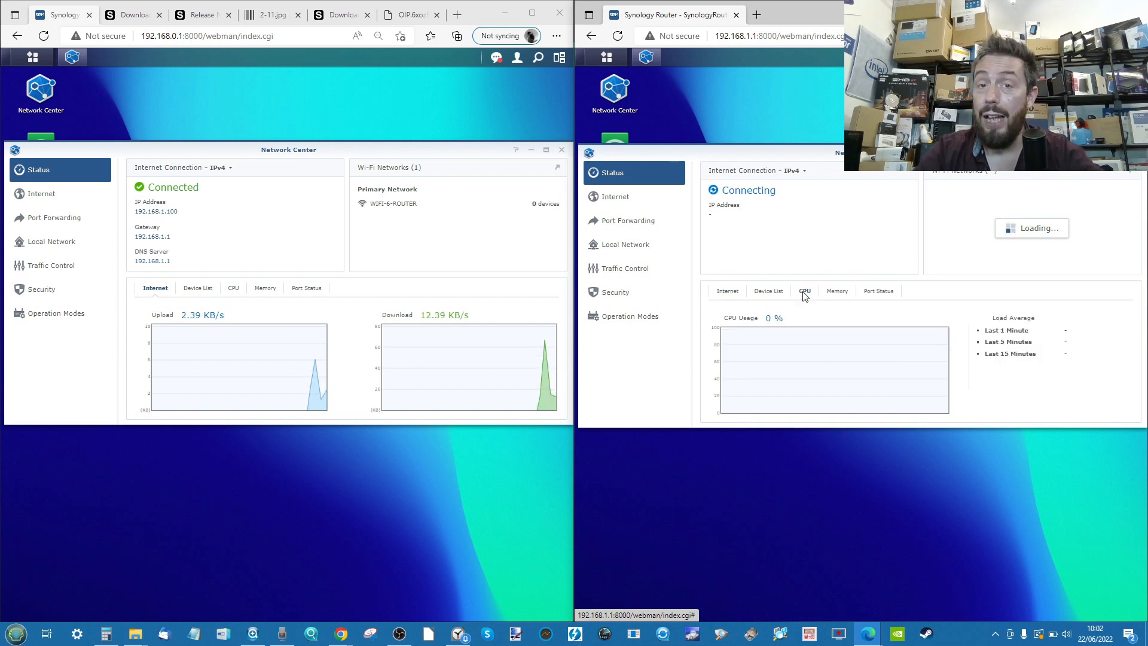
click(233, 288)
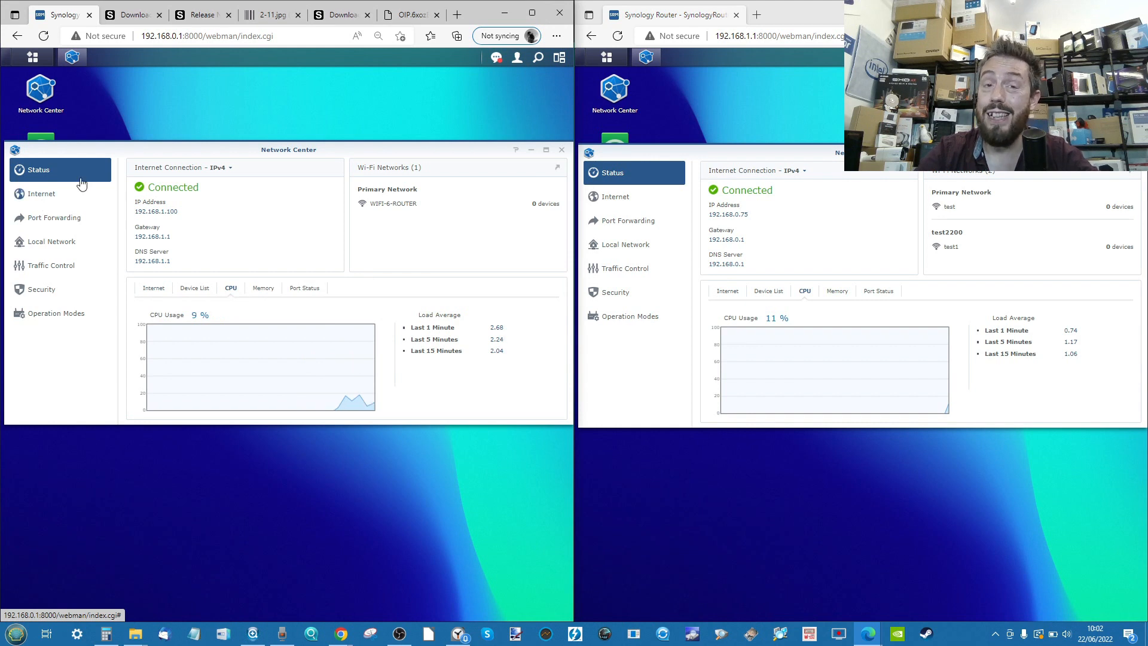
mouse_move(268, 312)
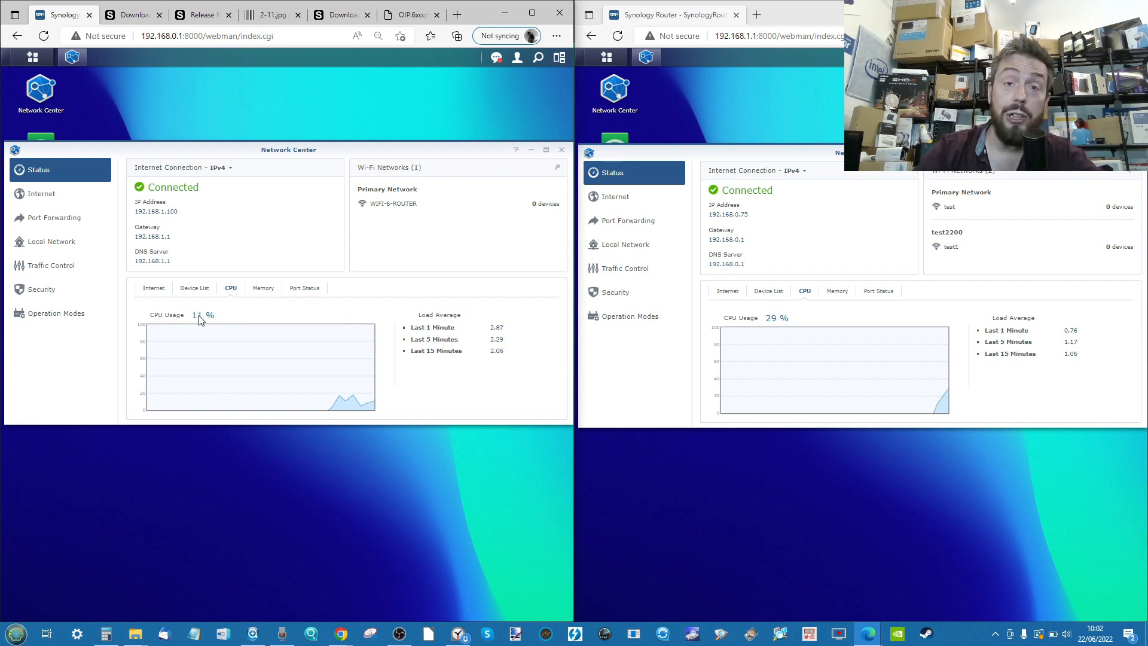
mouse_move(256, 306)
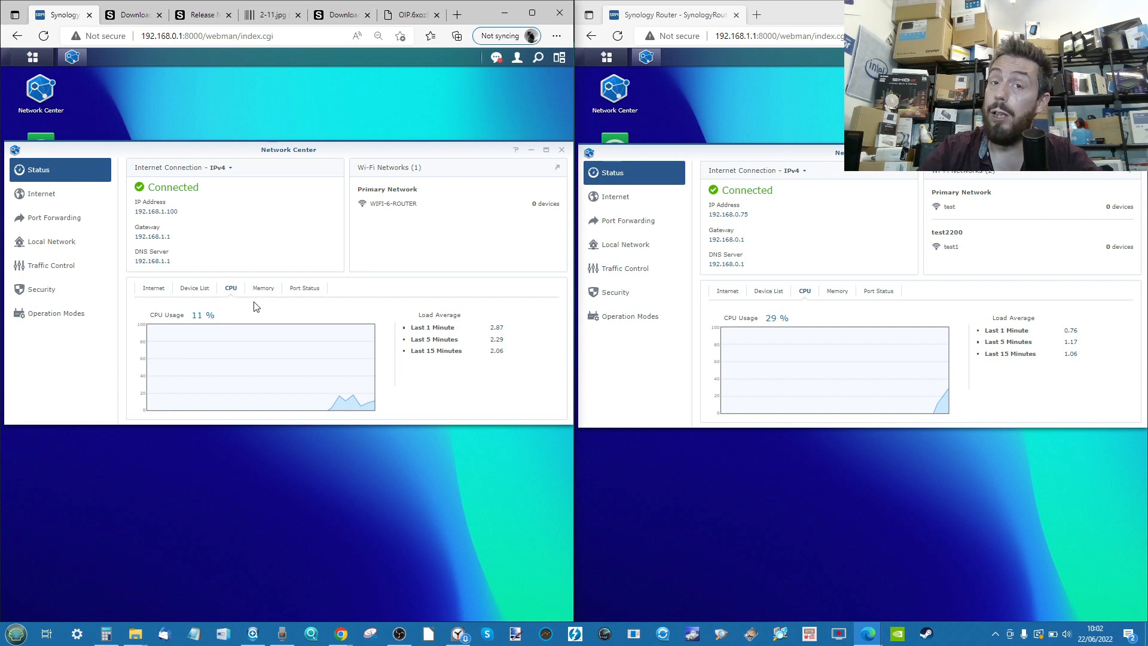
click(263, 288)
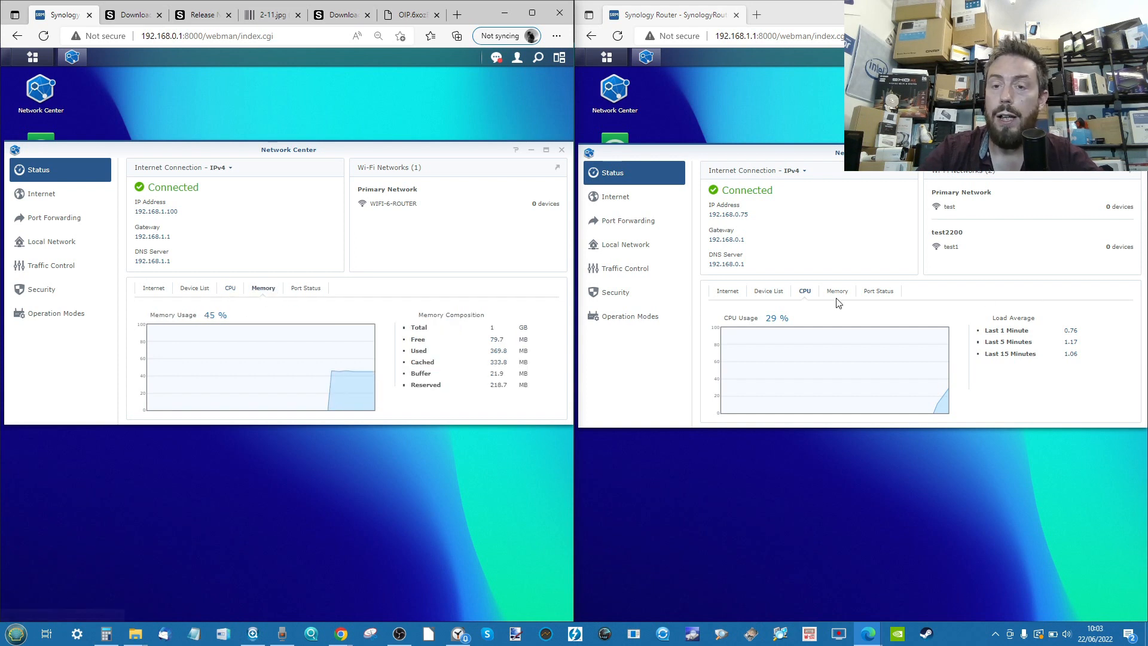
click(837, 291)
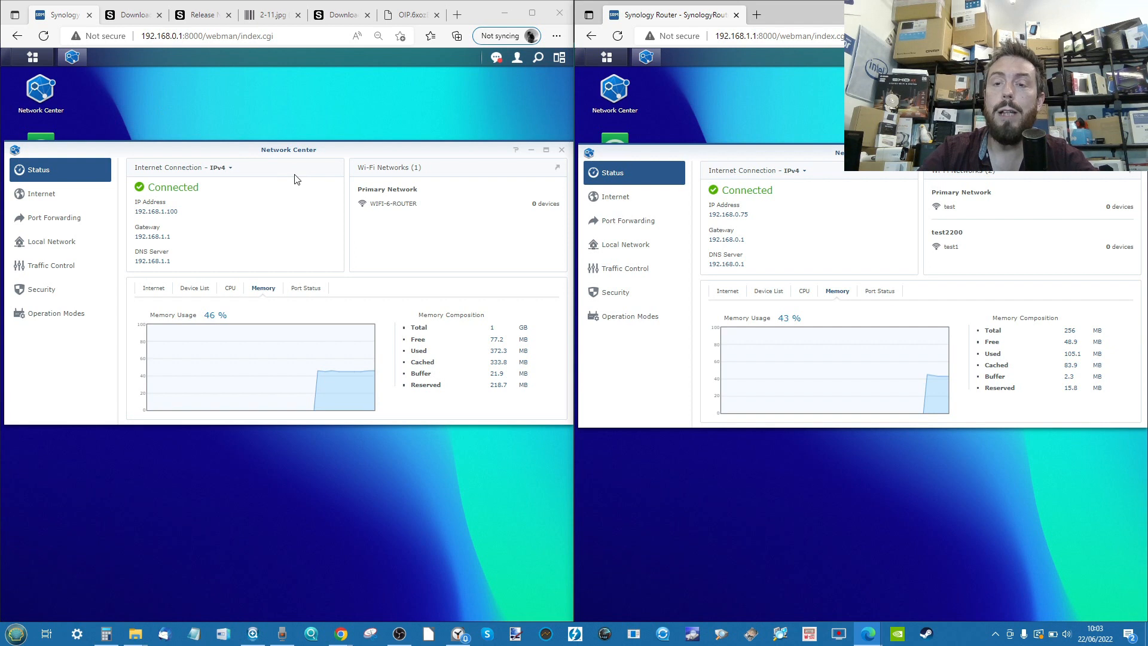
- Show port status on both routers and close the Network Center windows
click(305, 288)
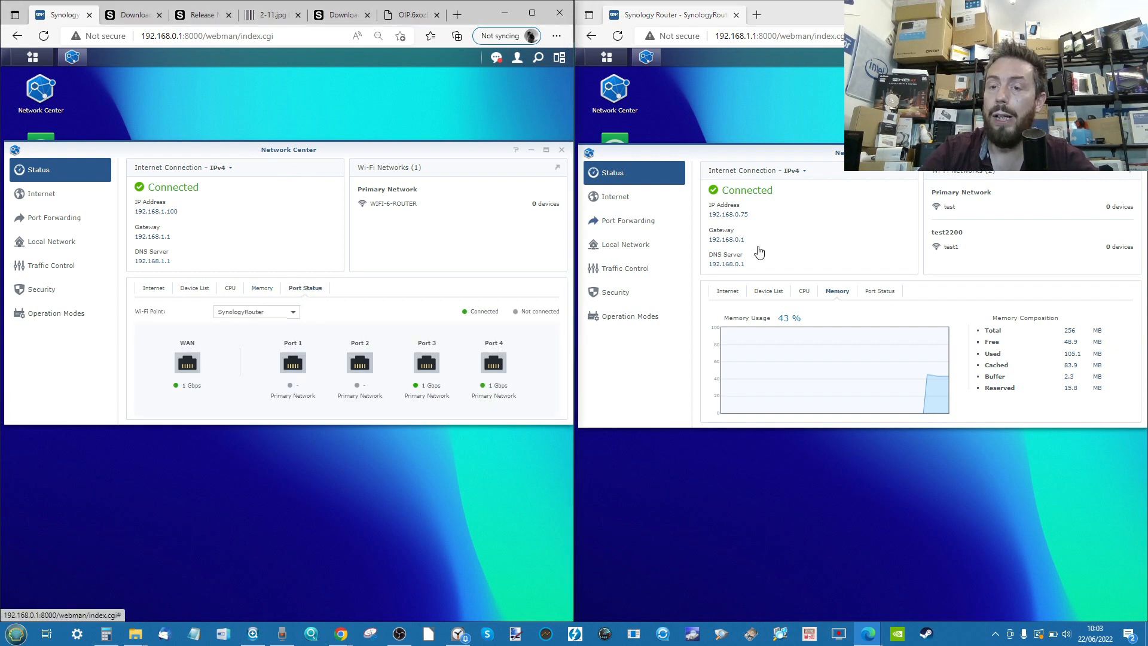
click(879, 290)
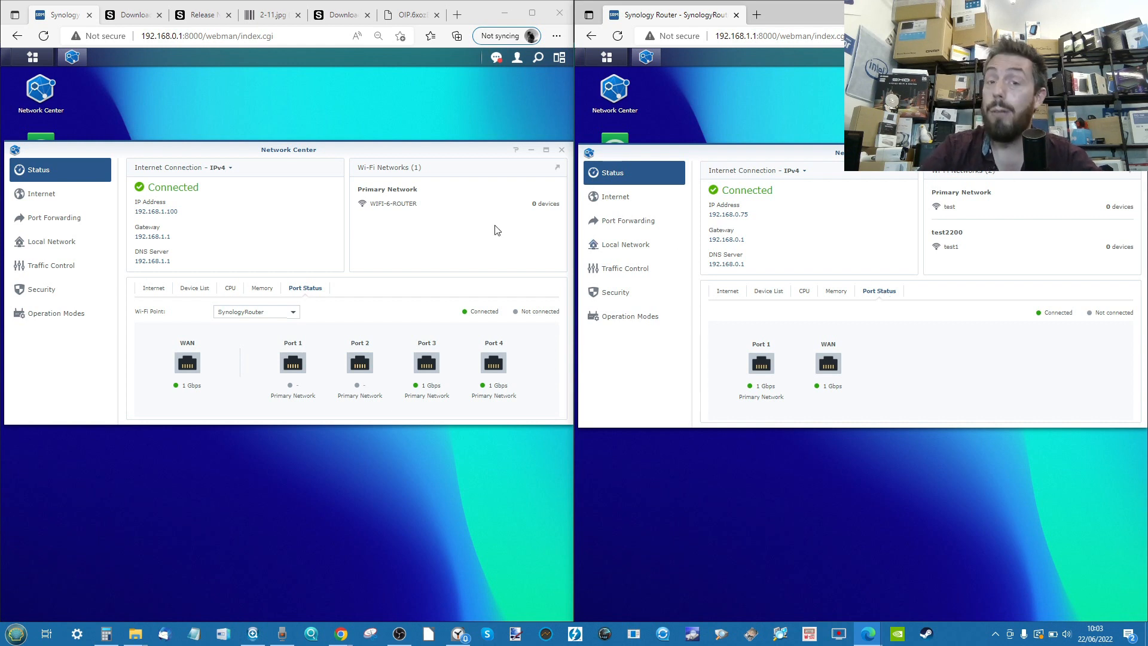
click(561, 150)
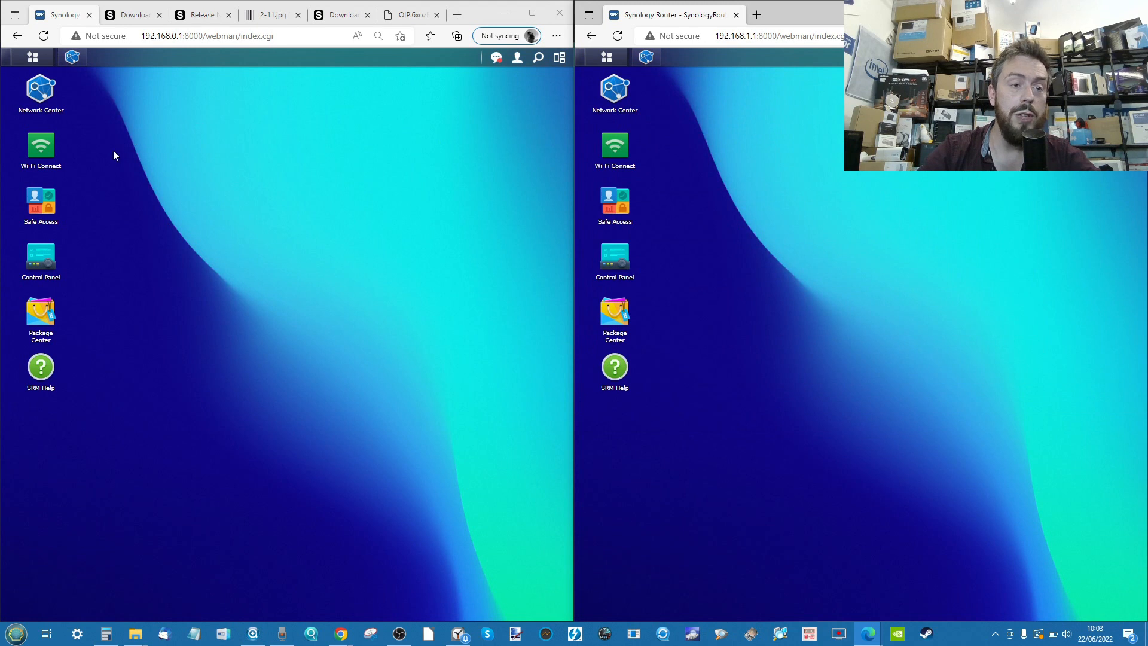
double_click(41, 200)
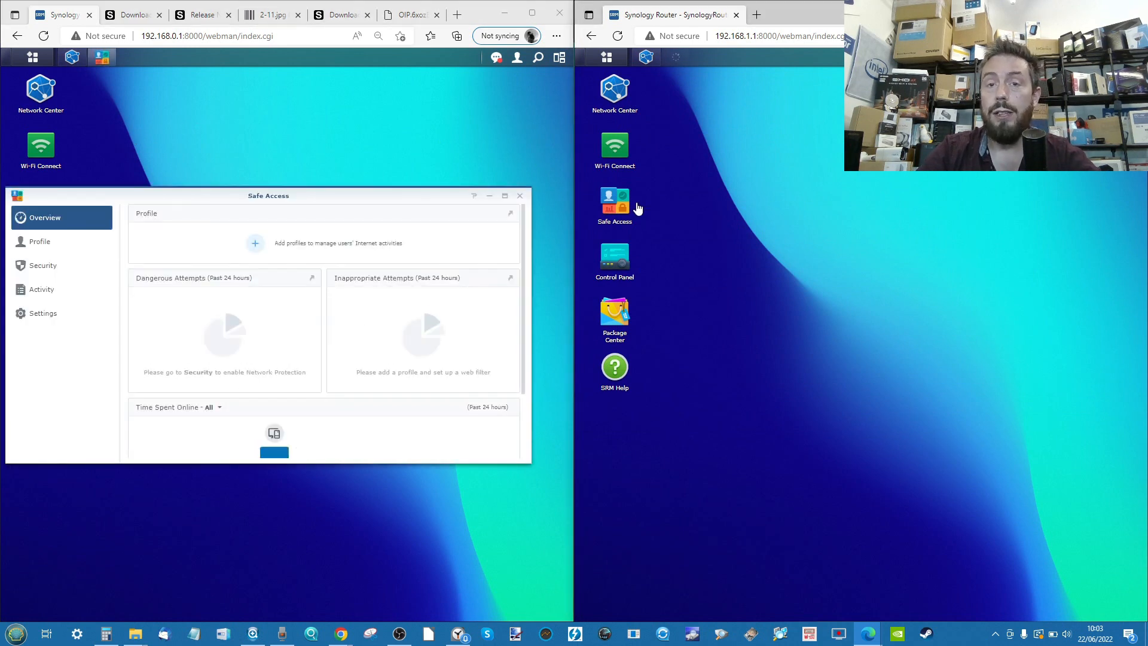
click(614, 197)
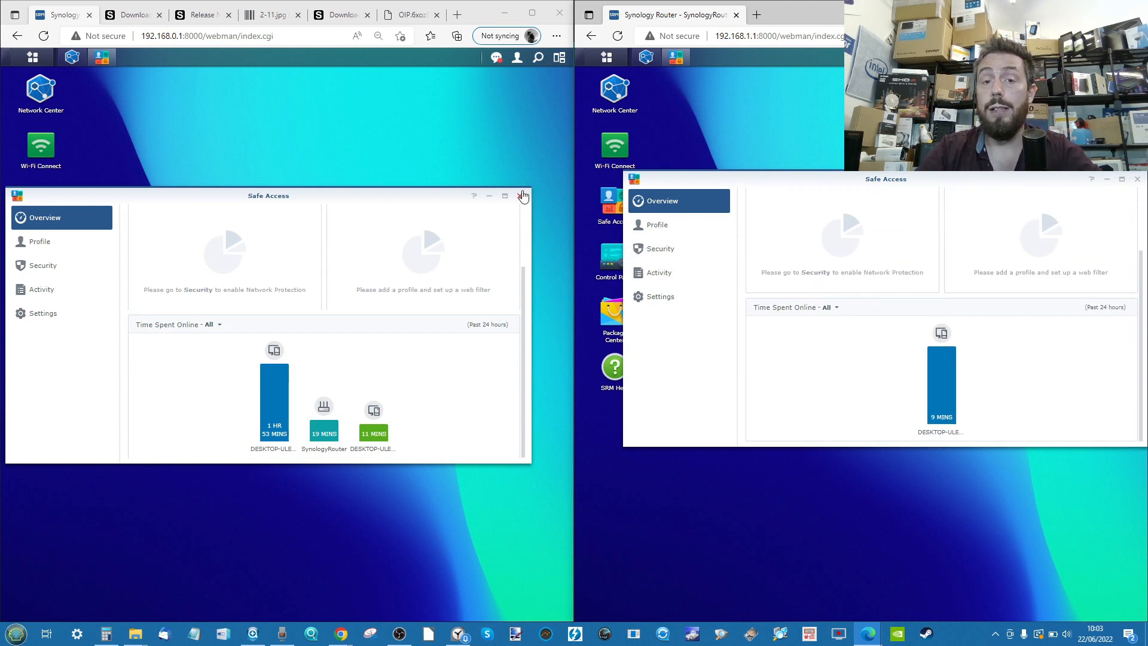
click(521, 196)
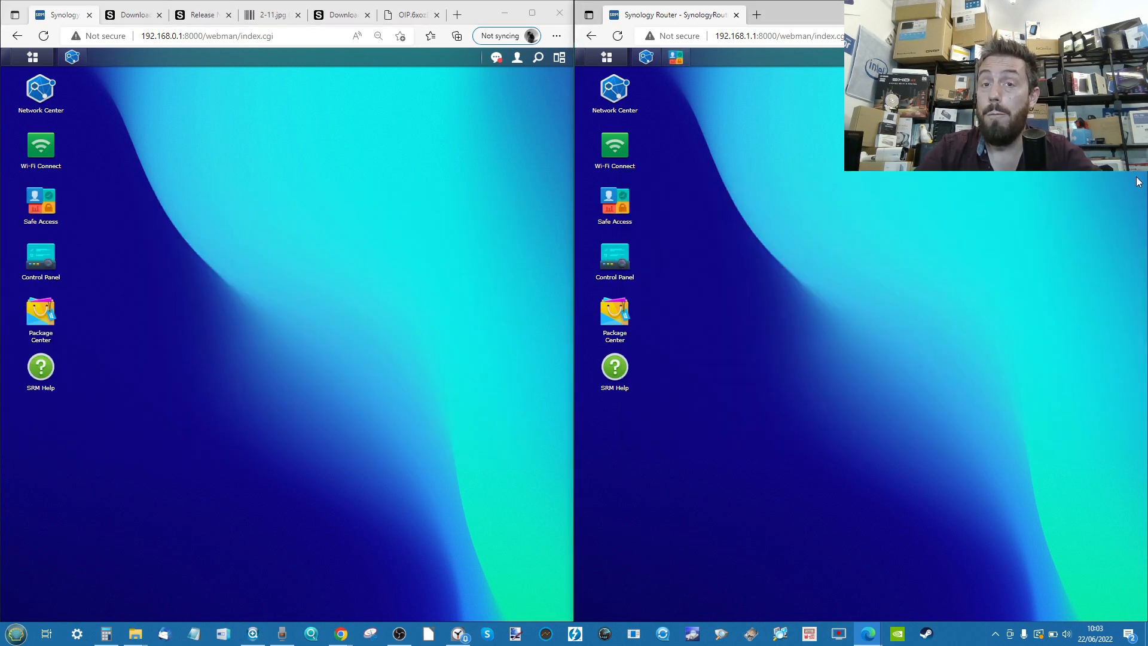
mouse_move(36, 215)
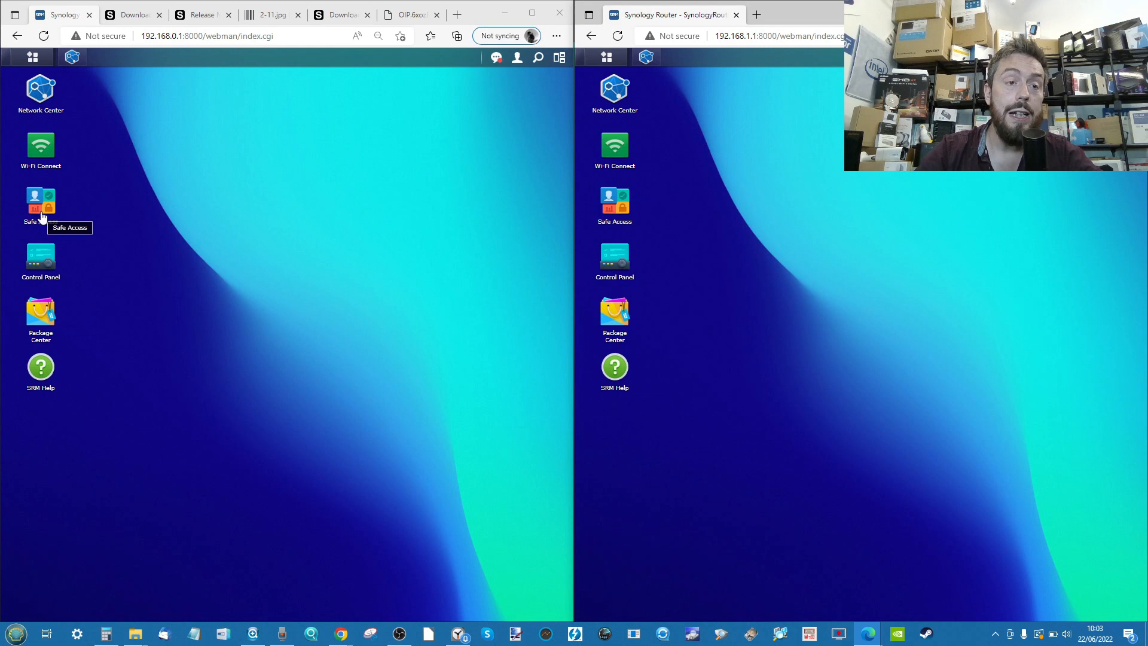
mouse_move(41, 144)
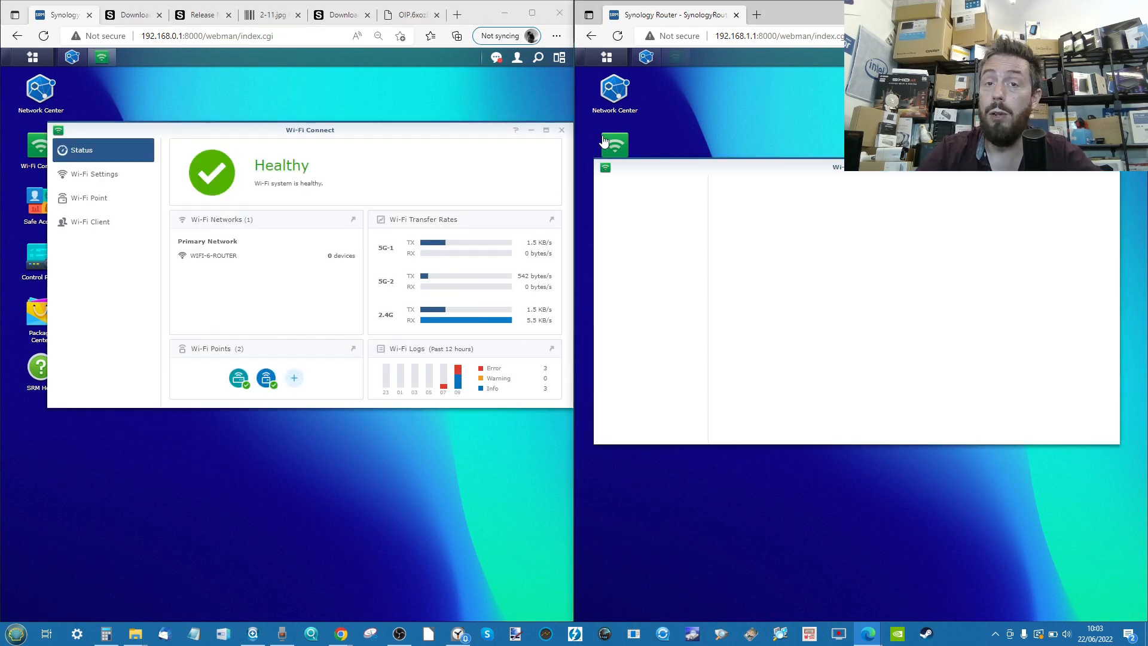
click(615, 145)
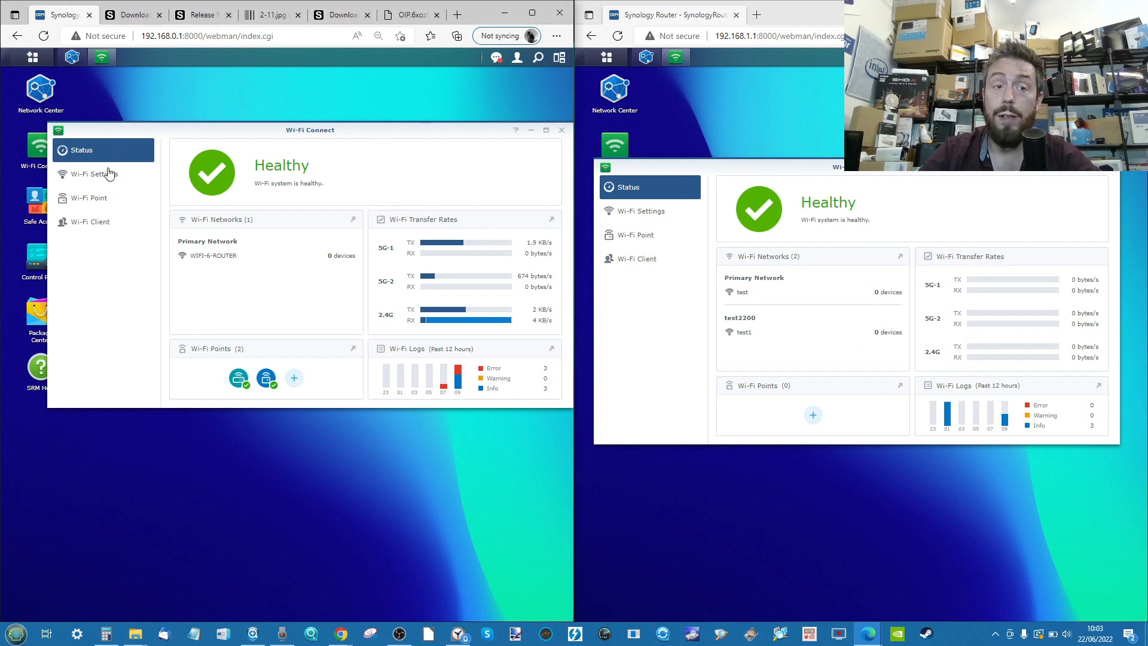
click(92, 174)
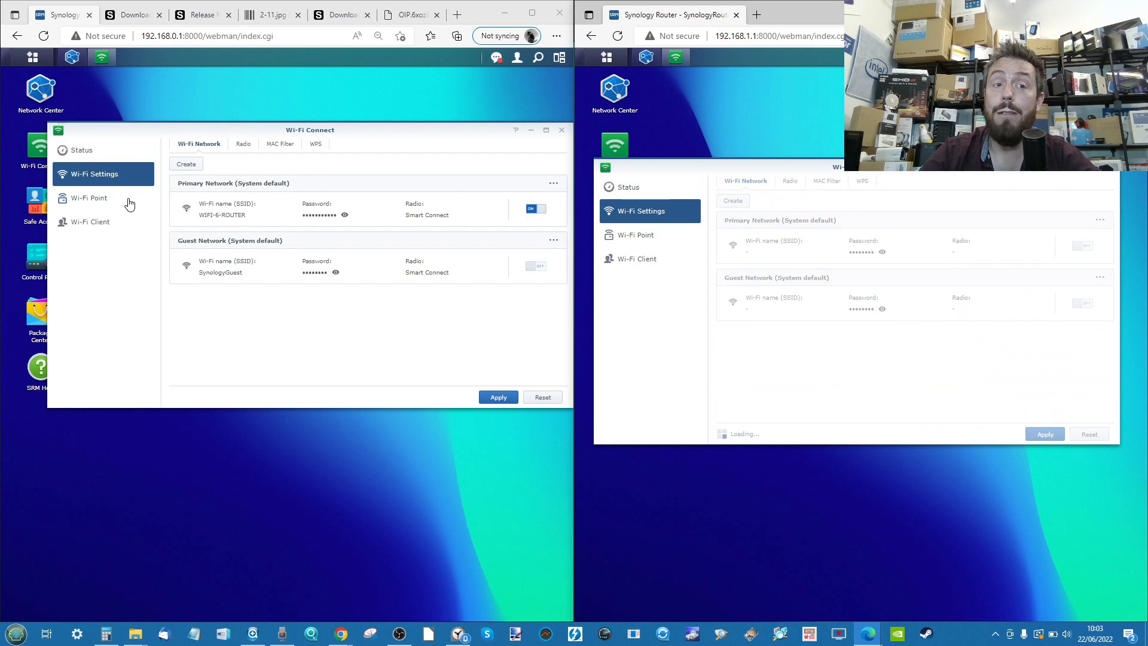
click(88, 198)
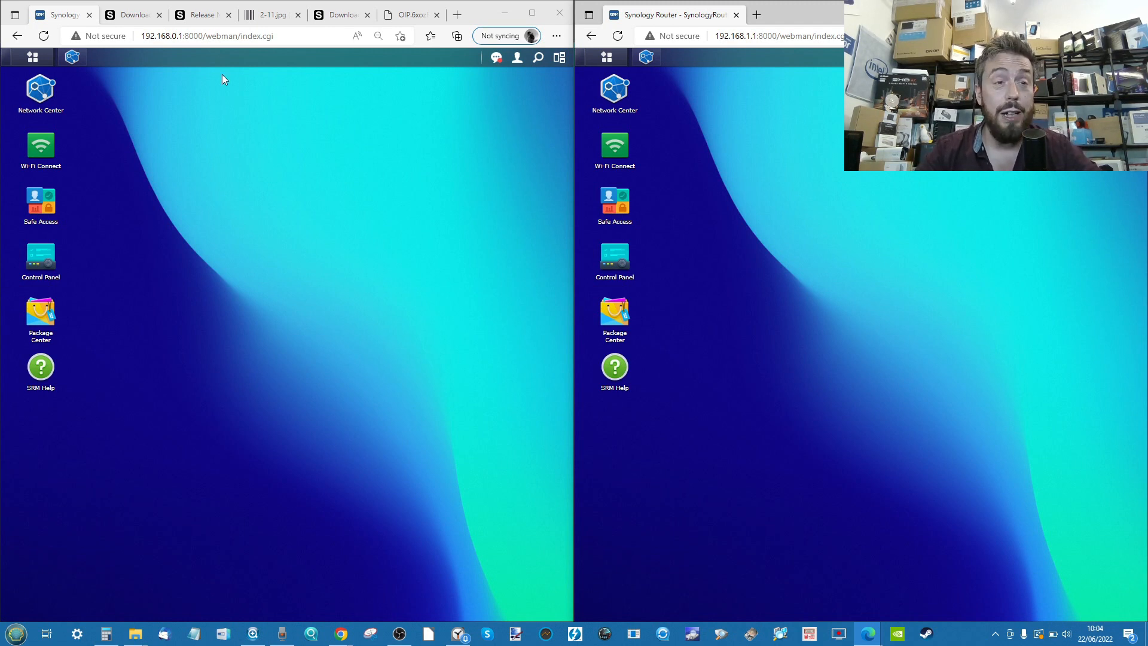
- Browse the RT2600ac downloads, model list and SRM release notes, ending on MR2200ac results
click(138, 14)
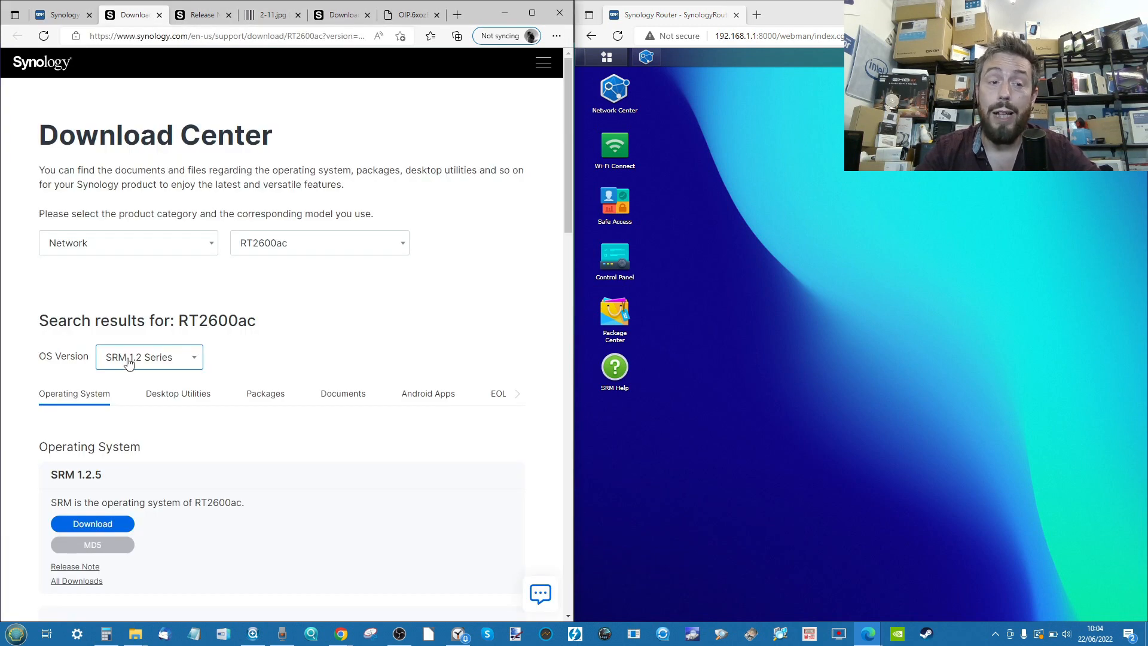
click(318, 243)
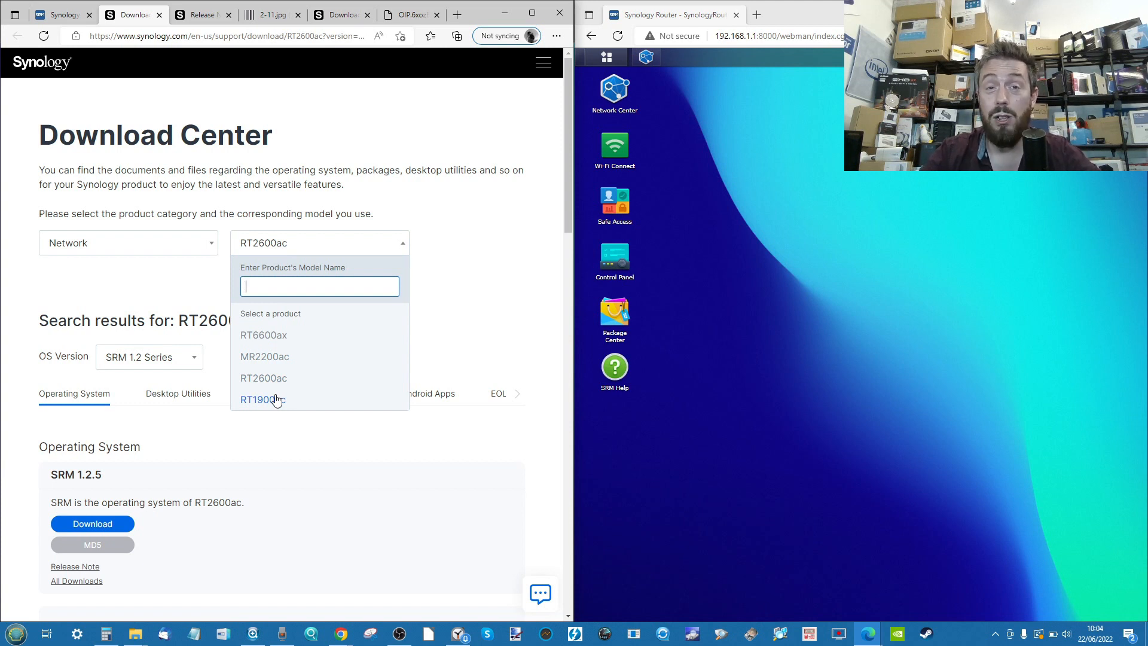
mouse_move(267, 417)
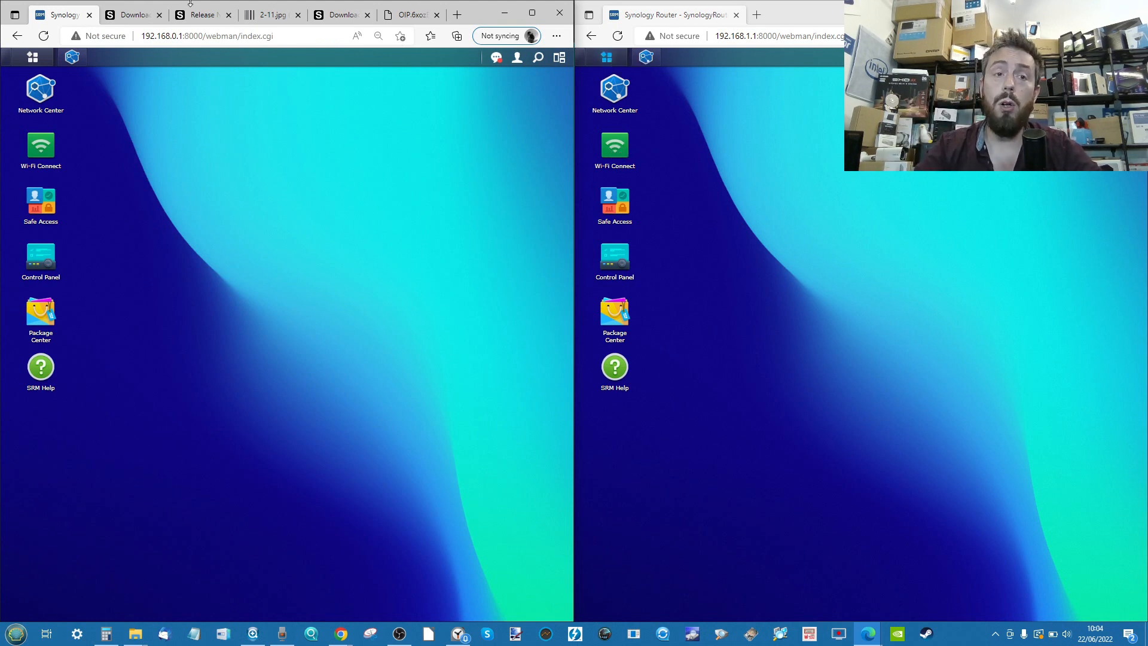
click(212, 14)
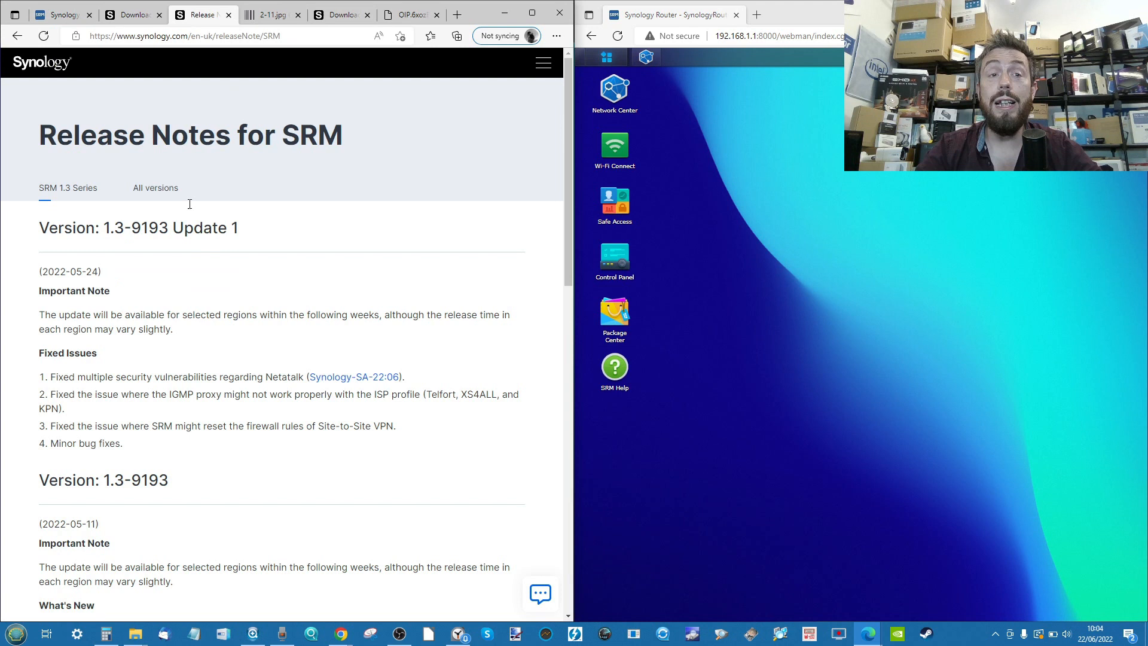
click(130, 14)
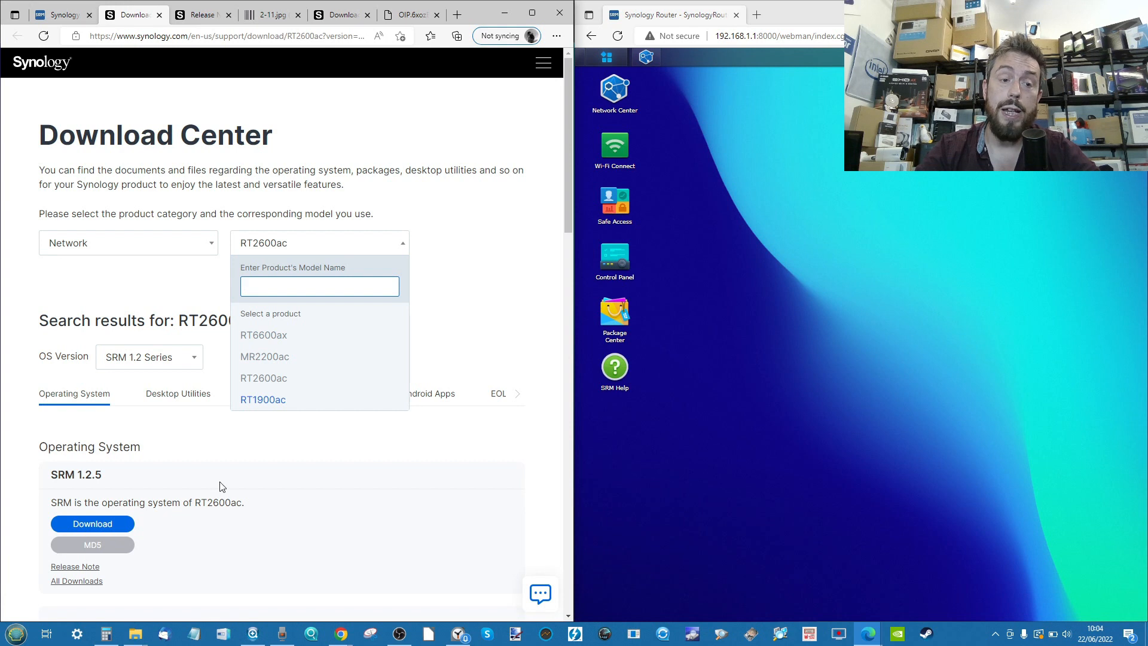
mouse_move(330, 14)
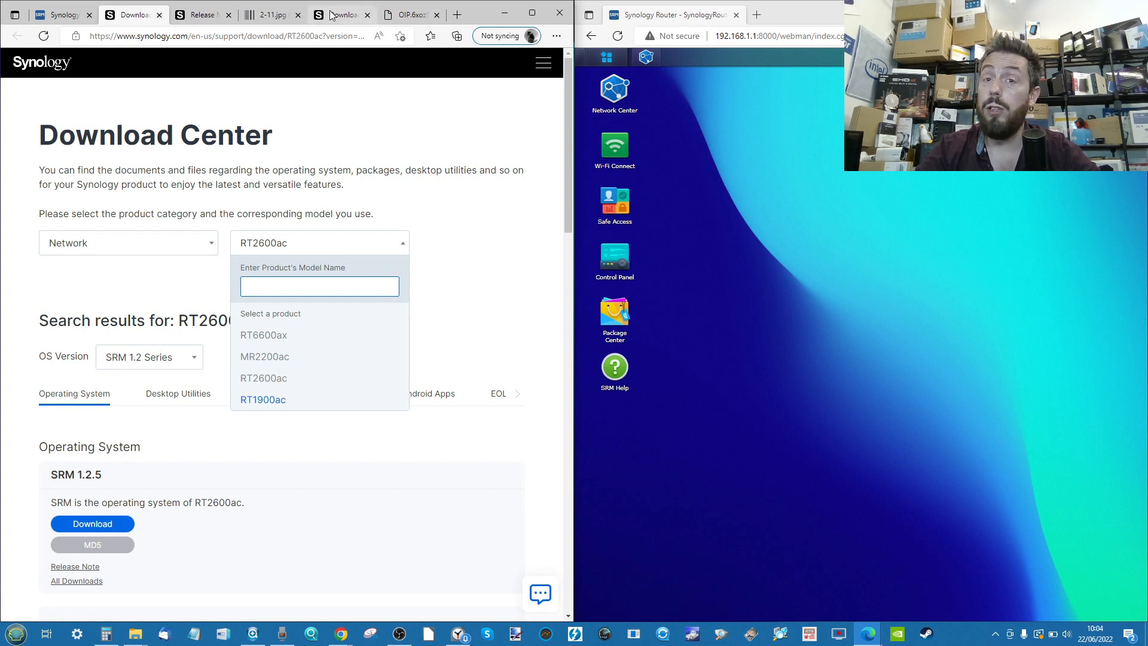
click(265, 357)
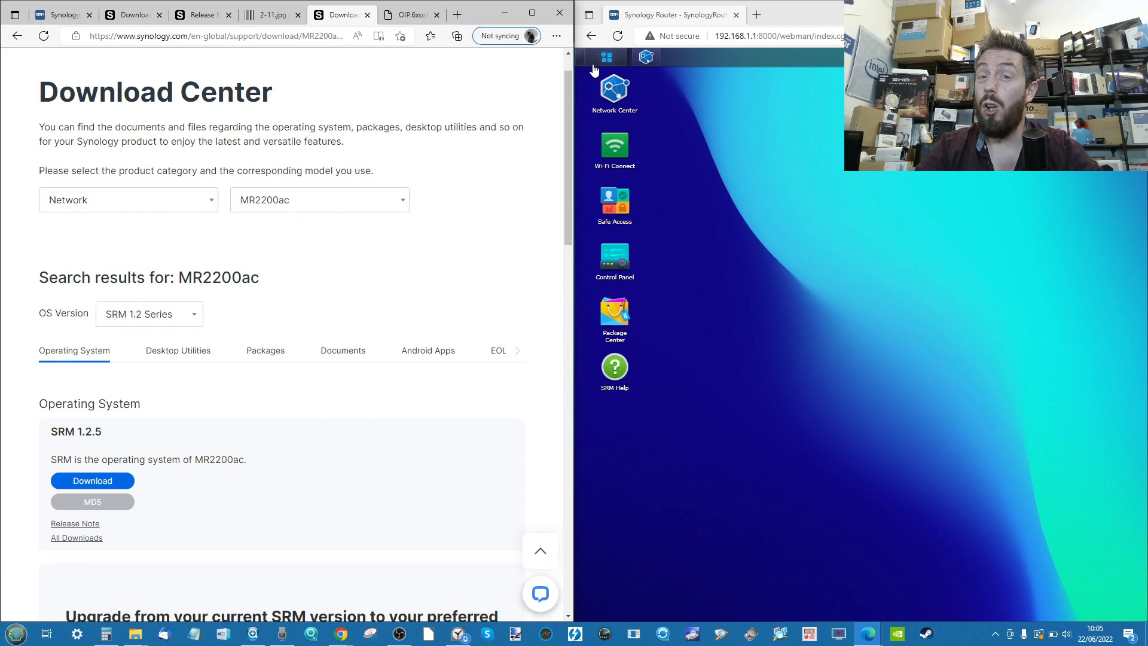
- Check the right router's Update & Restore showing SRM 1.3.1-9316 up to date, then close
click(607, 57)
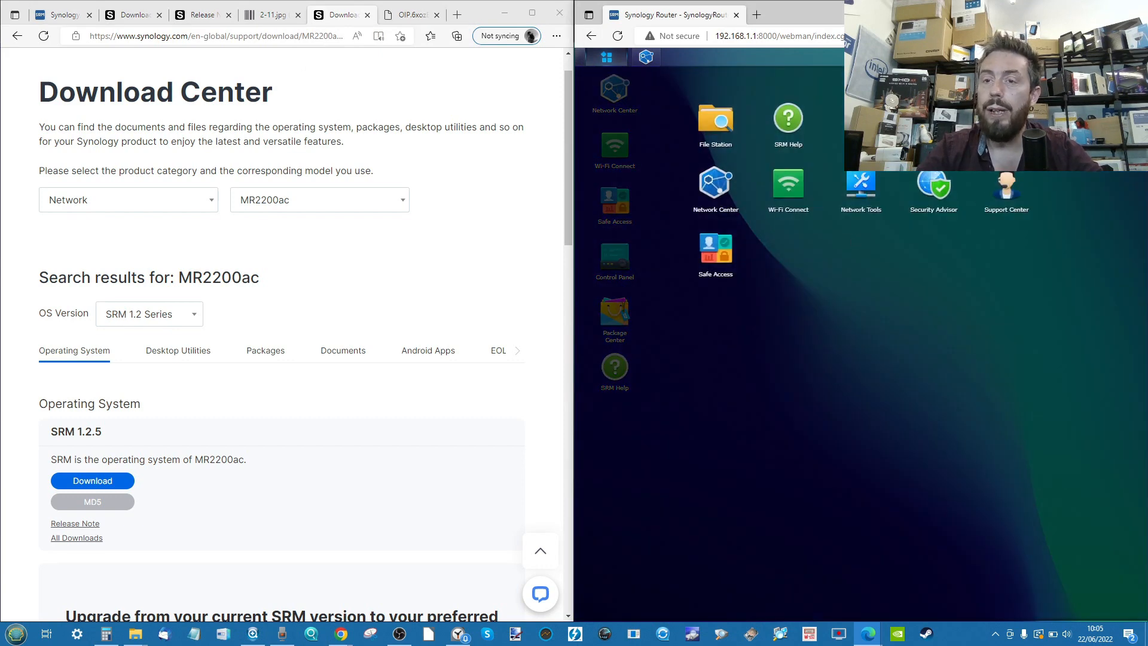
click(614, 257)
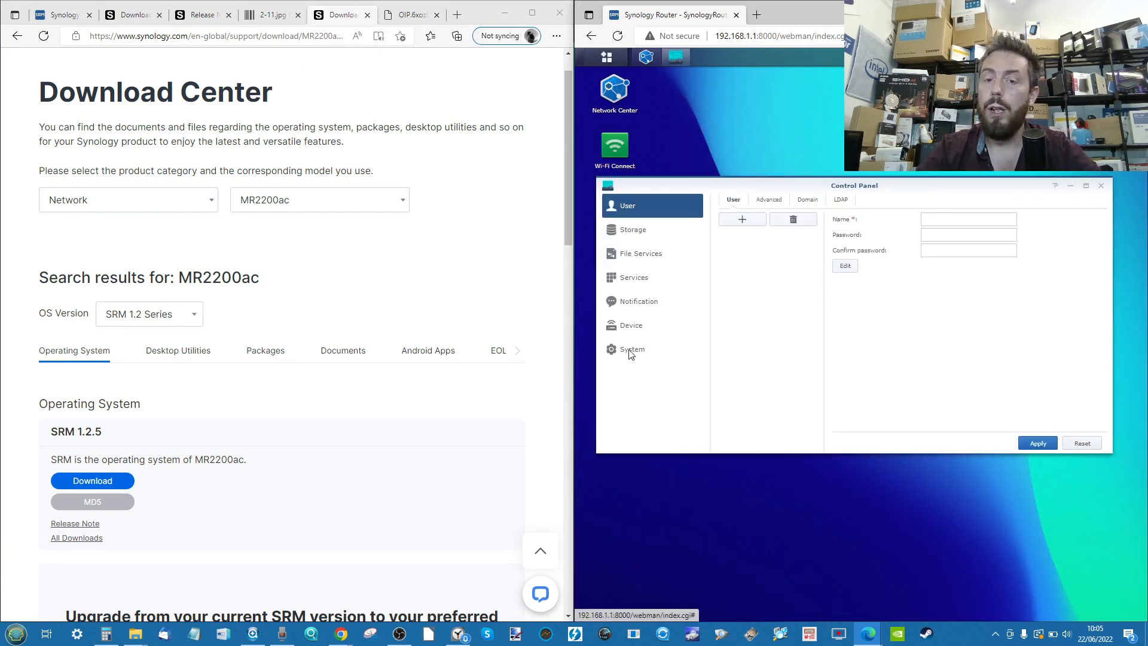
click(632, 350)
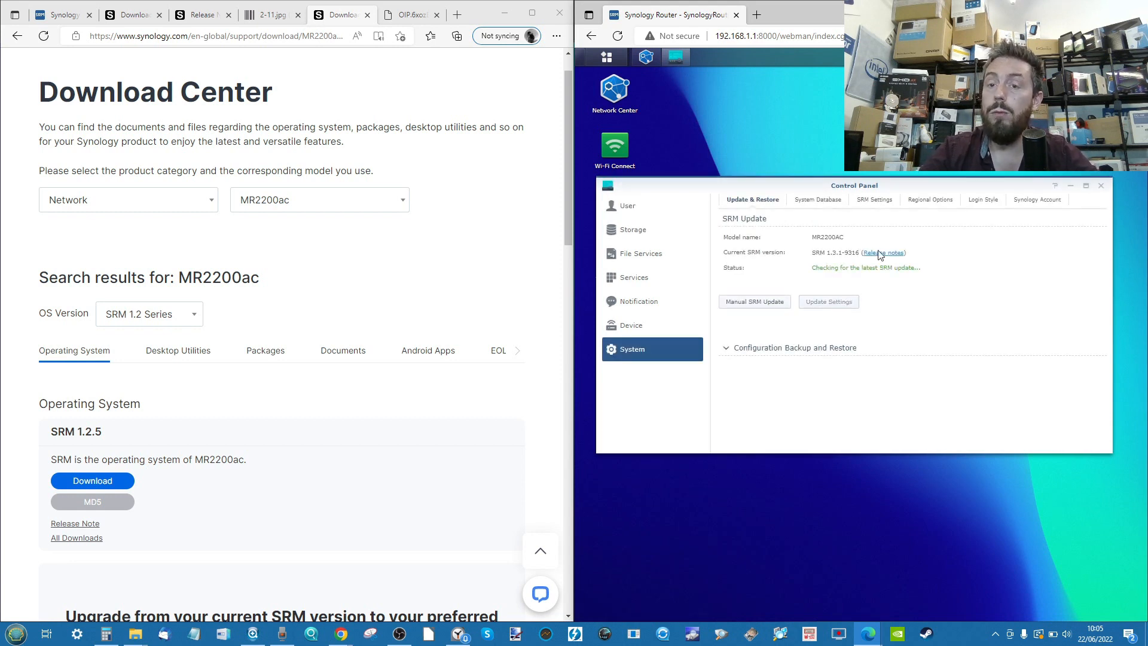
click(829, 302)
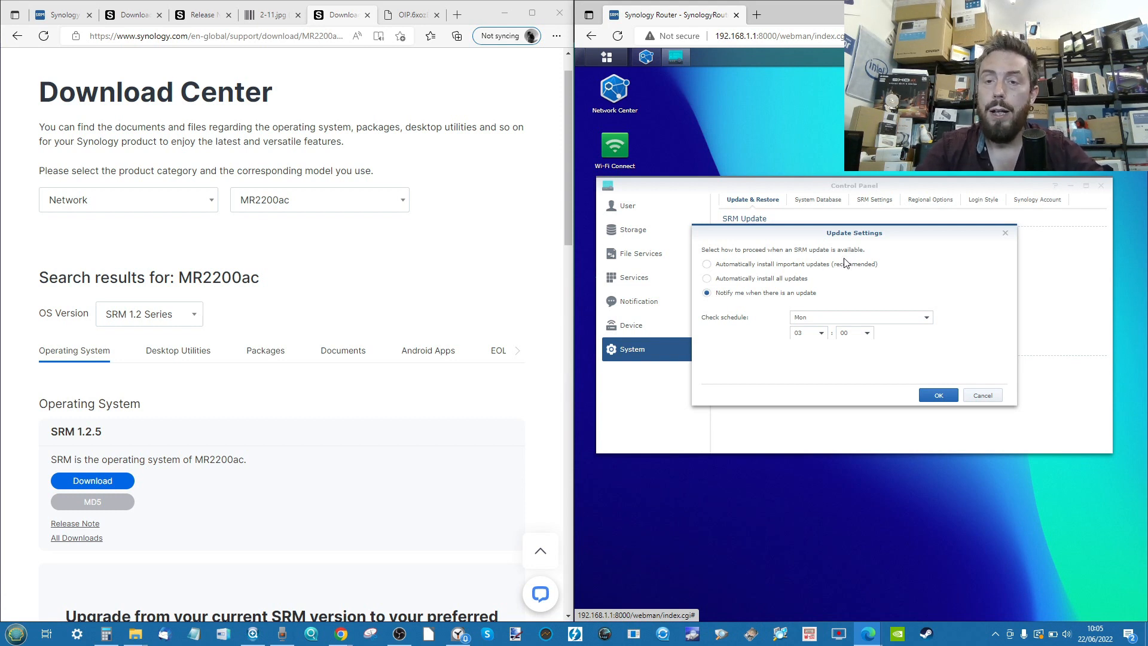
mouse_move(758, 279)
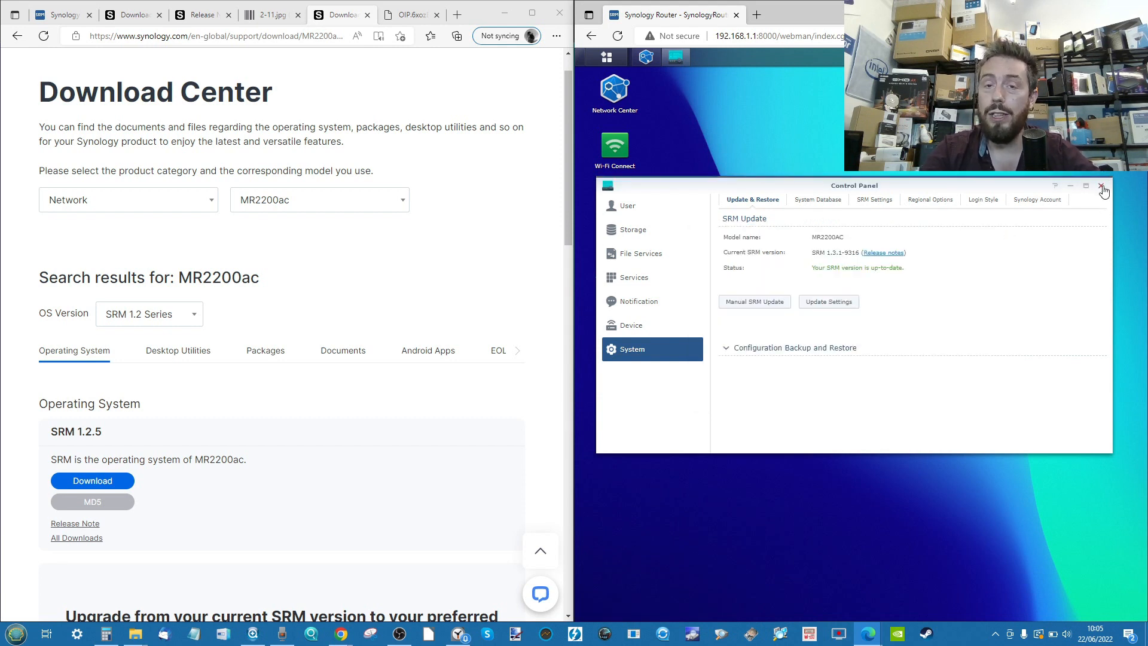
click(1100, 188)
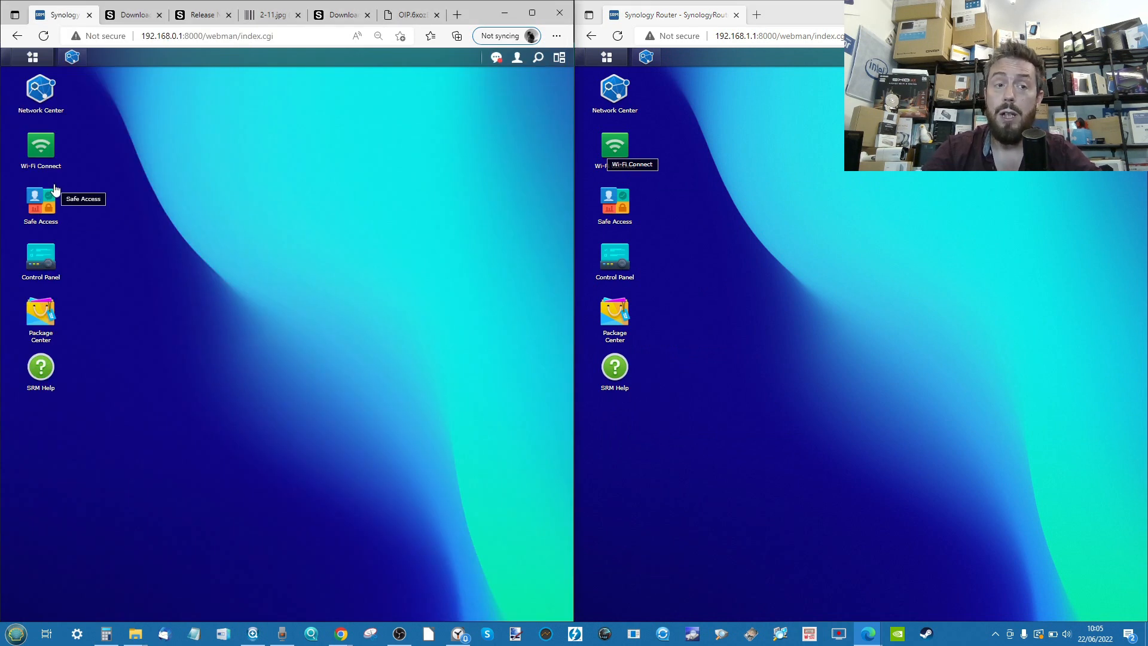
mouse_move(52, 163)
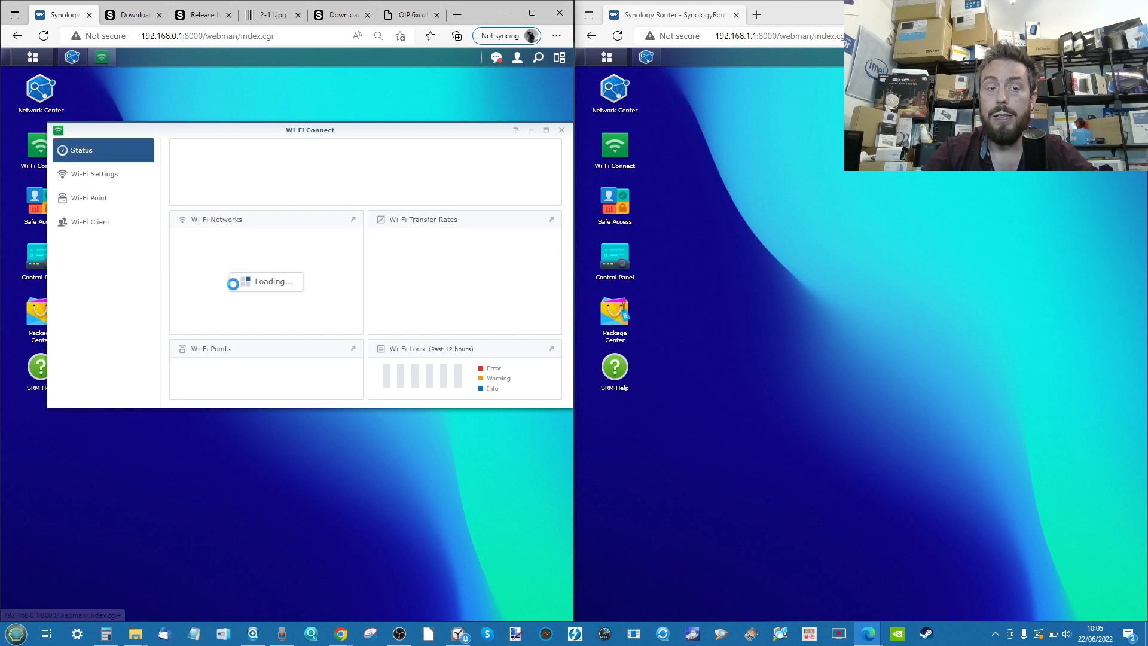
- Show the Wi-Fi Point list, including the wired MR2200AC point, on the first router
click(88, 198)
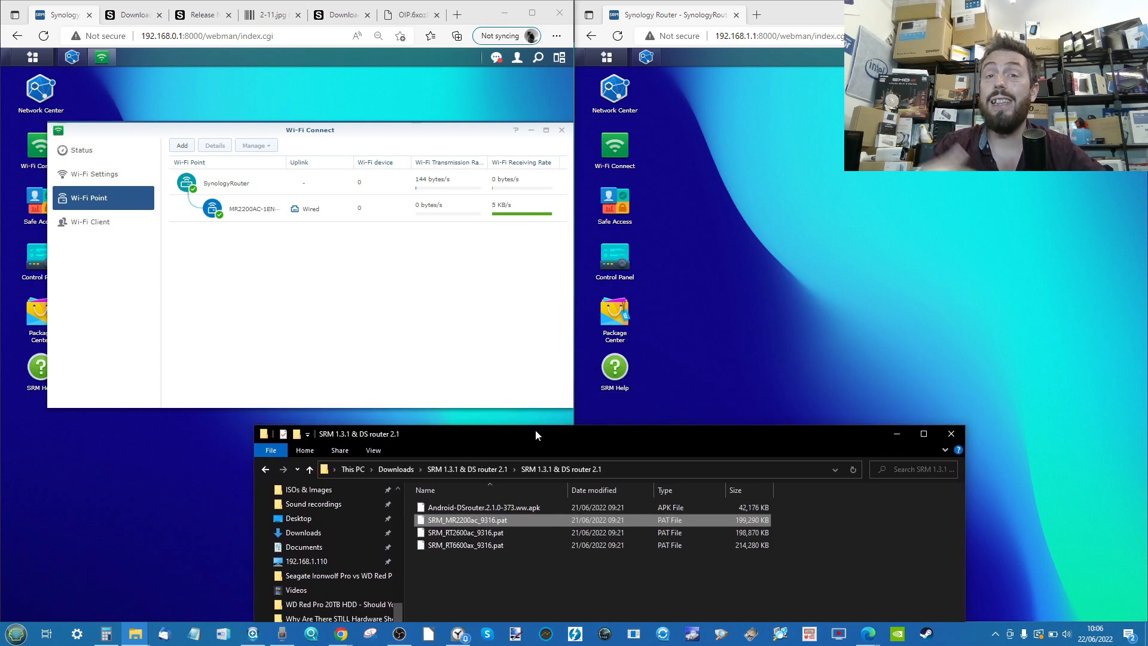
mouse_move(785, 390)
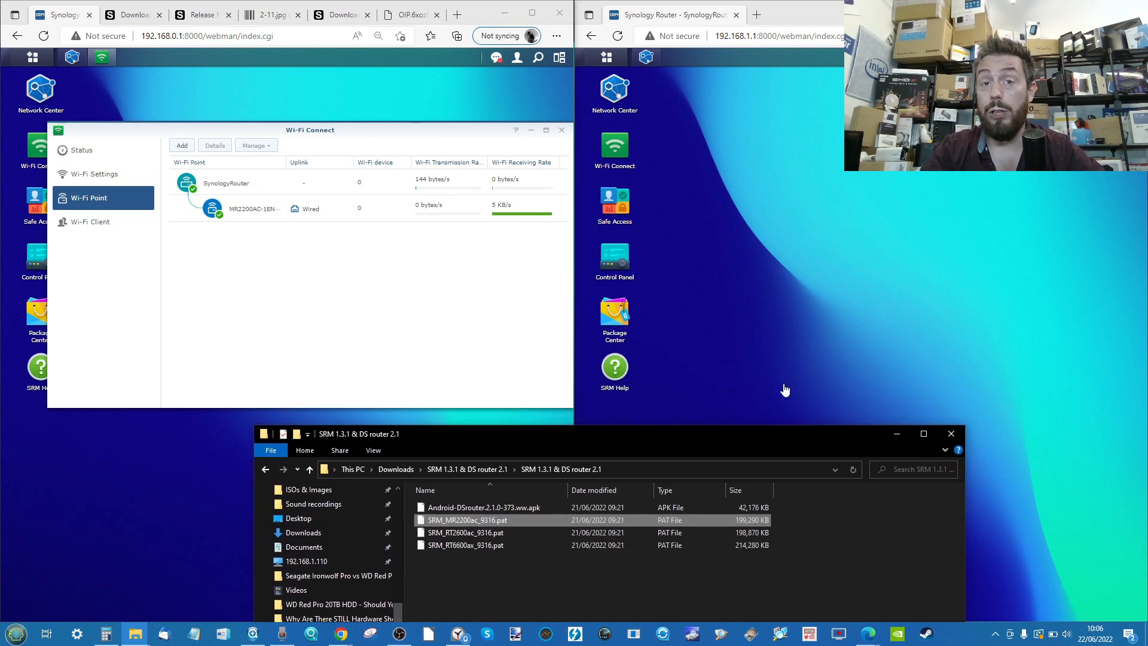